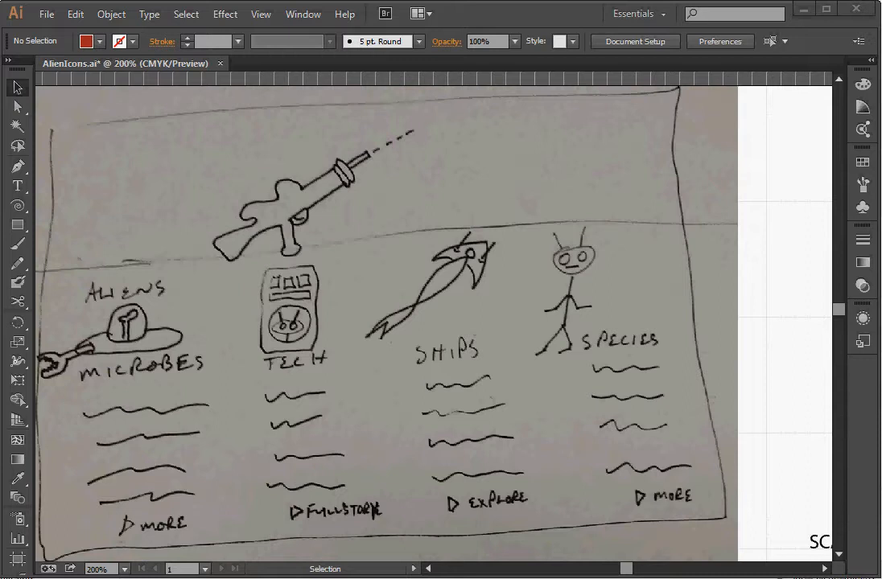
{"action": "mouse_move", "coordinate": [243, 314]}
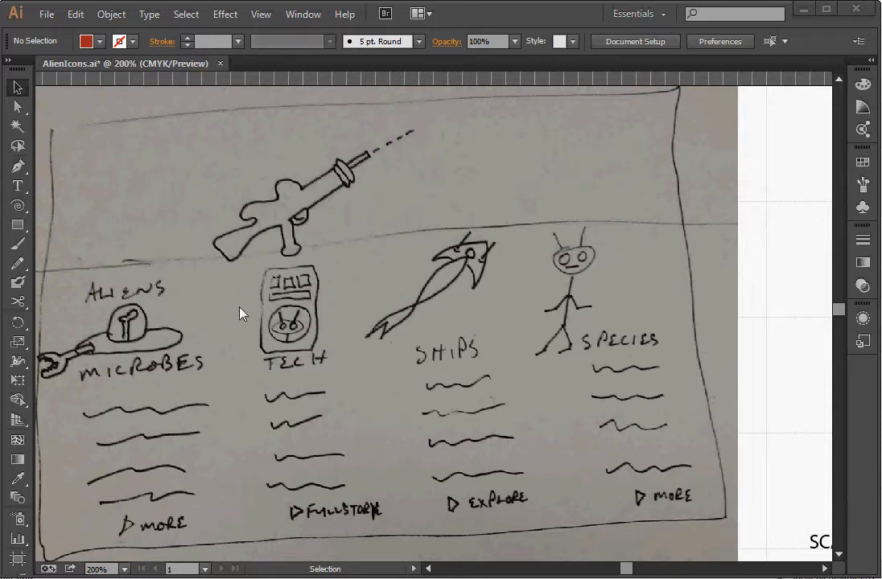
{"action": "mouse_move", "coordinate": [199, 213]}
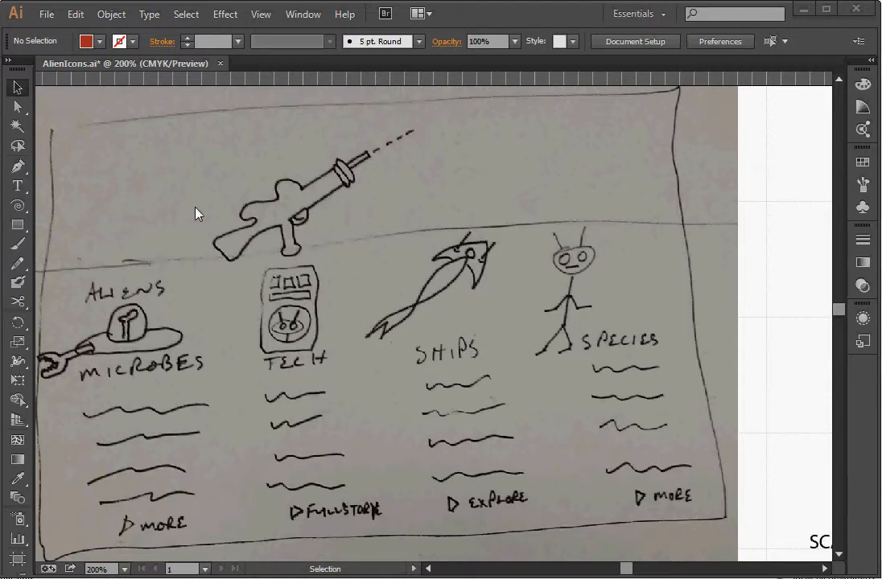
{"action": "mouse_move", "coordinate": [256, 276]}
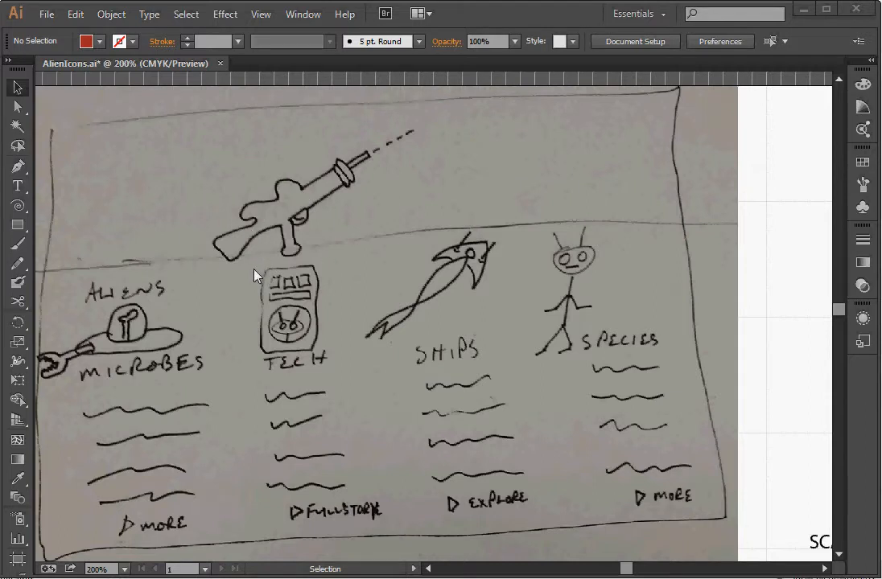
{"action": "mouse_move", "coordinate": [173, 241]}
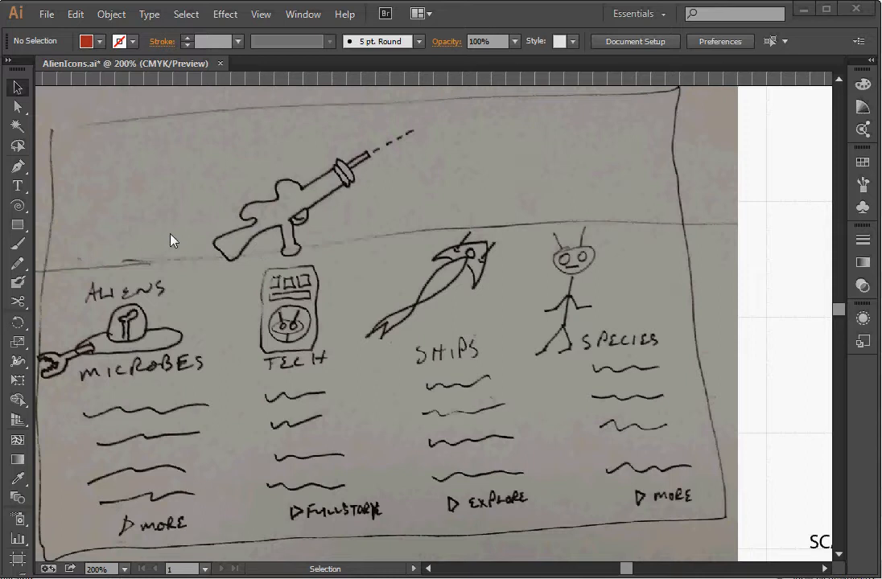
{"action": "mouse_move", "coordinate": [241, 246]}
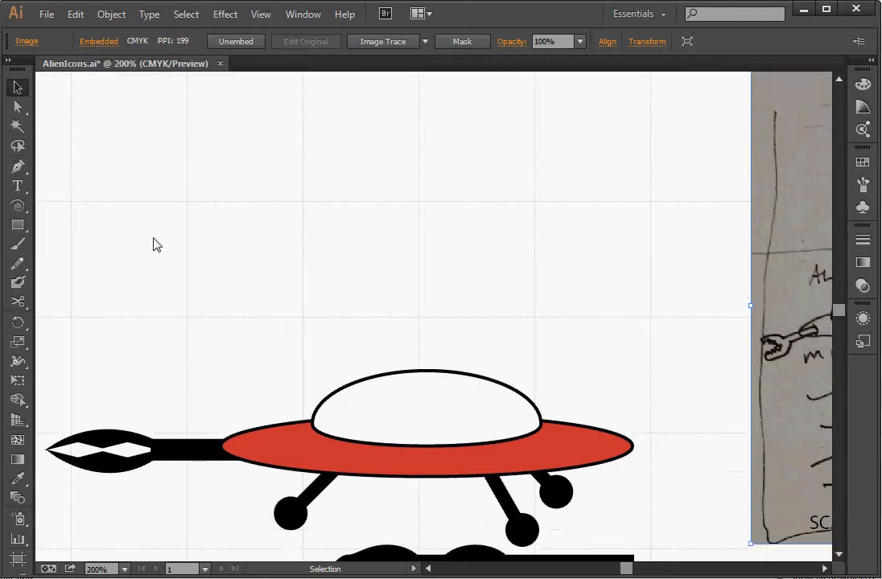
- Draw a wide hull ellipse above the reference saucer and a taller dome ellipse over its middle
{"action": "scroll", "scroll_direction": "down", "scroll_amount": 3}
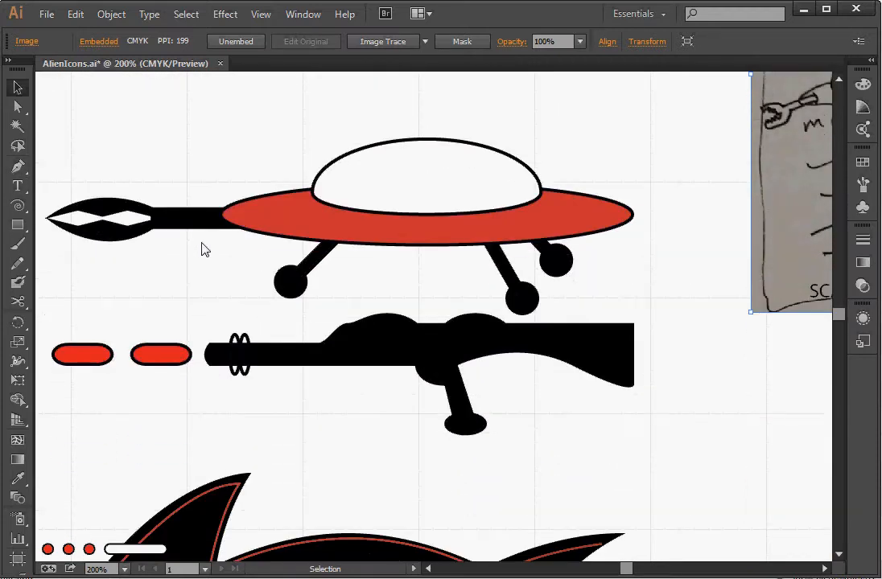
{"action": "scroll", "scroll_direction": "down", "scroll_amount": 3}
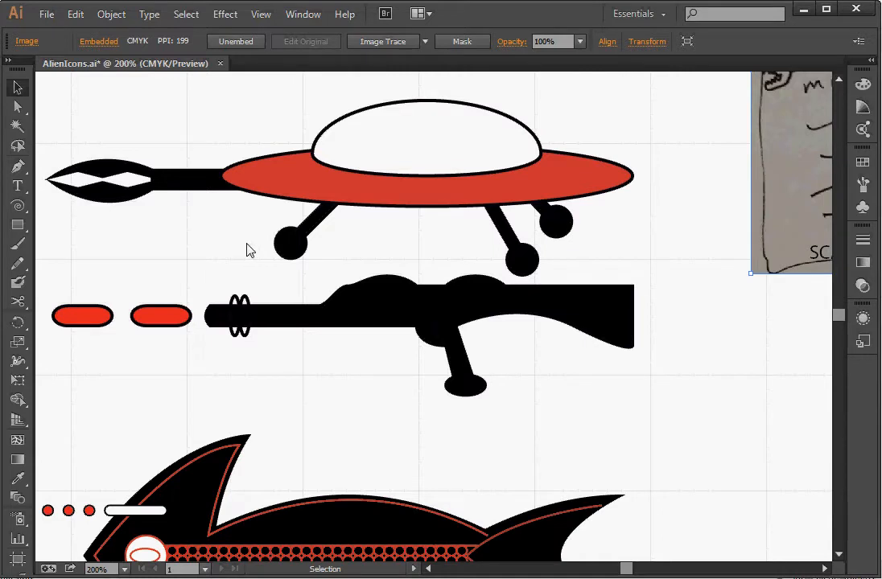
{"action": "mouse_move", "coordinate": [413, 260]}
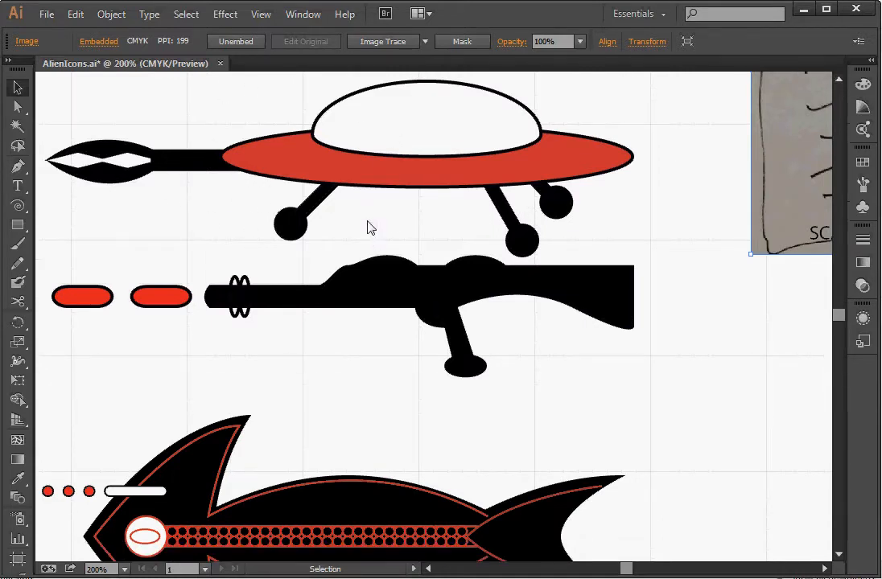
{"action": "scroll", "scroll_direction": "down", "scroll_amount": 3}
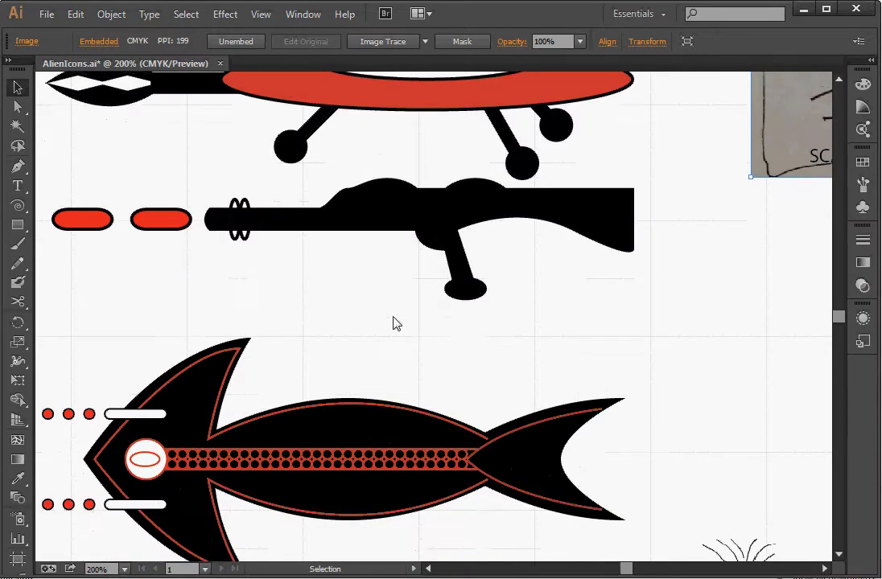
{"action": "scroll", "scroll_direction": "down", "scroll_amount": 3}
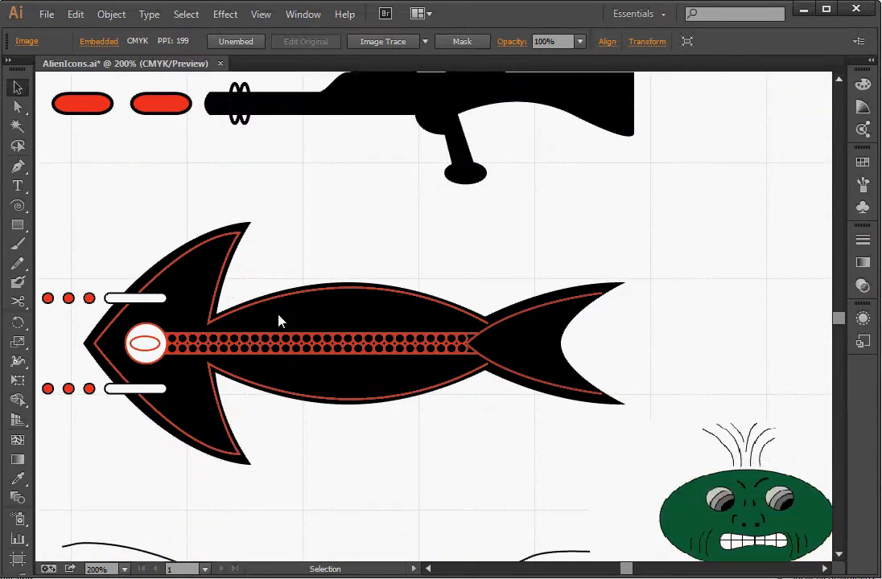
{"action": "scroll", "scroll_direction": "down", "scroll_amount": 3}
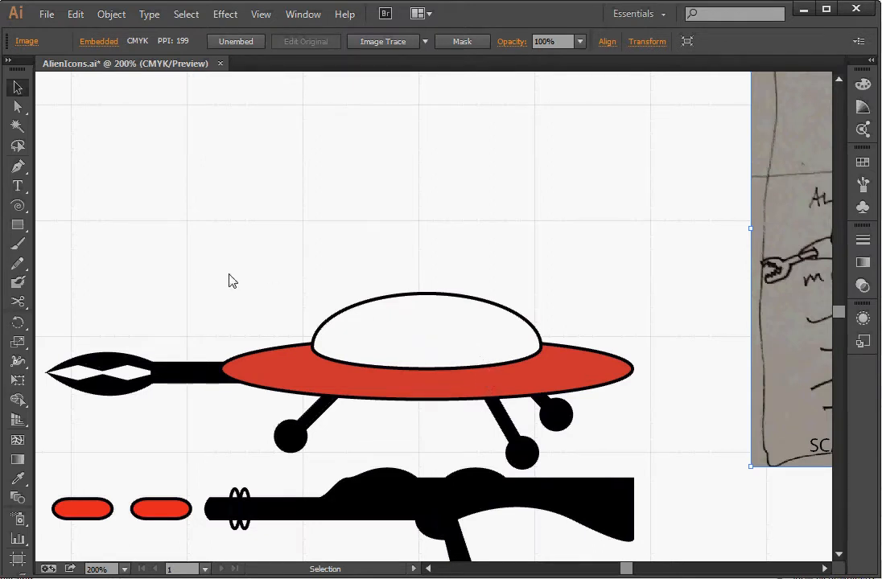
{"action": "mouse_move", "coordinate": [17, 224]}
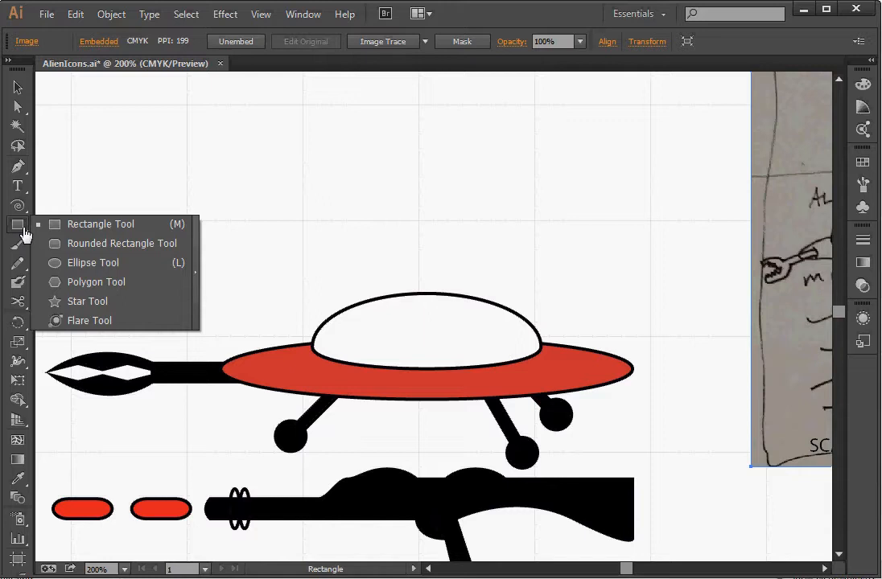
{"action": "mouse_move", "coordinate": [94, 263]}
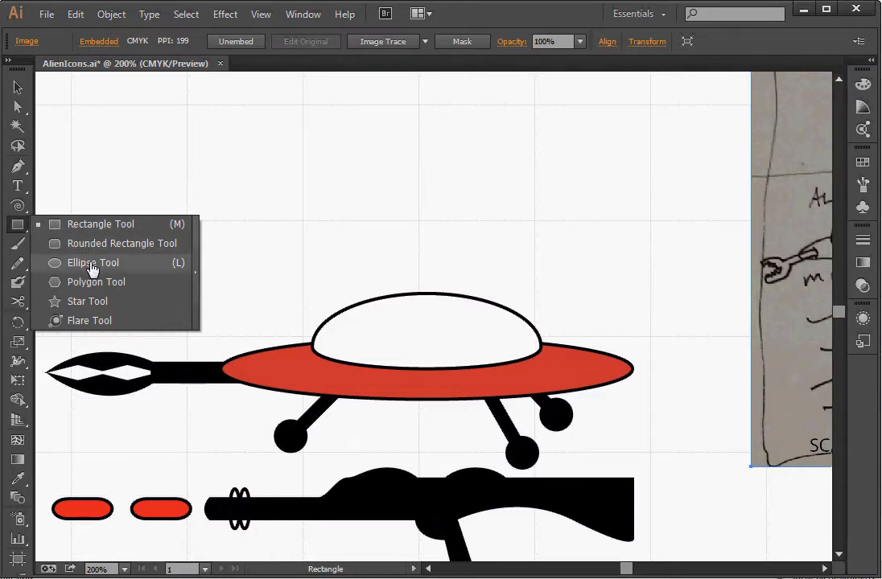
{"action": "left_click", "coordinate": [92, 262]}
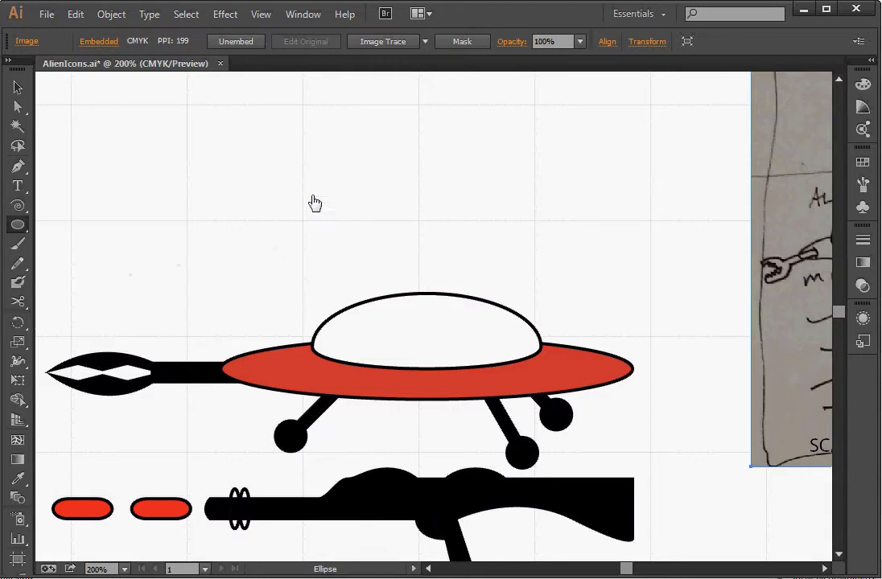
{"action": "mouse_move", "coordinate": [191, 158]}
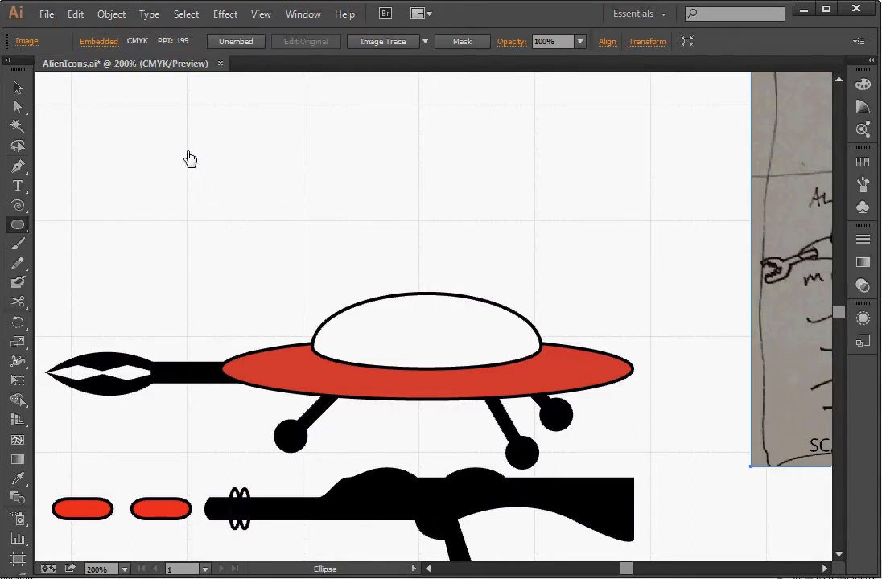
{"action": "left_click_drag", "start_coordinate": [191, 159], "coordinate": [609, 228]}
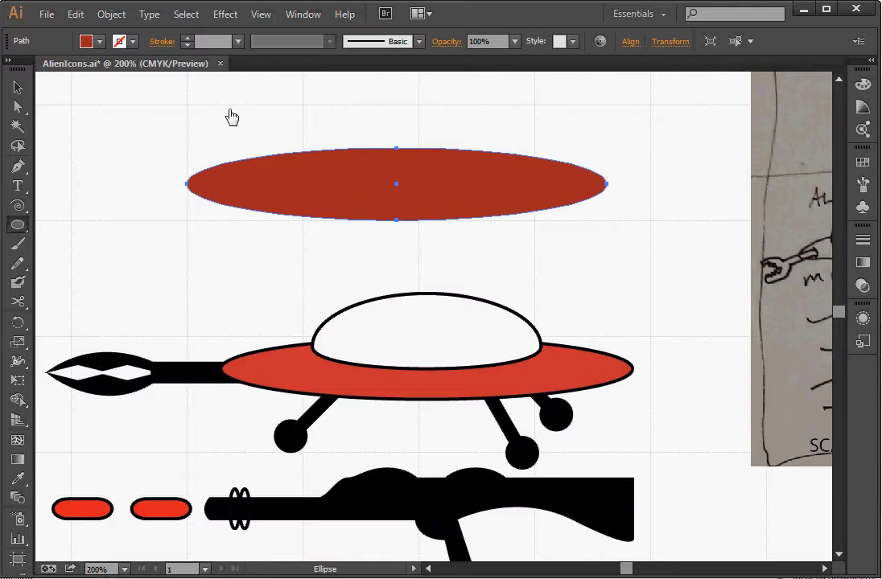
{"action": "mouse_move", "coordinate": [304, 111]}
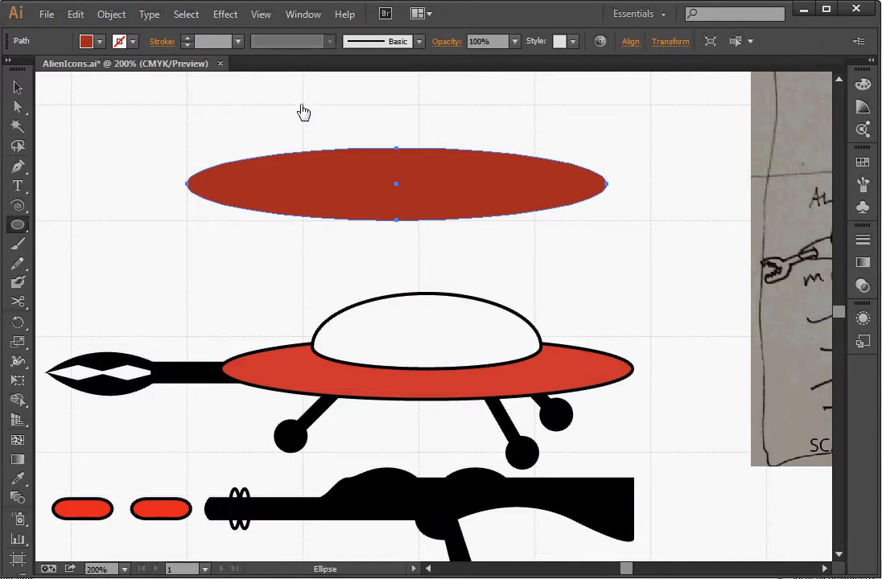
{"action": "left_click_drag", "start_coordinate": [305, 113], "coordinate": [416, 149]}
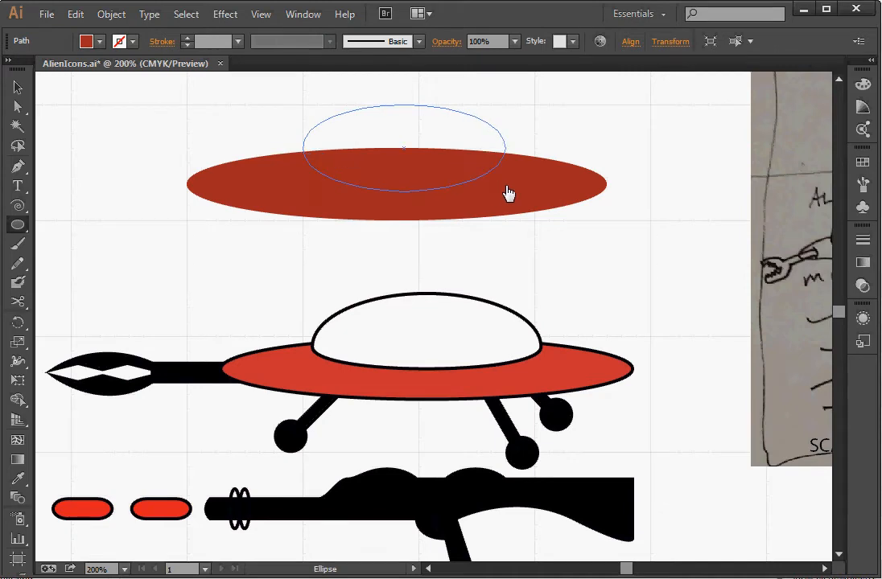
{"action": "left_click_drag", "start_coordinate": [509, 194], "coordinate": [508, 220]}
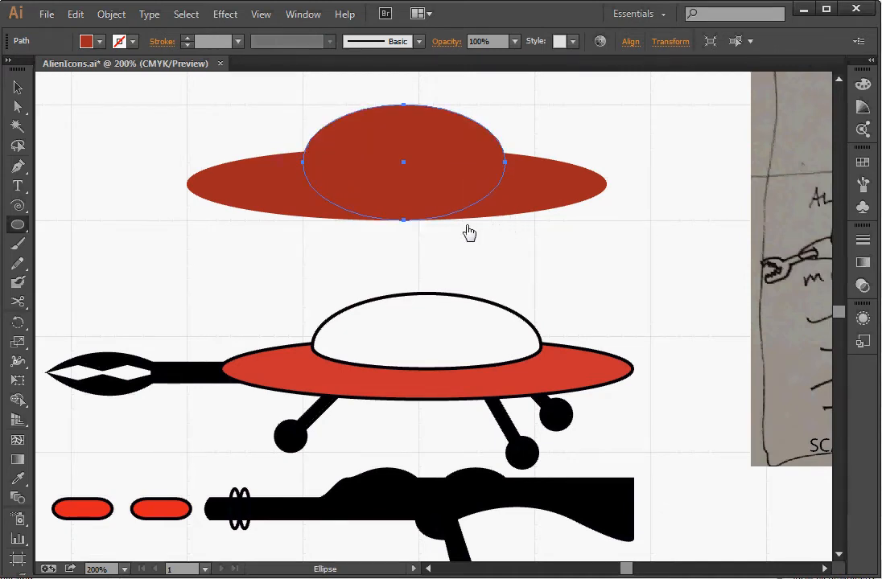
{"action": "mouse_move", "coordinate": [357, 345]}
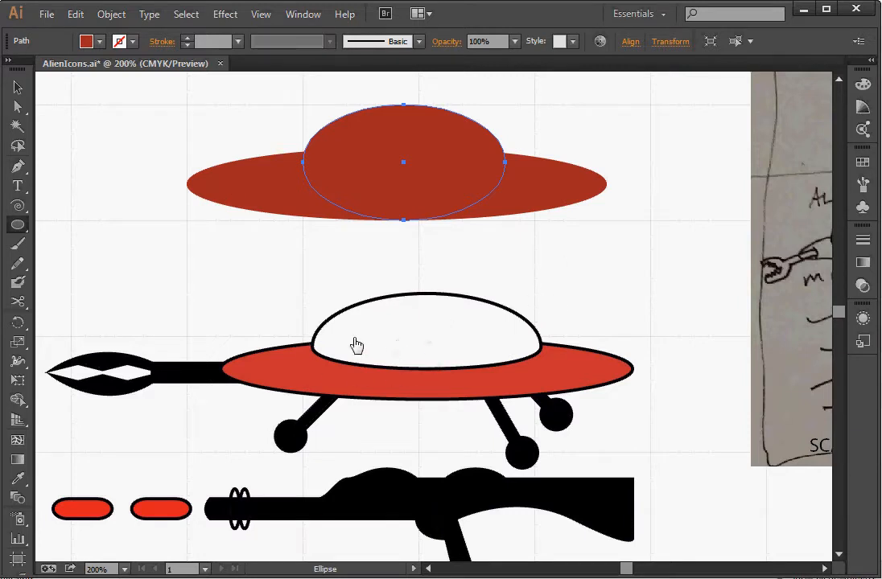
{"action": "mouse_move", "coordinate": [18, 168]}
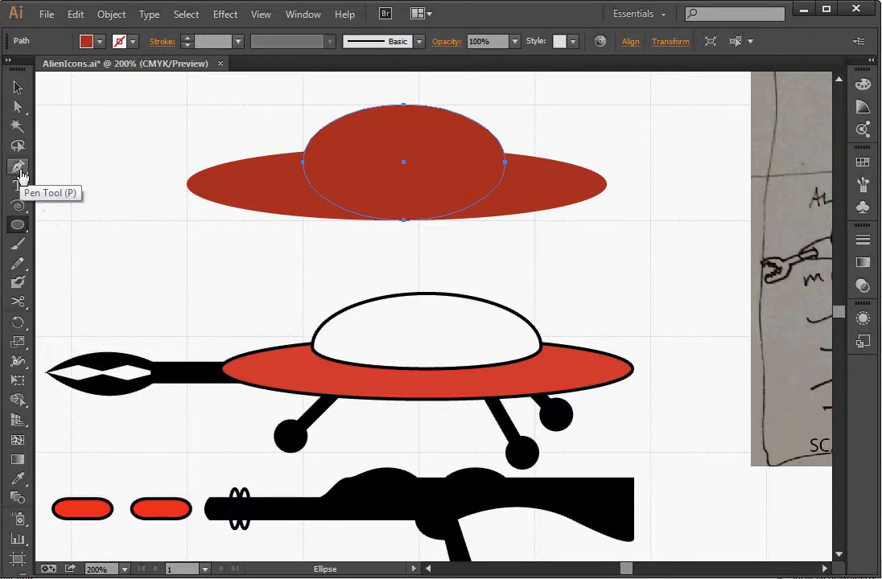
- Delete the dome ellipse's bottom anchor with the Pen tool, then select the flattened dome
{"action": "left_click", "coordinate": [18, 167]}
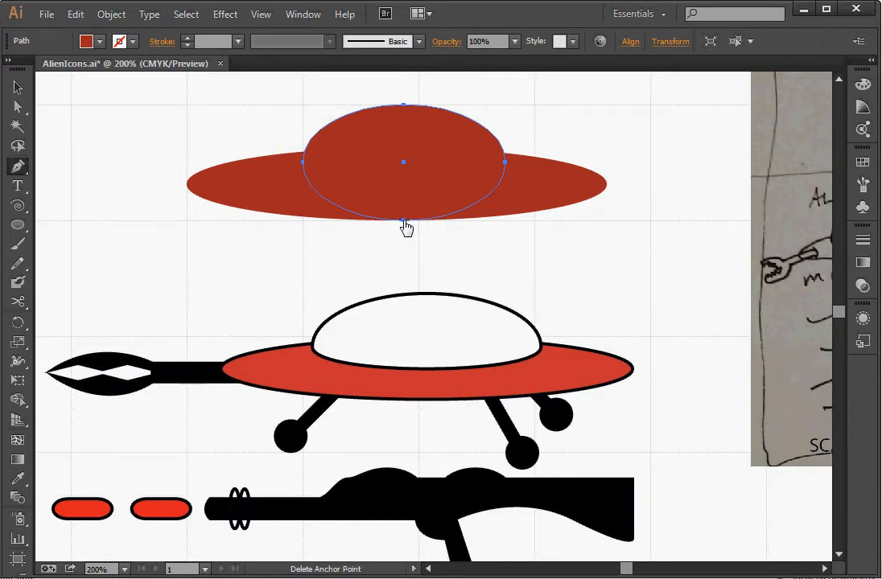
{"action": "left_click", "coordinate": [404, 221]}
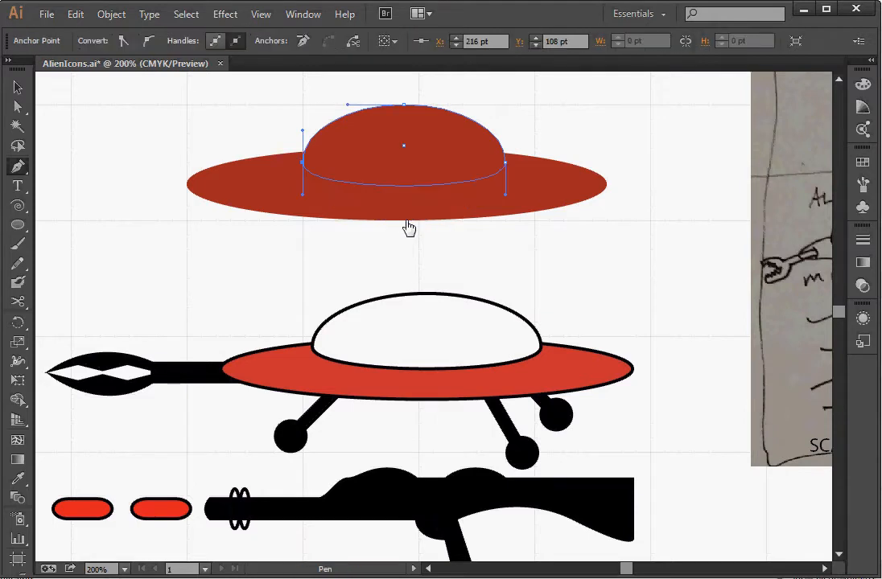
{"action": "mouse_move", "coordinate": [423, 226]}
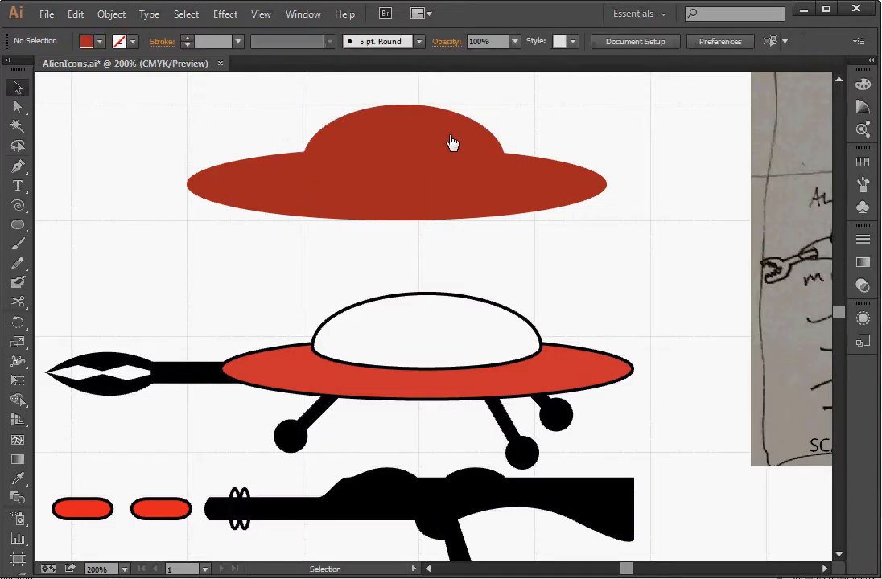
{"action": "left_click", "coordinate": [452, 142]}
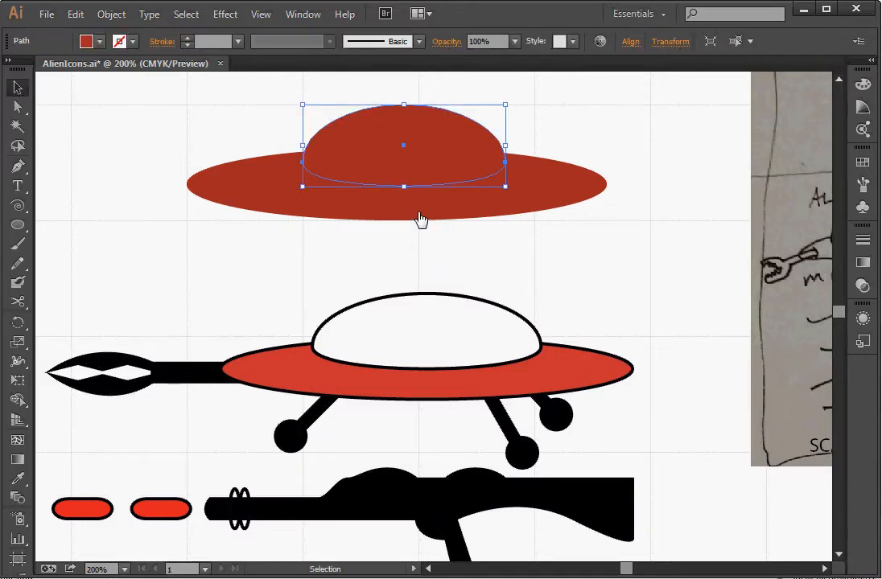
{"action": "mouse_move", "coordinate": [435, 169]}
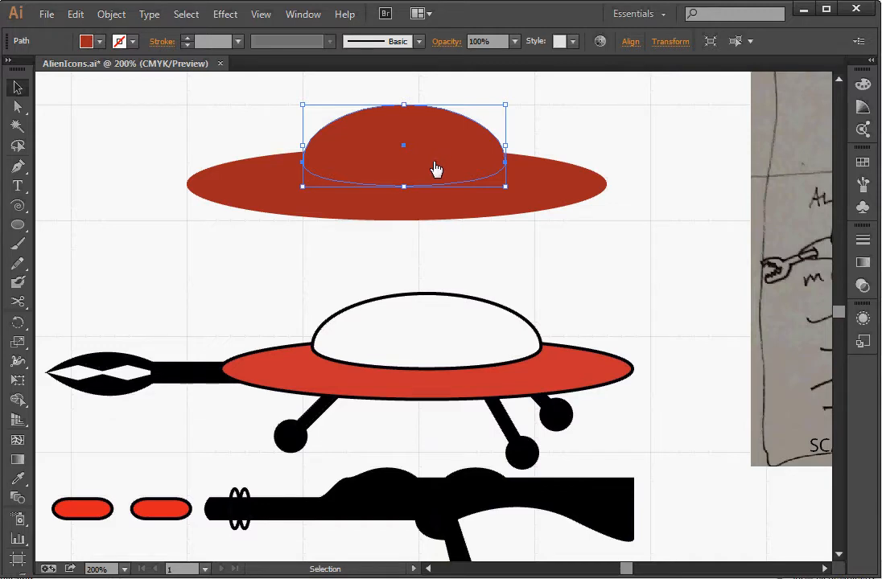
{"action": "mouse_move", "coordinate": [303, 14]}
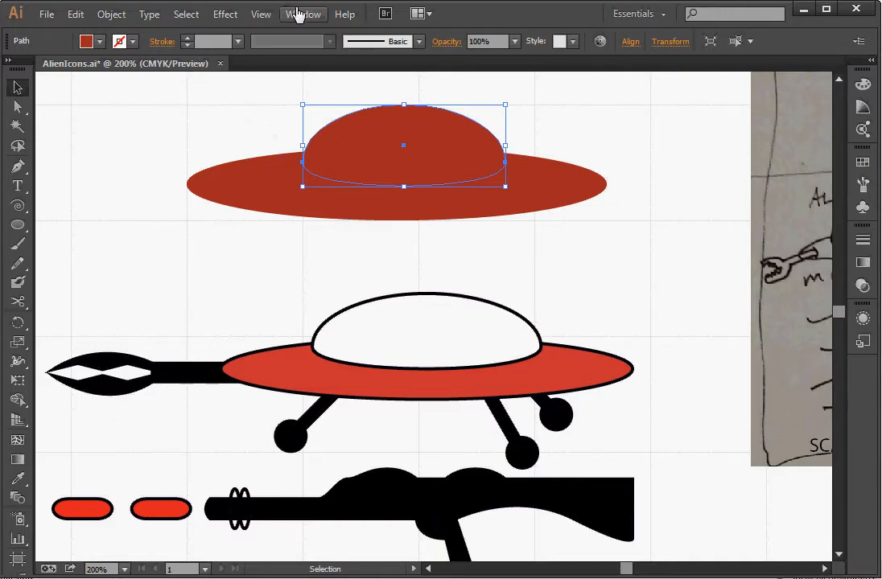
- Through the Color panel, make the dome white with a black outline and outline the hull black
{"action": "left_click", "coordinate": [303, 13]}
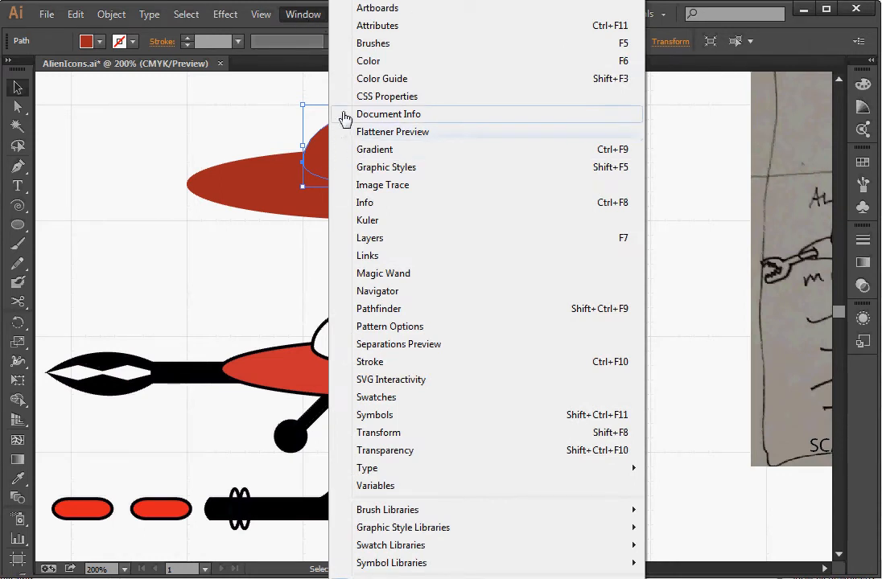
{"action": "mouse_move", "coordinate": [368, 66]}
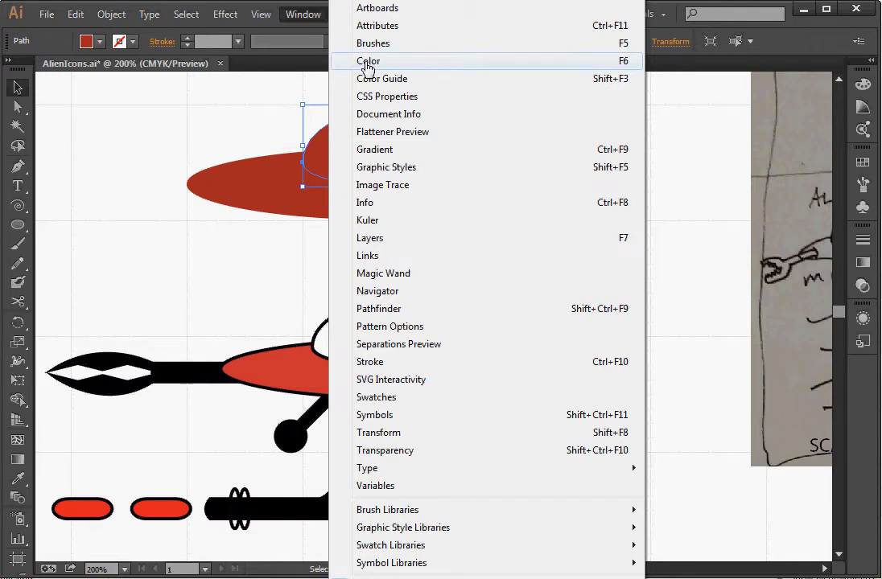
{"action": "left_click", "coordinate": [368, 61]}
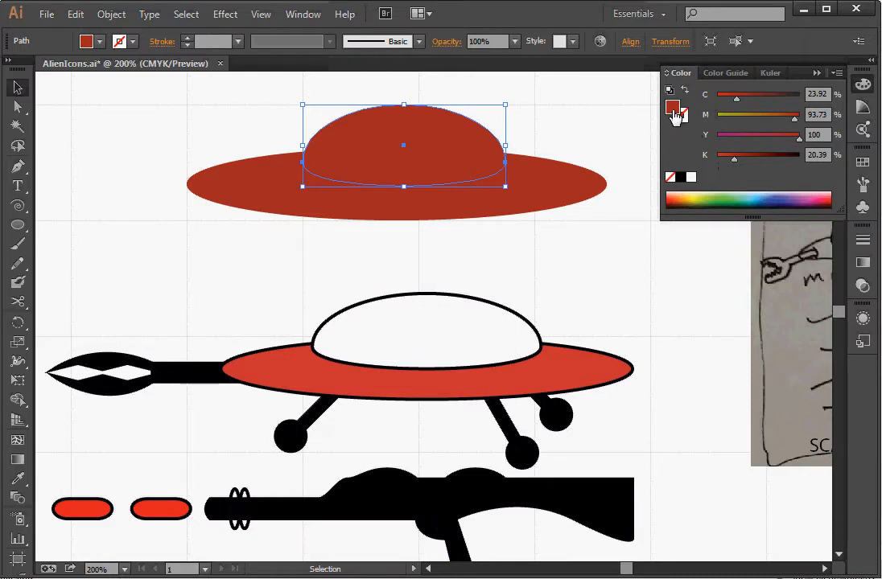
{"action": "mouse_move", "coordinate": [675, 108]}
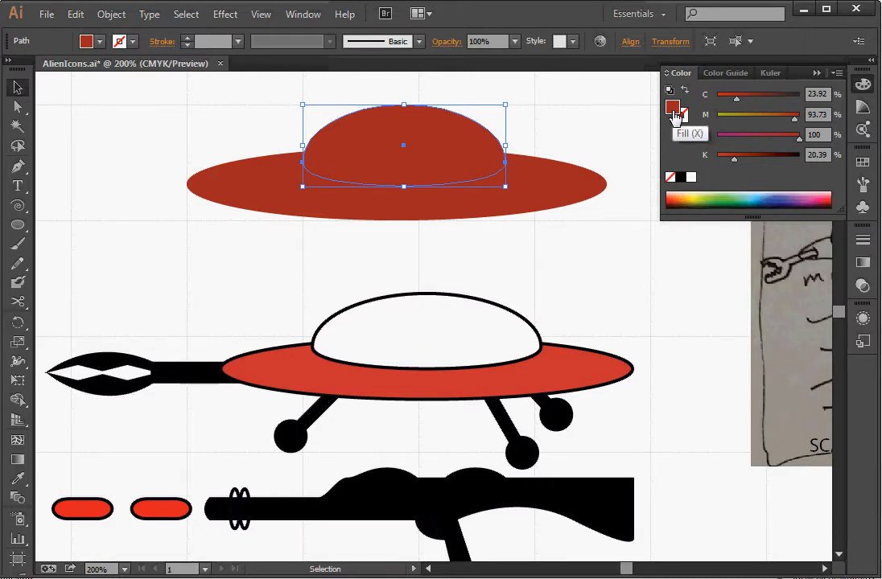
{"action": "mouse_move", "coordinate": [679, 113]}
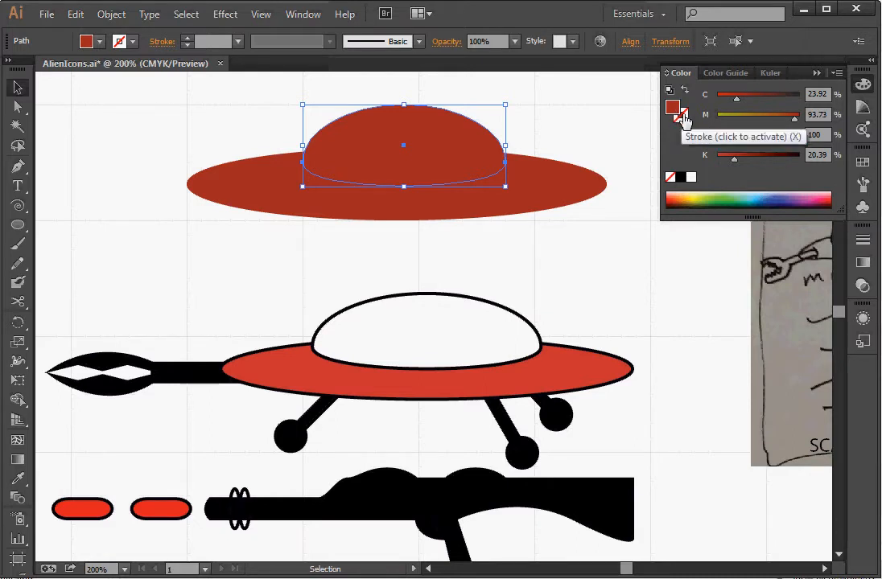
{"action": "mouse_move", "coordinate": [675, 111]}
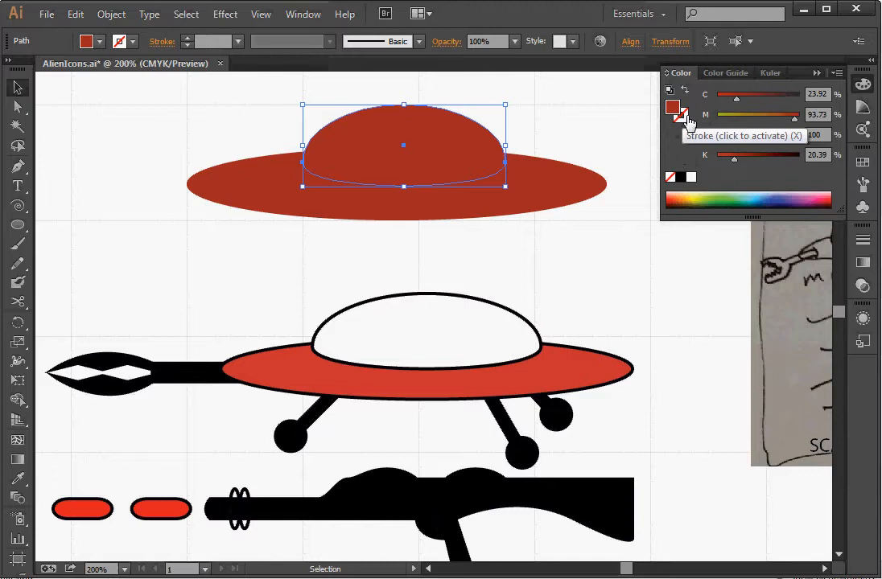
{"action": "mouse_move", "coordinate": [675, 109]}
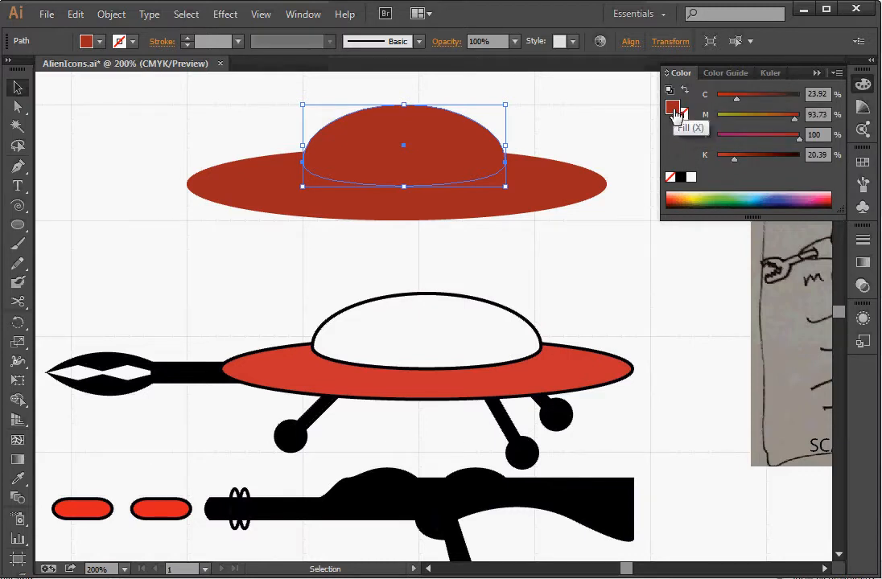
{"action": "mouse_move", "coordinate": [684, 136]}
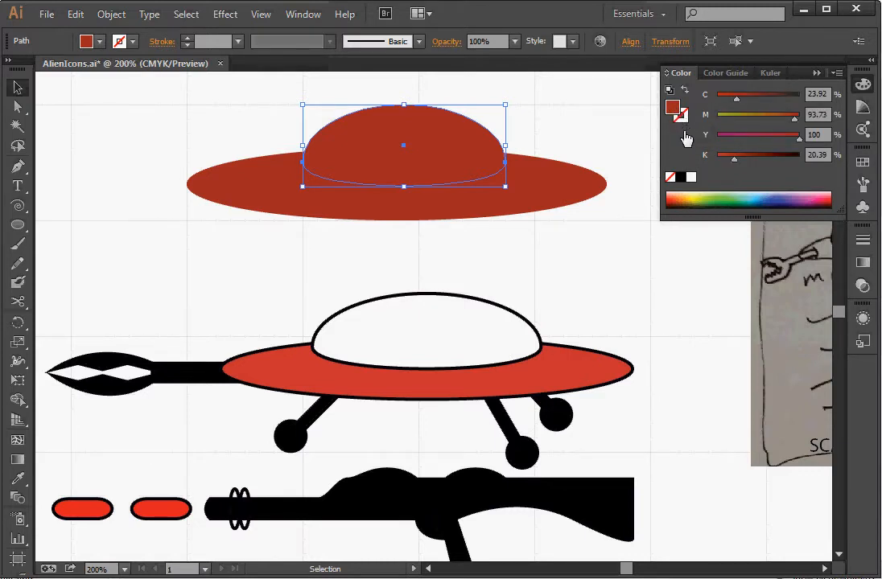
{"action": "left_click", "coordinate": [671, 178]}
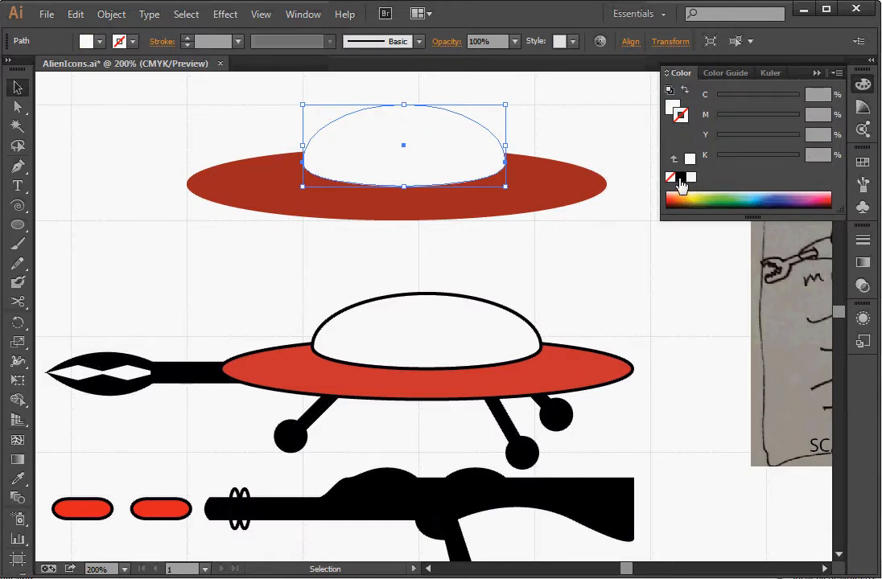
{"action": "left_click", "coordinate": [679, 177]}
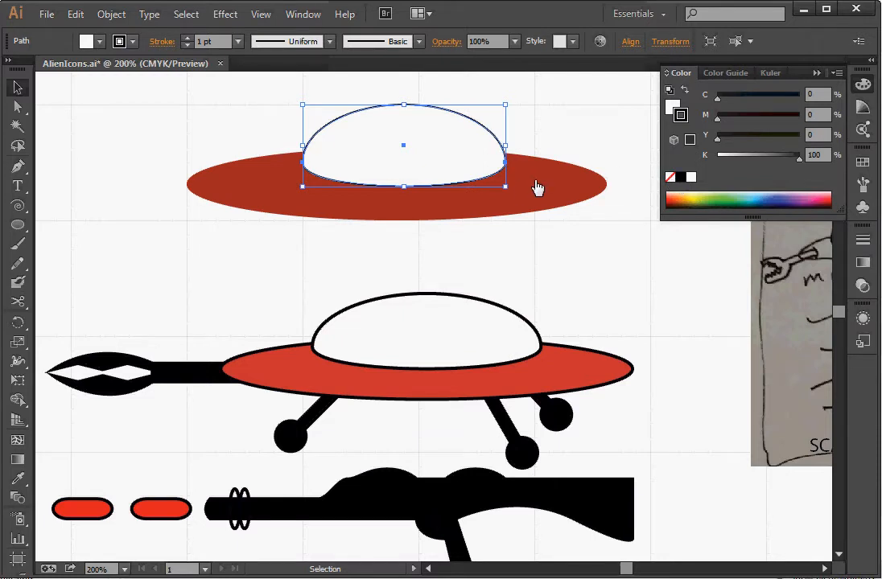
{"action": "left_click", "coordinate": [535, 187]}
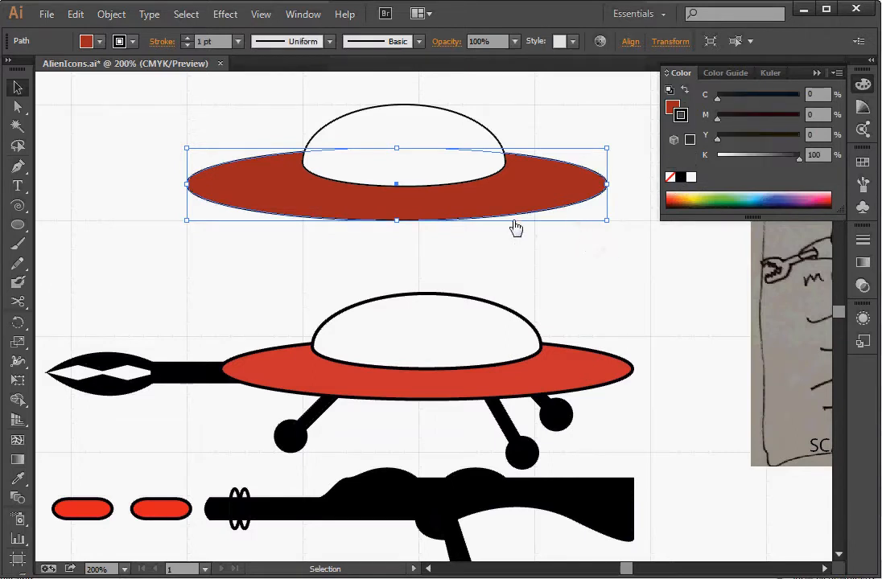
{"action": "mouse_move", "coordinate": [453, 232]}
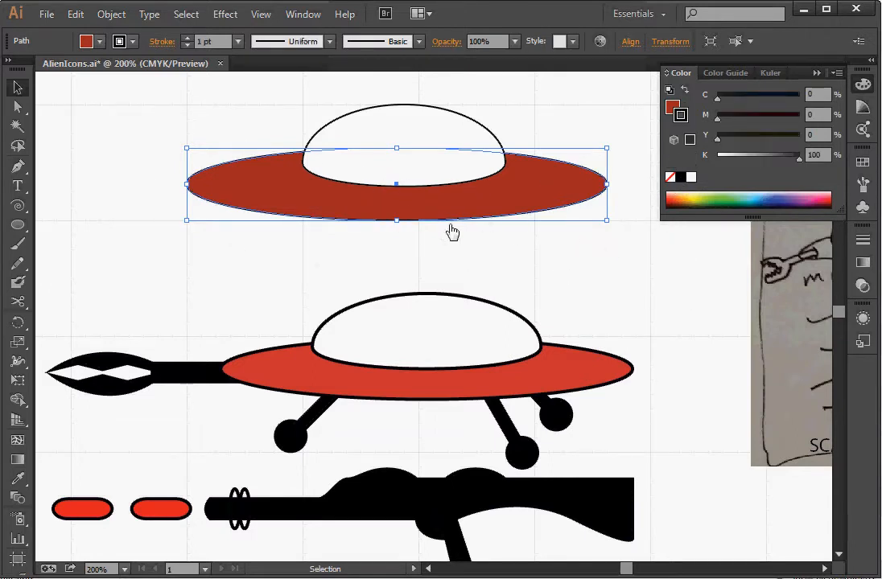
{"action": "left_click", "coordinate": [140, 179]}
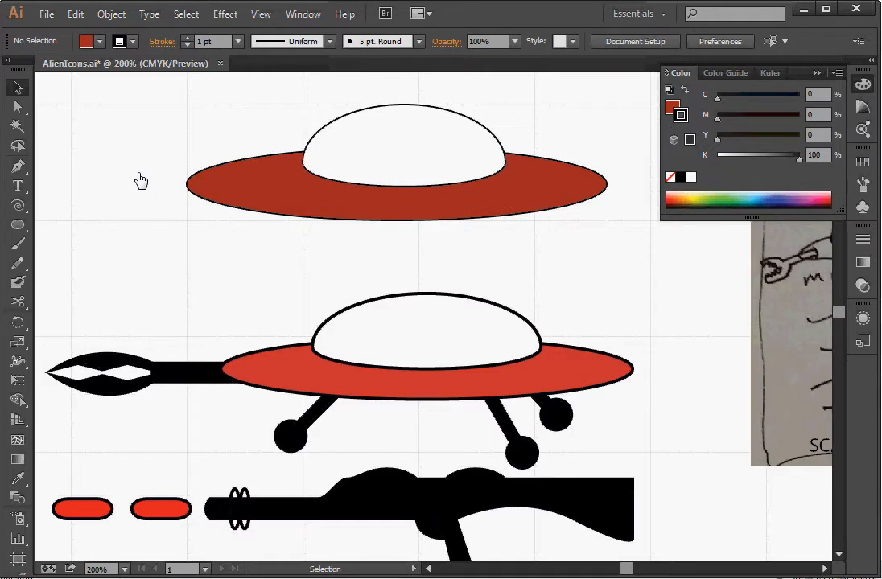
{"action": "mouse_move", "coordinate": [50, 190]}
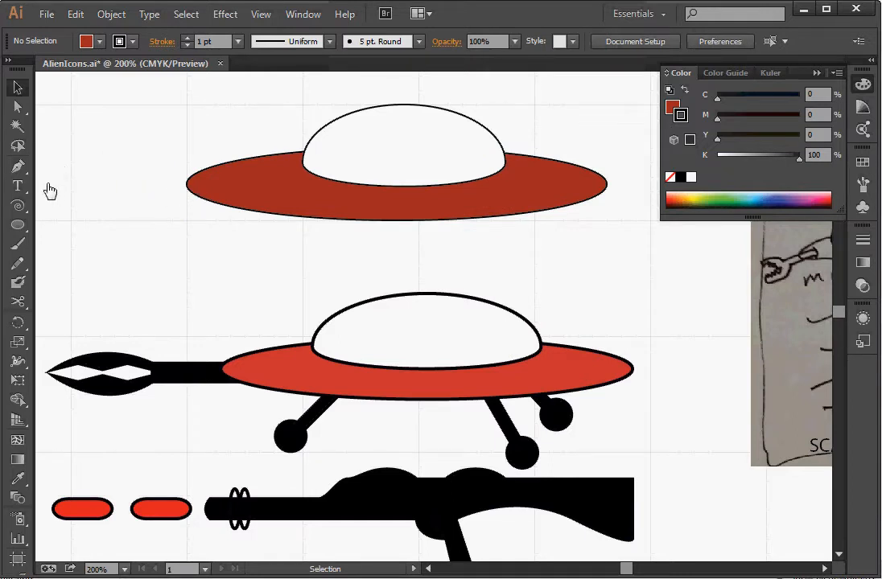
{"action": "mouse_move", "coordinate": [92, 396]}
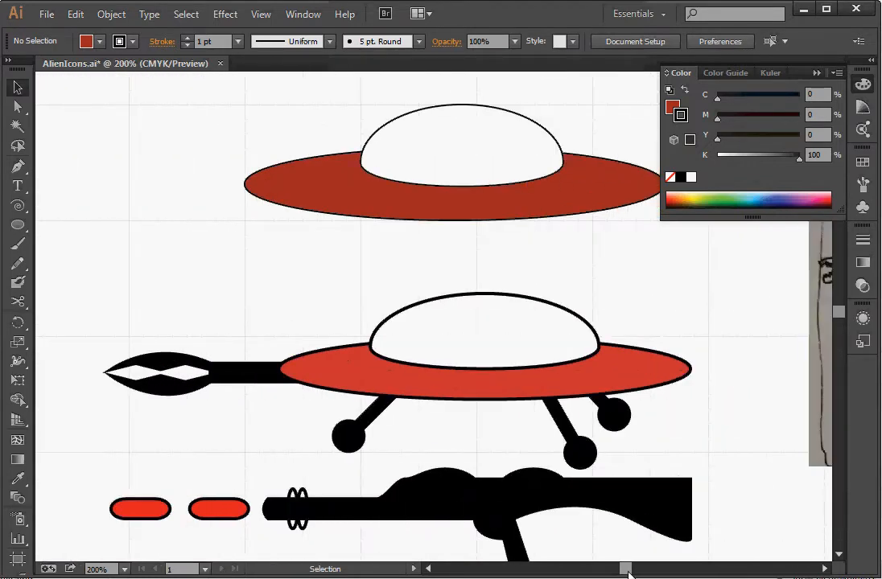
{"action": "mouse_move", "coordinate": [18, 206]}
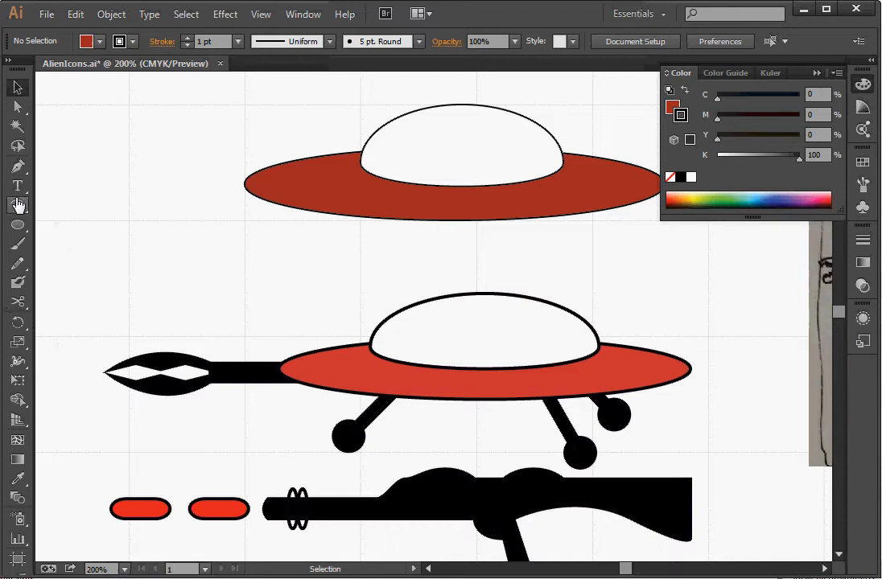
{"action": "mouse_move", "coordinate": [17, 169]}
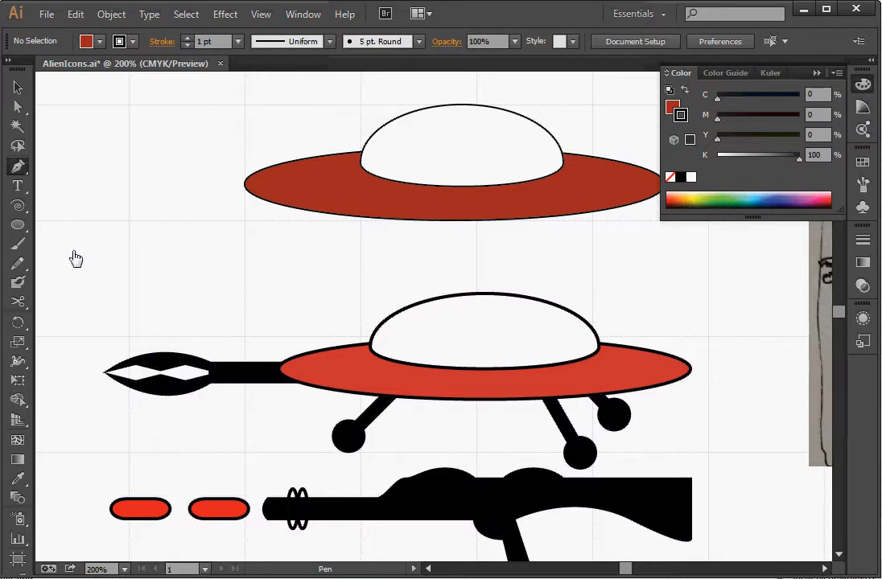
- Pen-draw a five-point zigzag jaw outline left of the saucer and remove its fill
{"action": "left_click", "coordinate": [69, 248]}
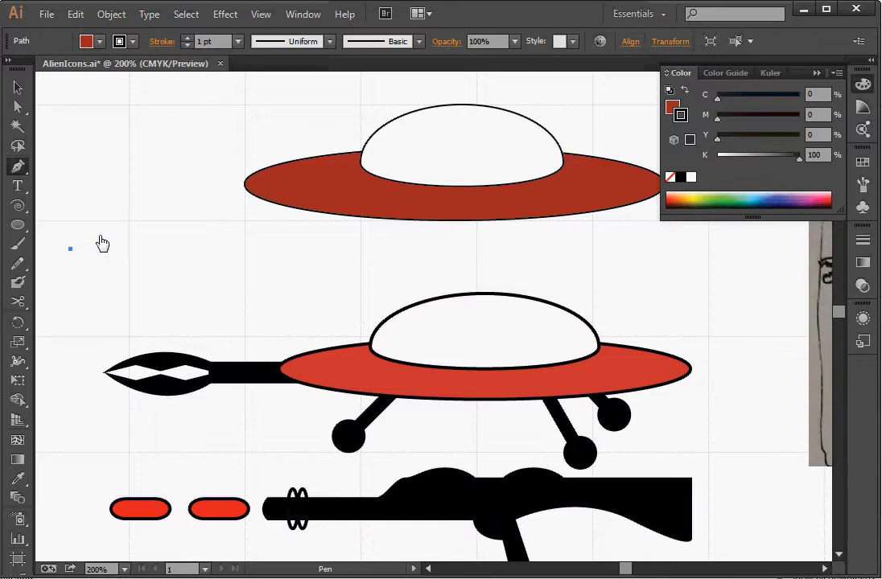
{"action": "left_click", "coordinate": [90, 243]}
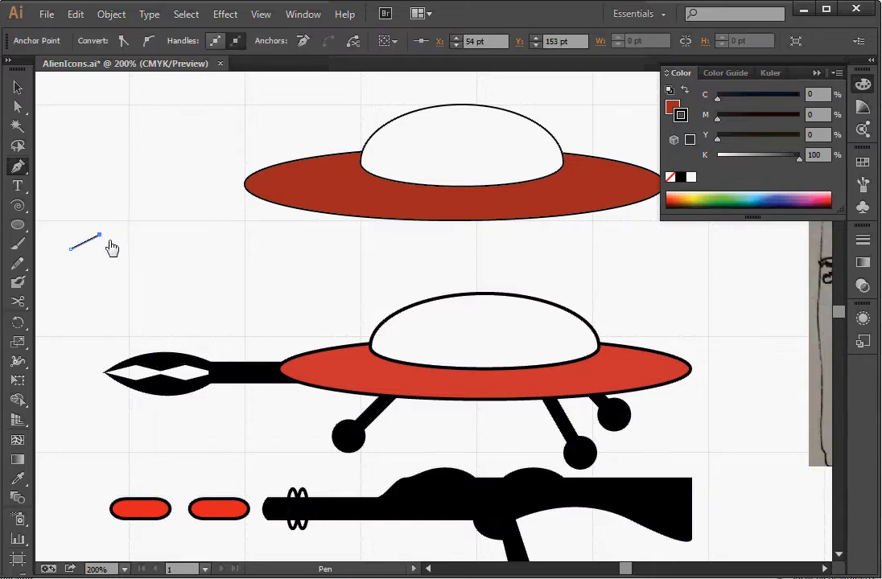
{"action": "left_click", "coordinate": [129, 254]}
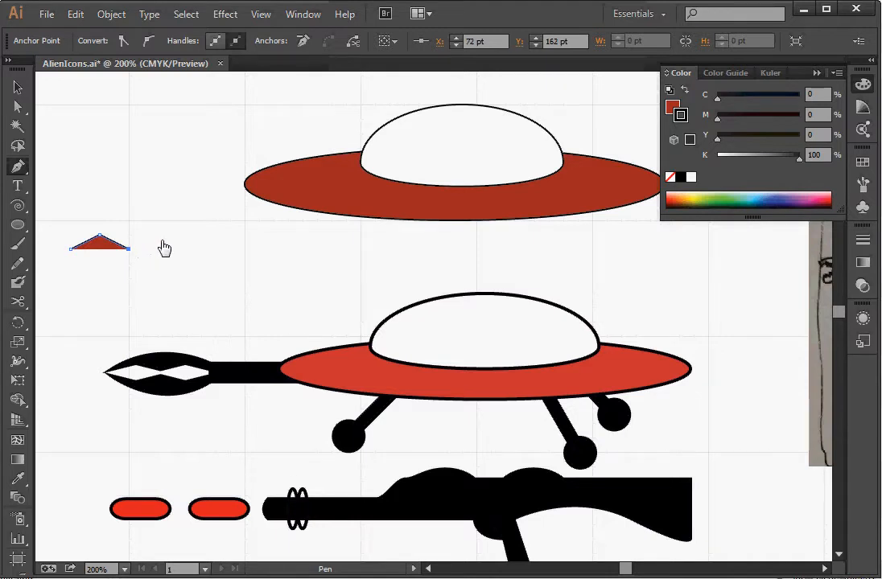
{"action": "left_click", "coordinate": [159, 231]}
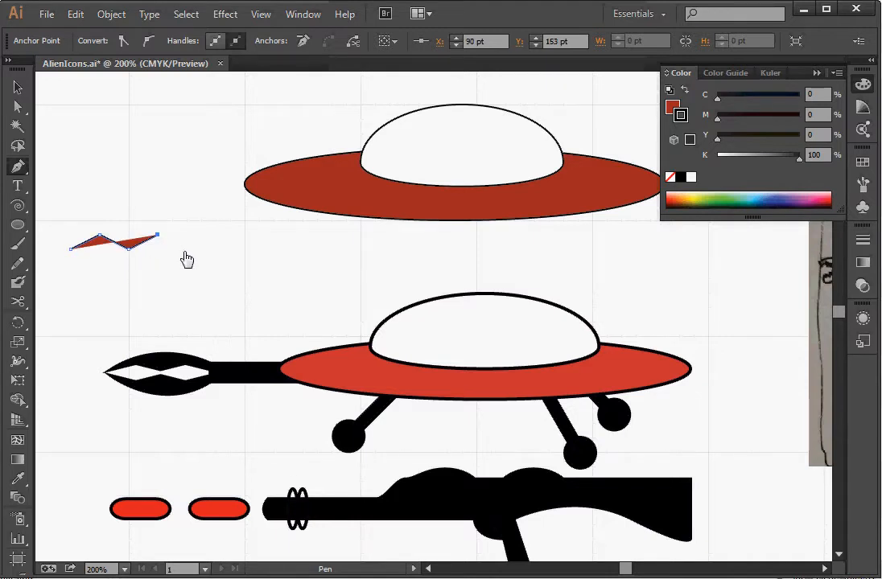
{"action": "left_click", "coordinate": [185, 254]}
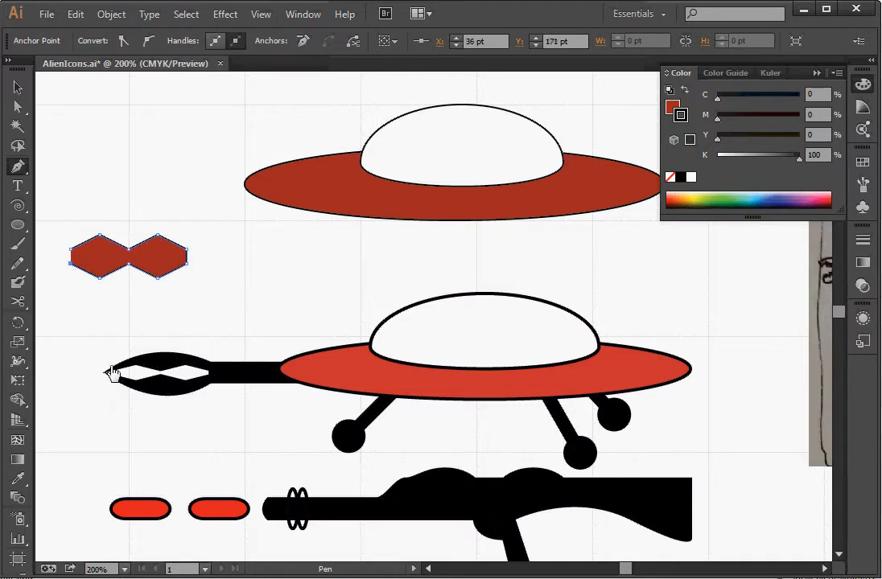
{"action": "mouse_move", "coordinate": [99, 272]}
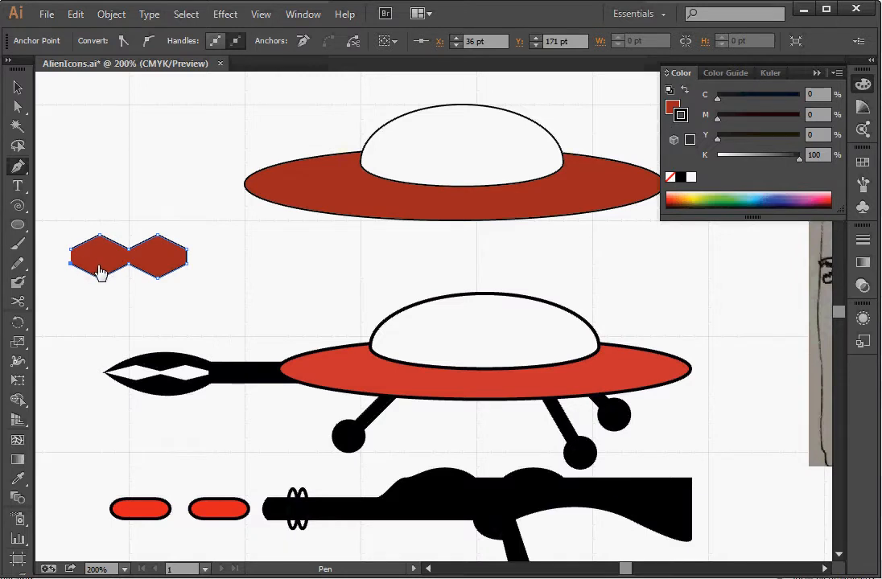
{"action": "mouse_move", "coordinate": [113, 261]}
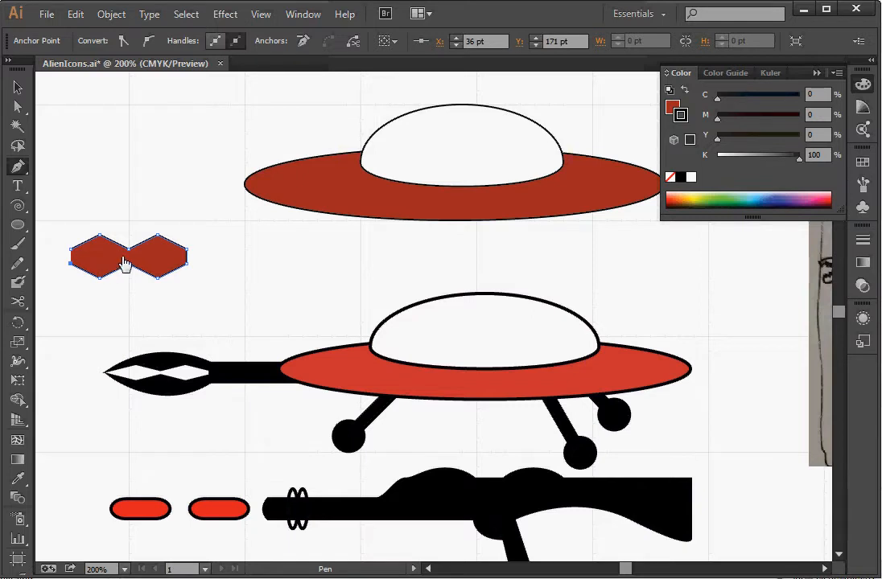
{"action": "left_click", "coordinate": [677, 108]}
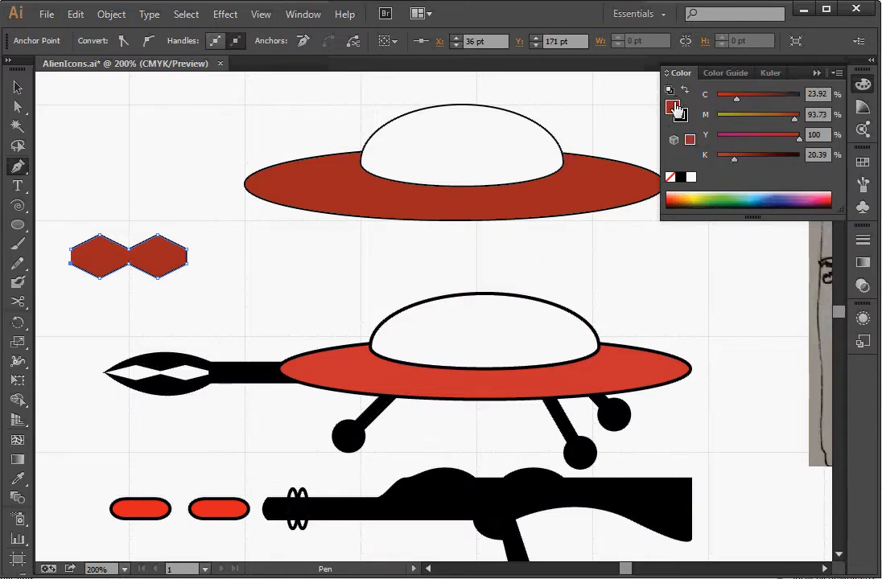
{"action": "mouse_move", "coordinate": [677, 110]}
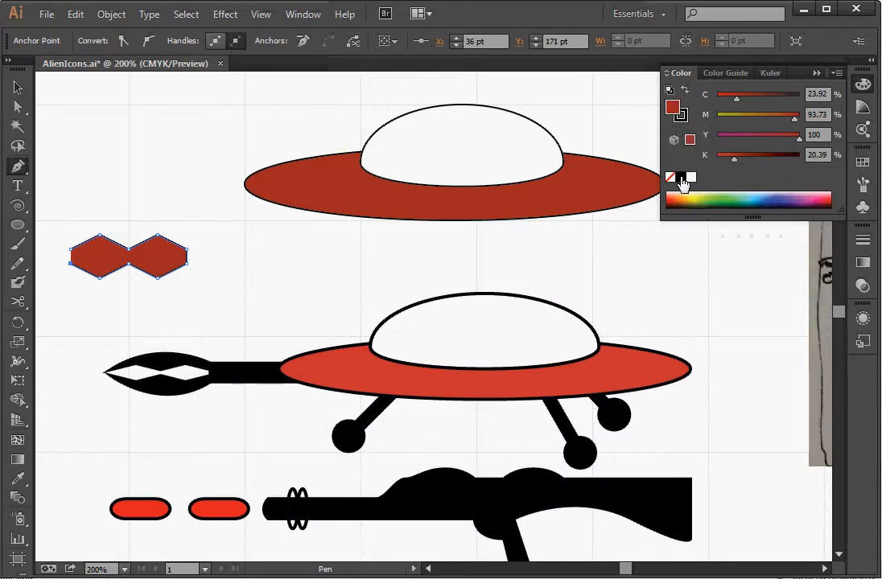
{"action": "left_click", "coordinate": [670, 179]}
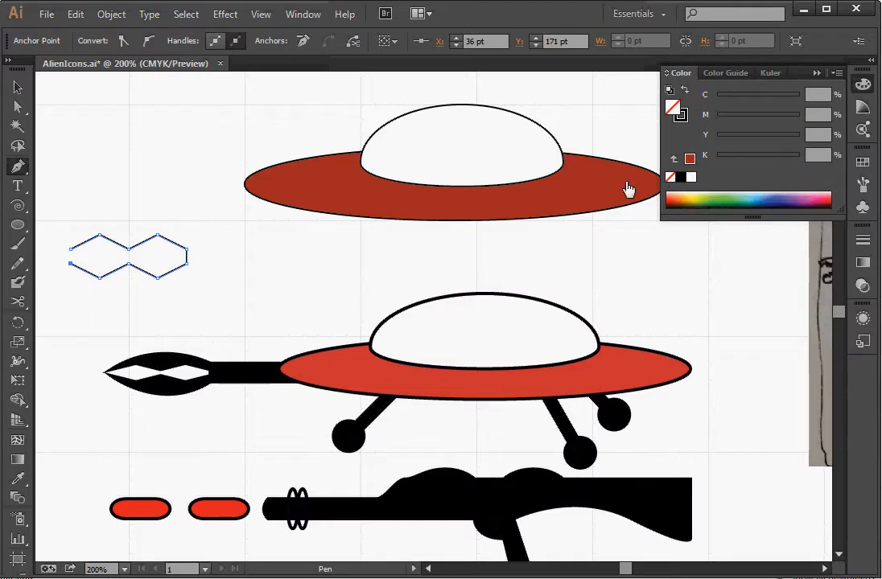
{"action": "mouse_move", "coordinate": [76, 279]}
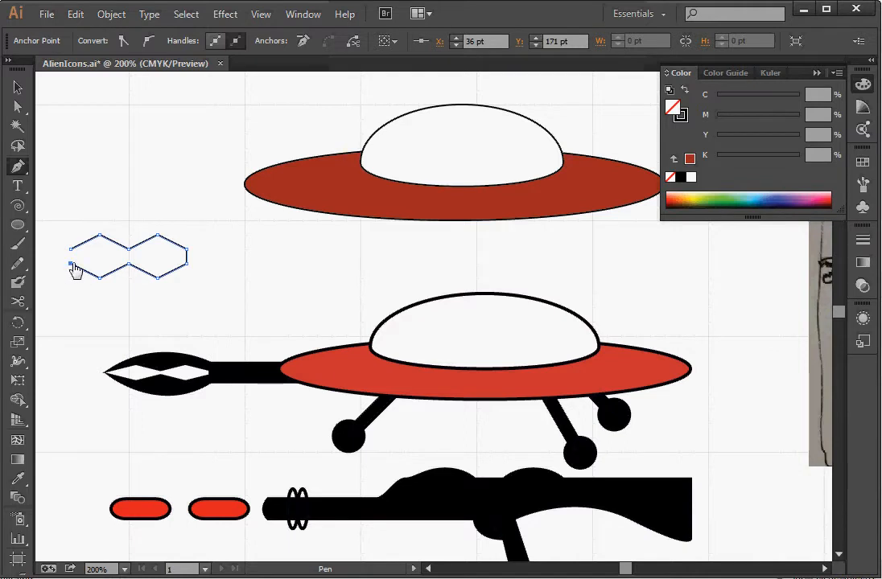
{"action": "mouse_move", "coordinate": [187, 297]}
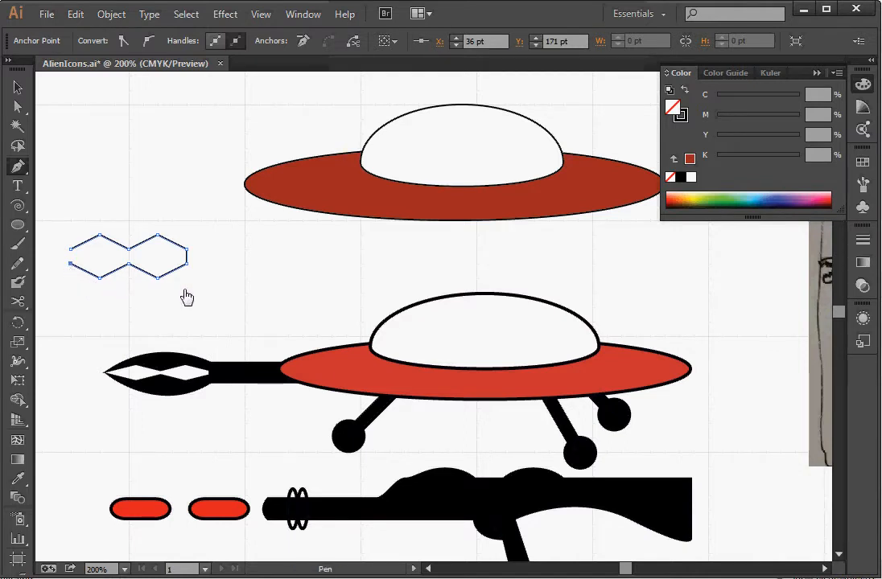
{"action": "mouse_move", "coordinate": [221, 286]}
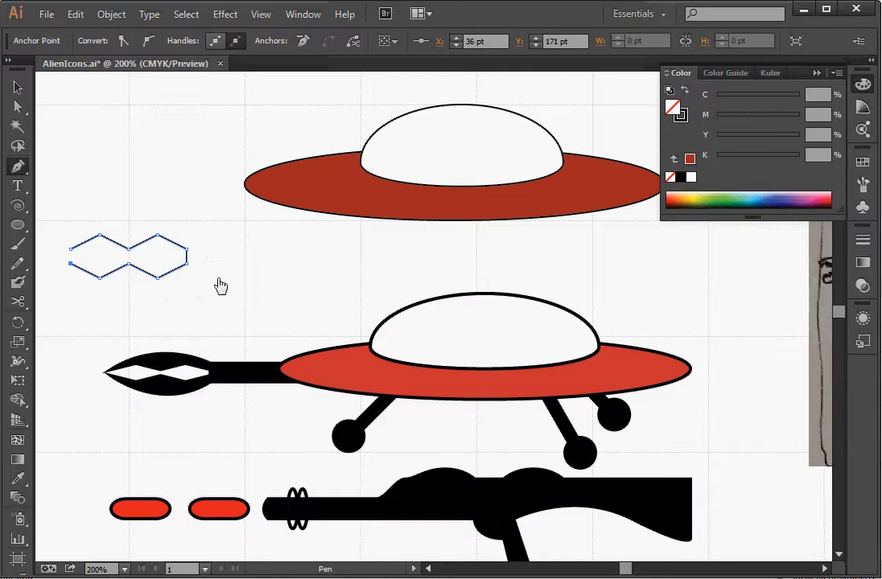
{"action": "mouse_move", "coordinate": [207, 285]}
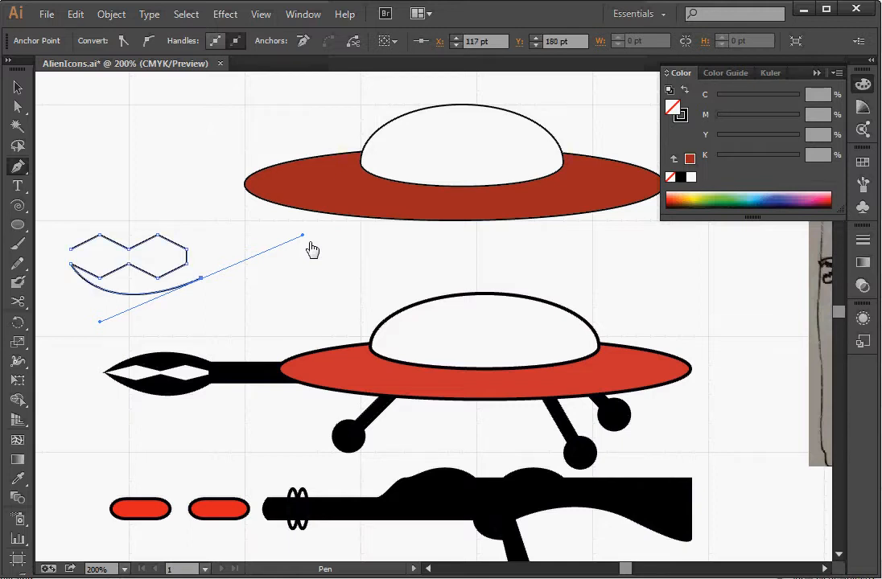
{"action": "mouse_move", "coordinate": [305, 243]}
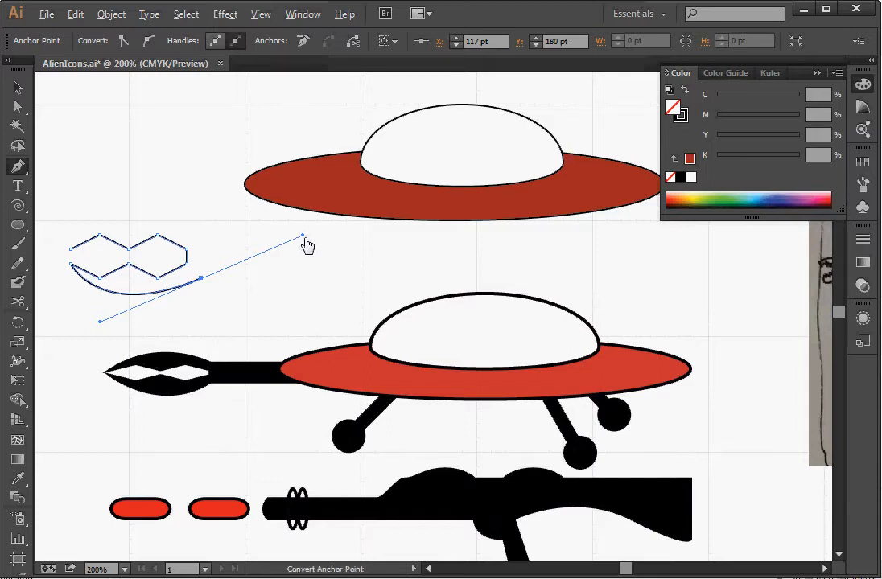
{"action": "mouse_move", "coordinate": [306, 243]}
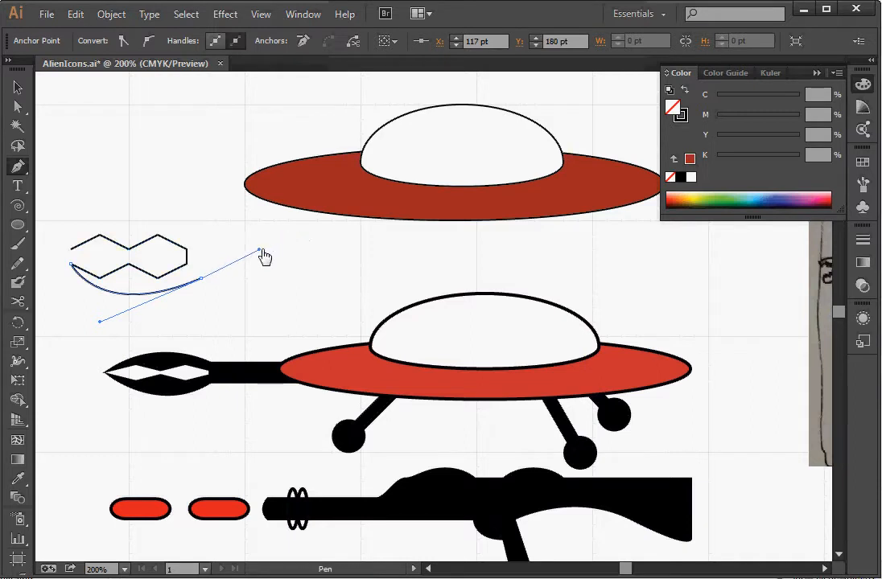
- Remove the lower jaw curve's handle so the path can continue straight
{"action": "left_click", "coordinate": [205, 285]}
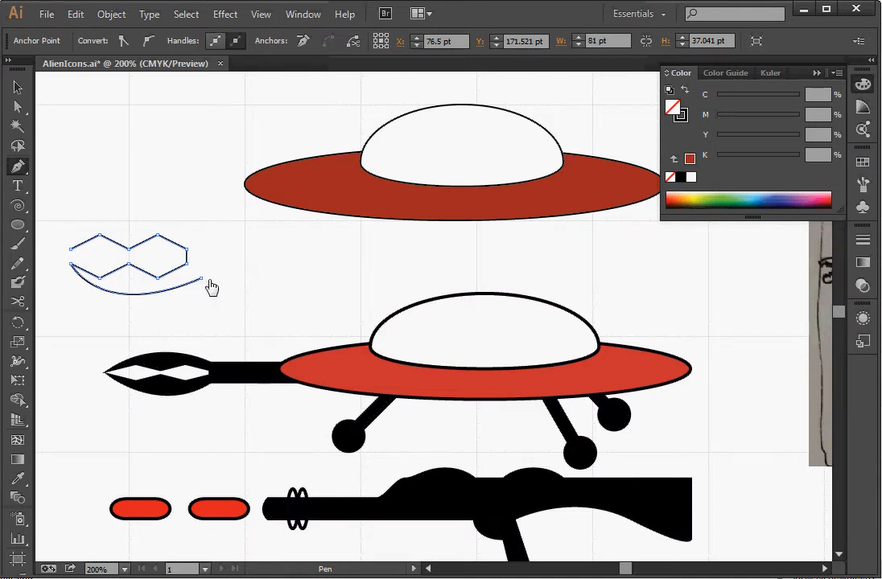
{"action": "mouse_move", "coordinate": [346, 245]}
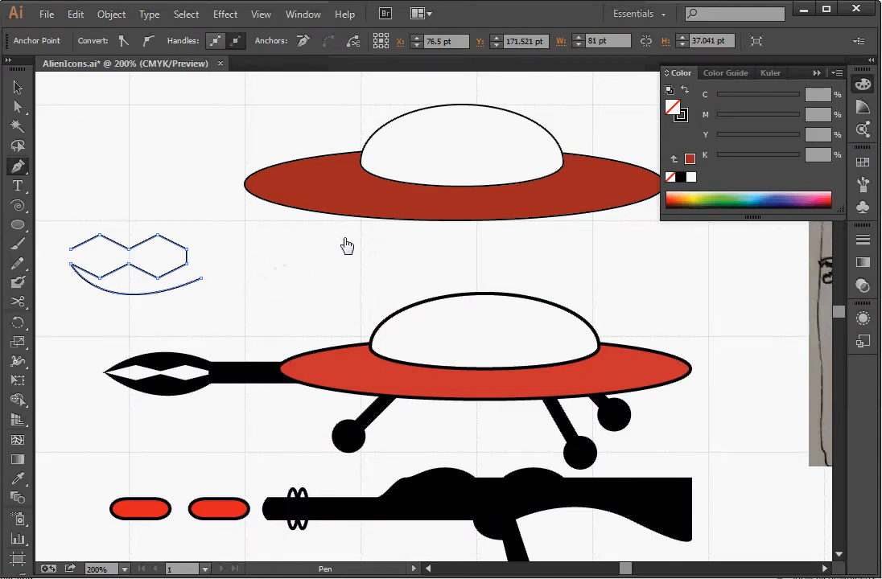
{"action": "mouse_move", "coordinate": [201, 287]}
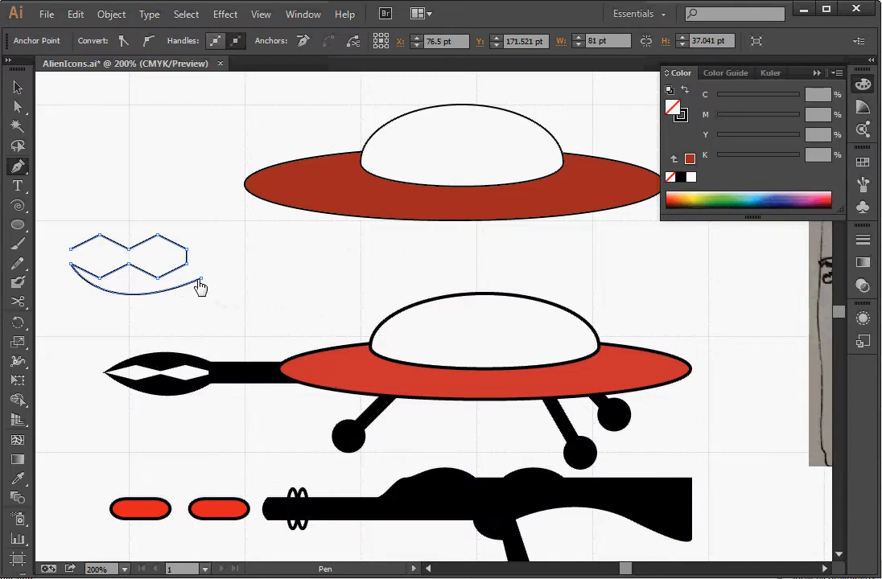
{"action": "mouse_move", "coordinate": [473, 287]}
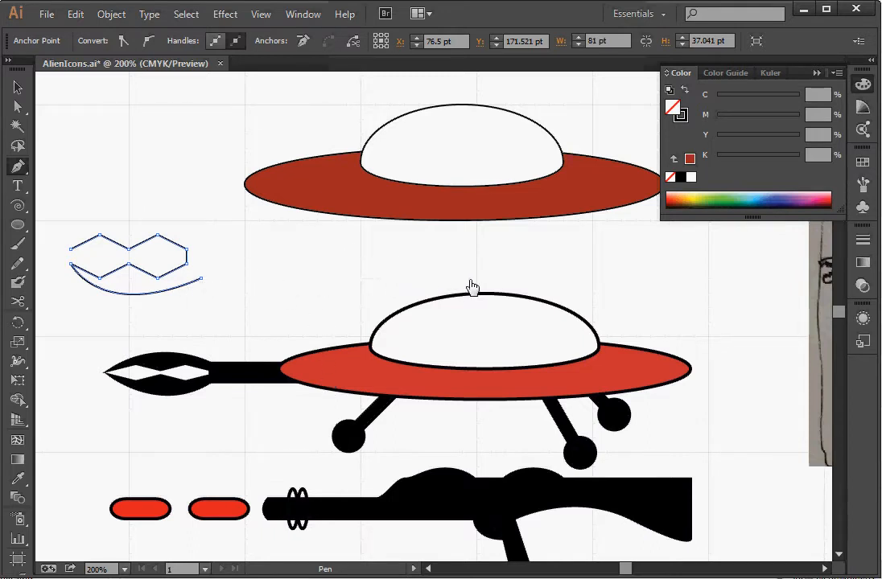
{"action": "mouse_move", "coordinate": [384, 286]}
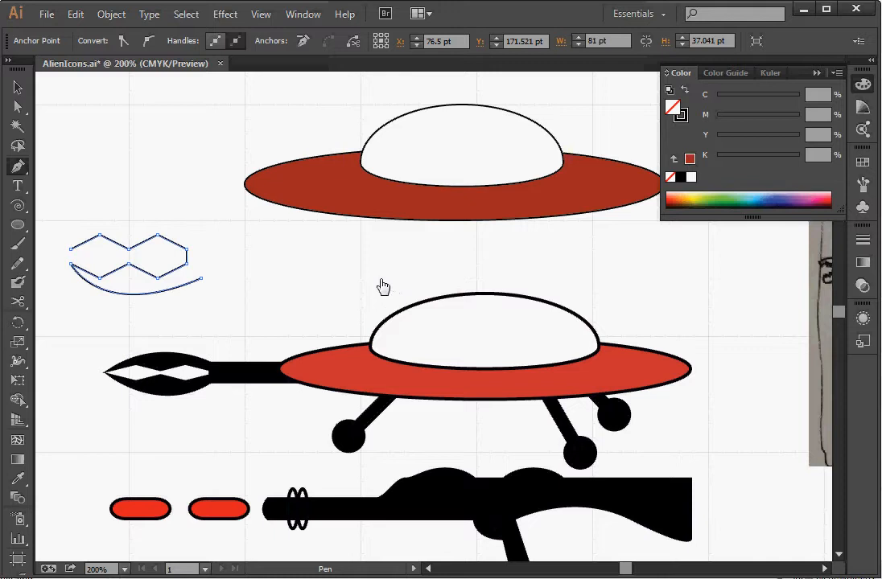
- Place the bottom-right and top-right corners of the rectangular claw arm
{"action": "left_click", "coordinate": [392, 277]}
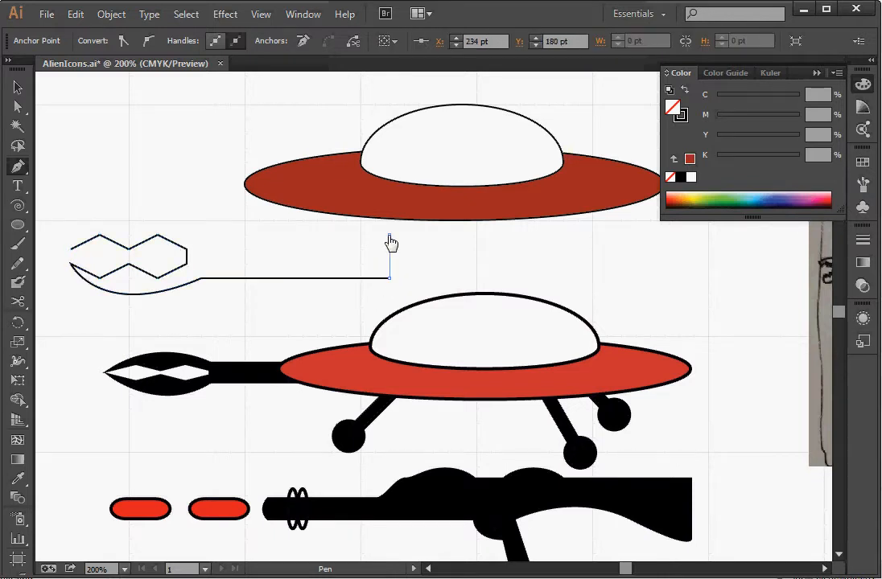
{"action": "left_click", "coordinate": [390, 235]}
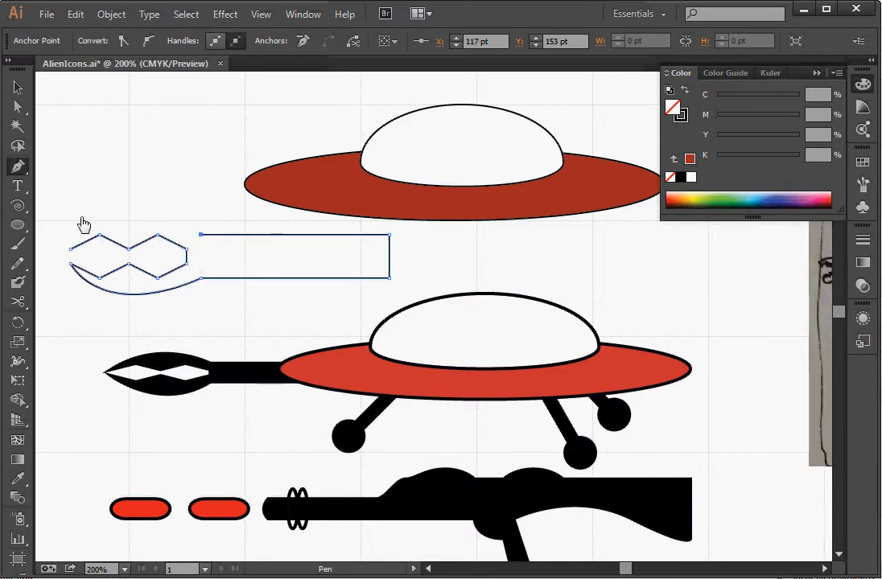
{"action": "mouse_move", "coordinate": [199, 239]}
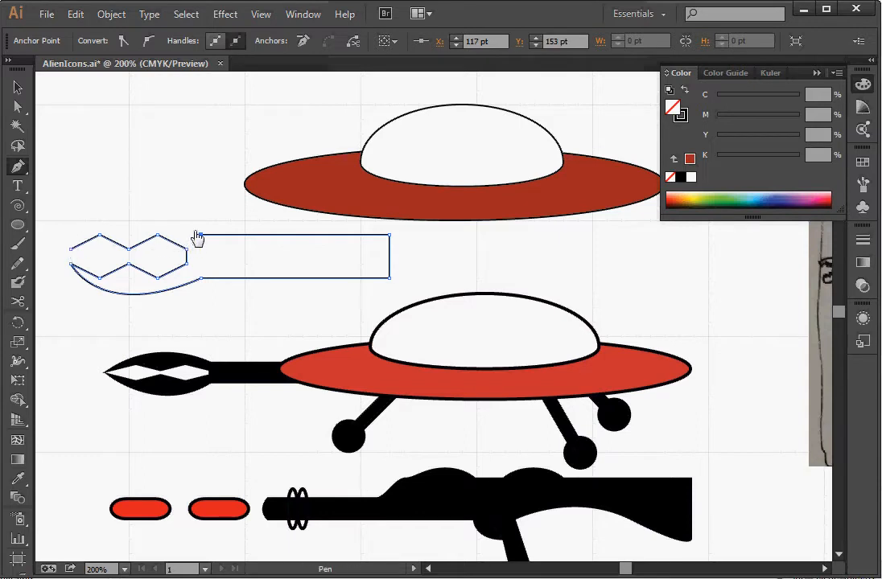
{"action": "mouse_move", "coordinate": [209, 248]}
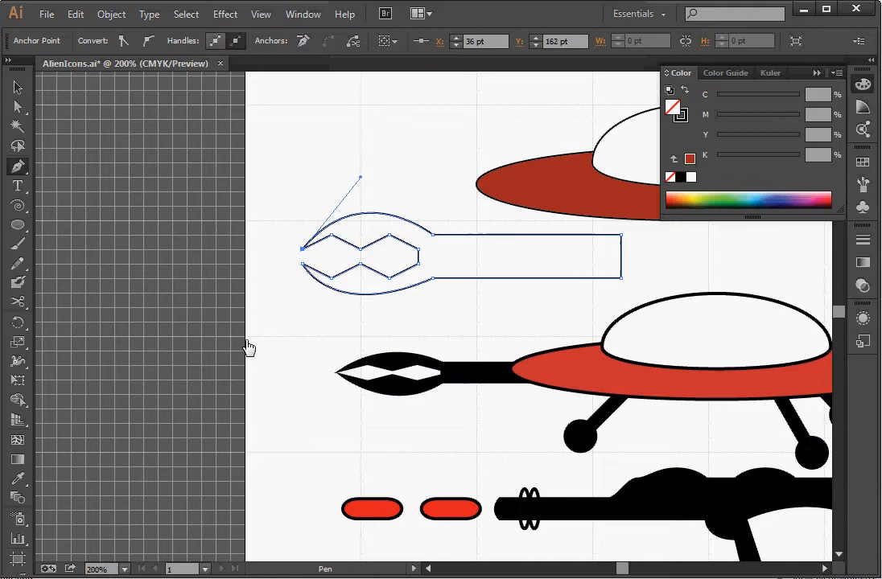
{"action": "mouse_move", "coordinate": [428, 125]}
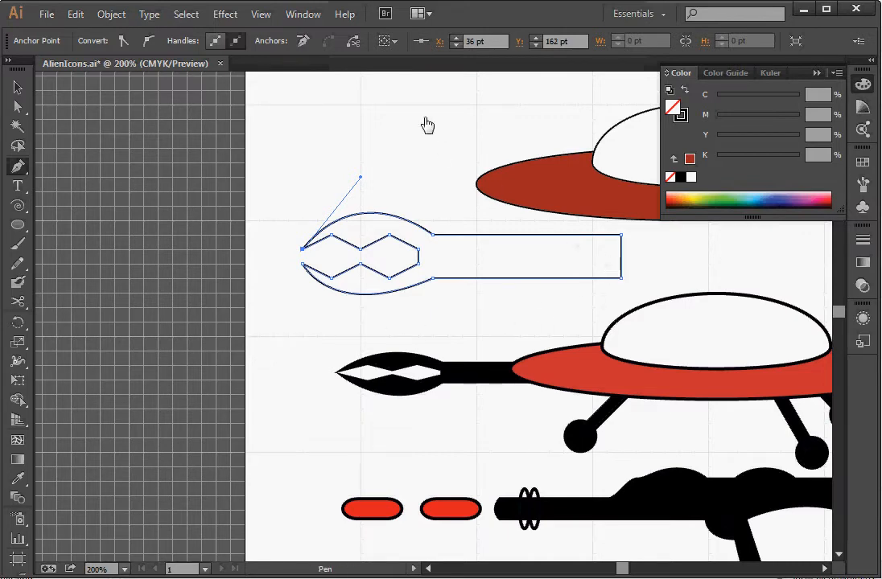
{"action": "mouse_move", "coordinate": [318, 14]}
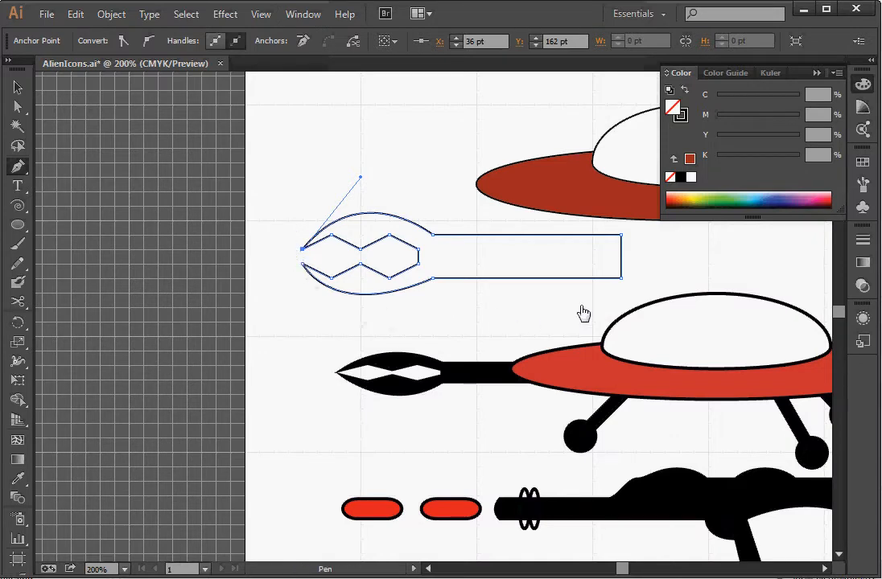
{"action": "mouse_move", "coordinate": [414, 200]}
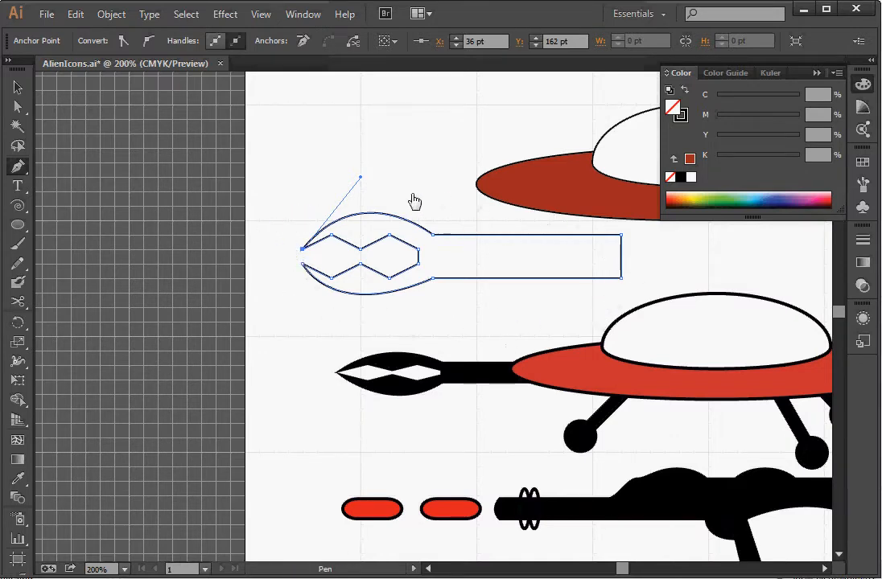
{"action": "mouse_move", "coordinate": [326, 230]}
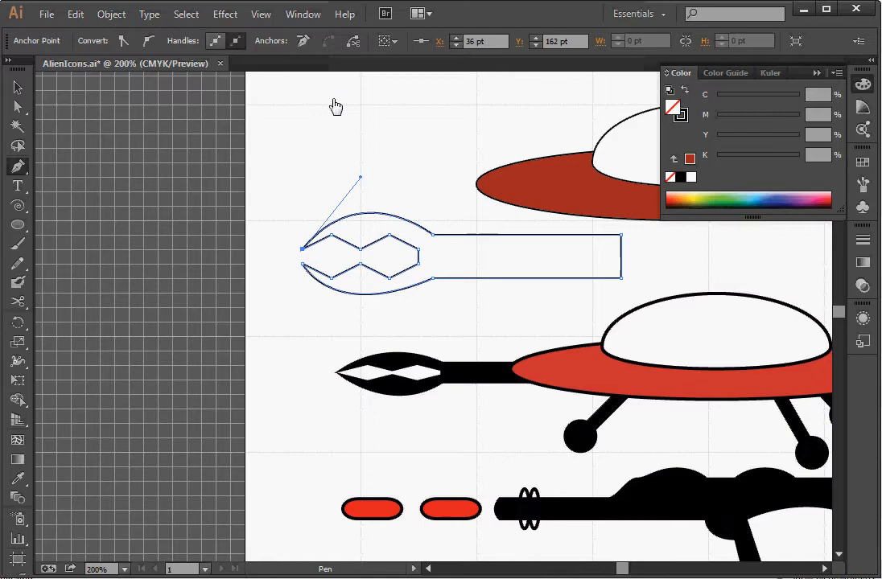
{"action": "mouse_move", "coordinate": [263, 45]}
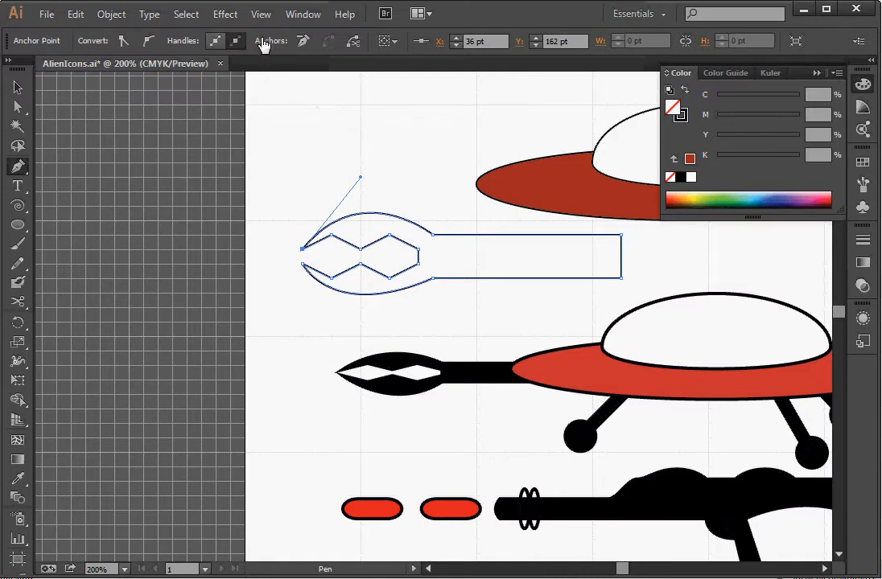
- Bring up the shape-combining panel and fill the claw arm path solid black
{"action": "left_click", "coordinate": [303, 13]}
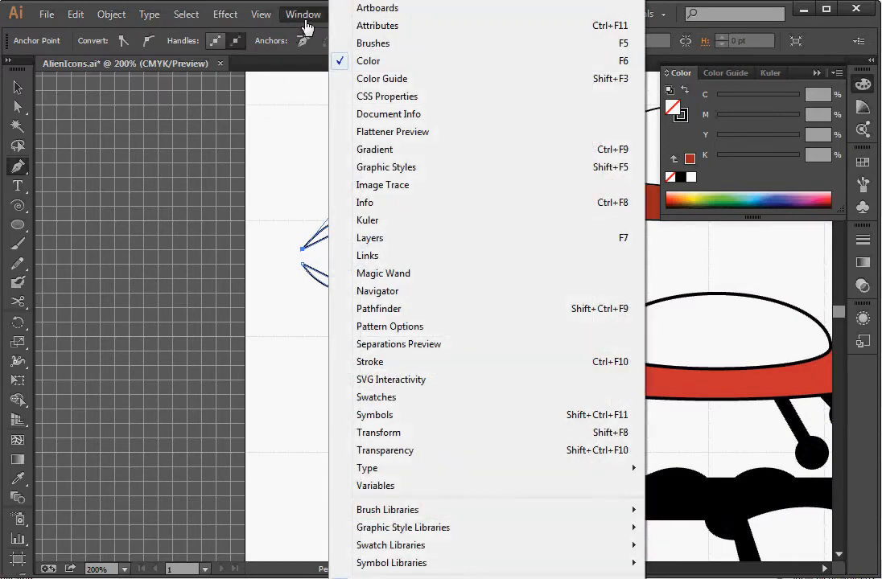
{"action": "mouse_move", "coordinate": [391, 185]}
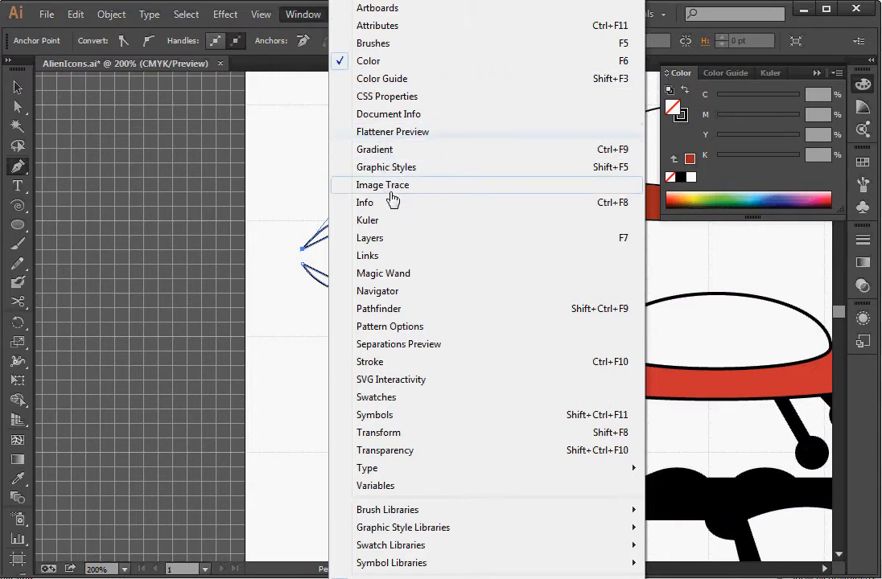
{"action": "mouse_move", "coordinate": [400, 321]}
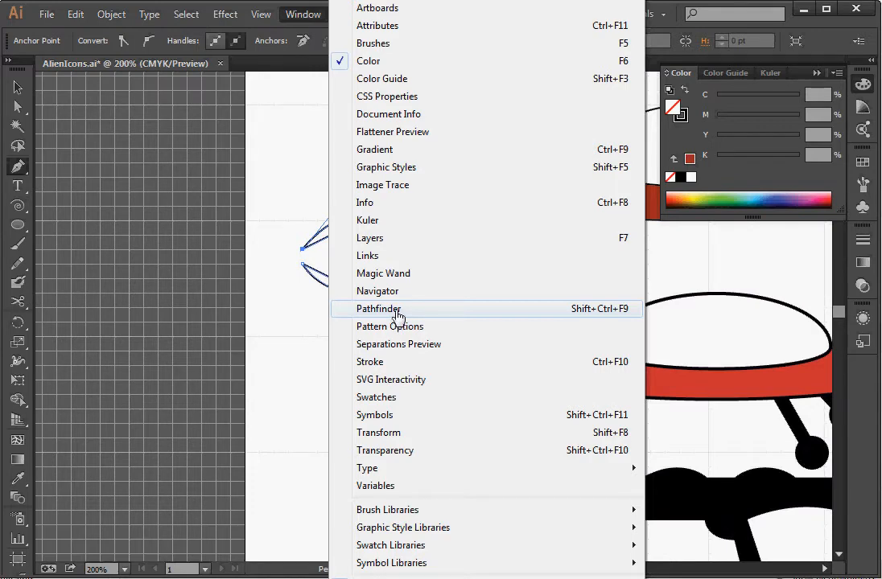
{"action": "left_click", "coordinate": [378, 308]}
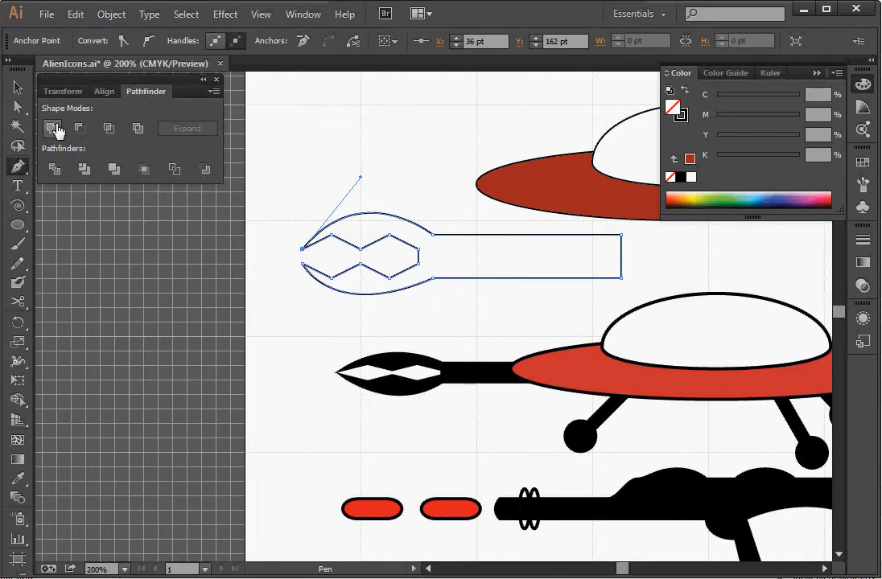
{"action": "mouse_move", "coordinate": [52, 129]}
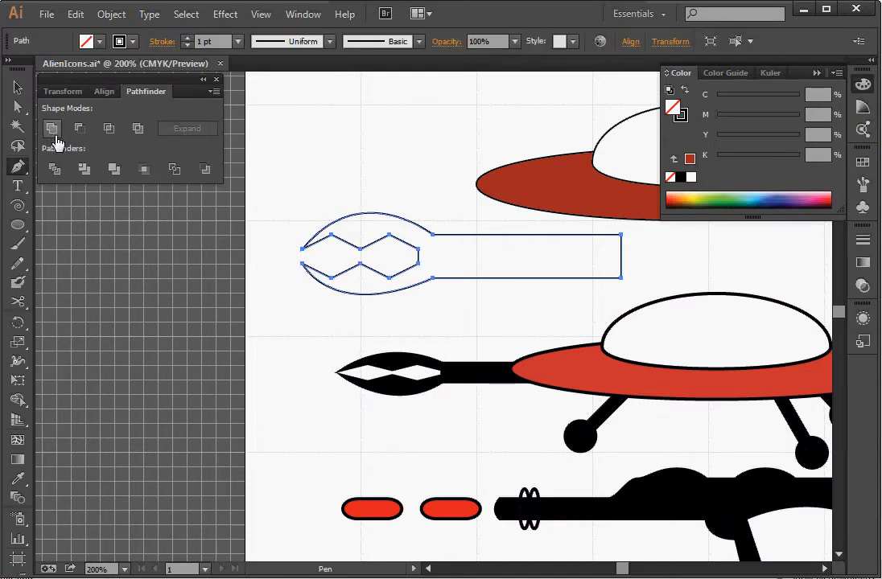
{"action": "mouse_move", "coordinate": [384, 224]}
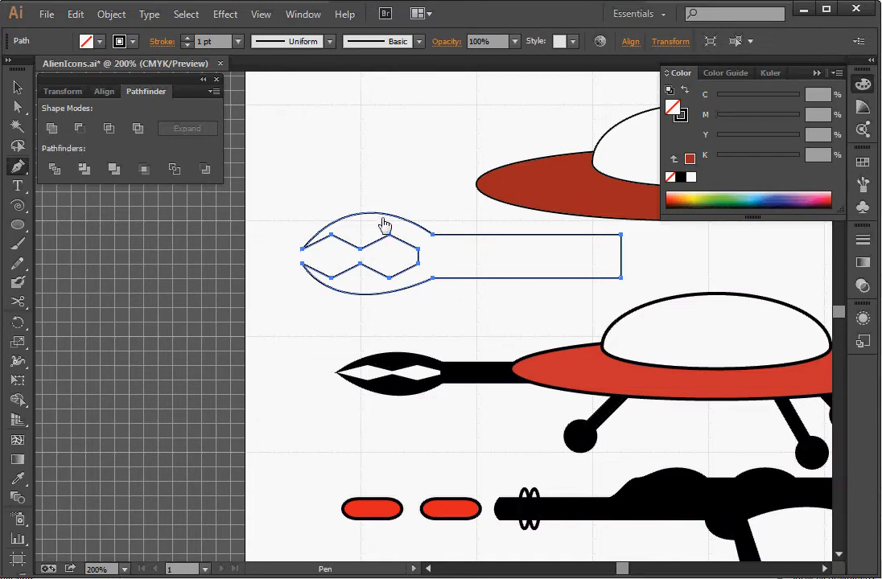
{"action": "mouse_move", "coordinate": [565, 236]}
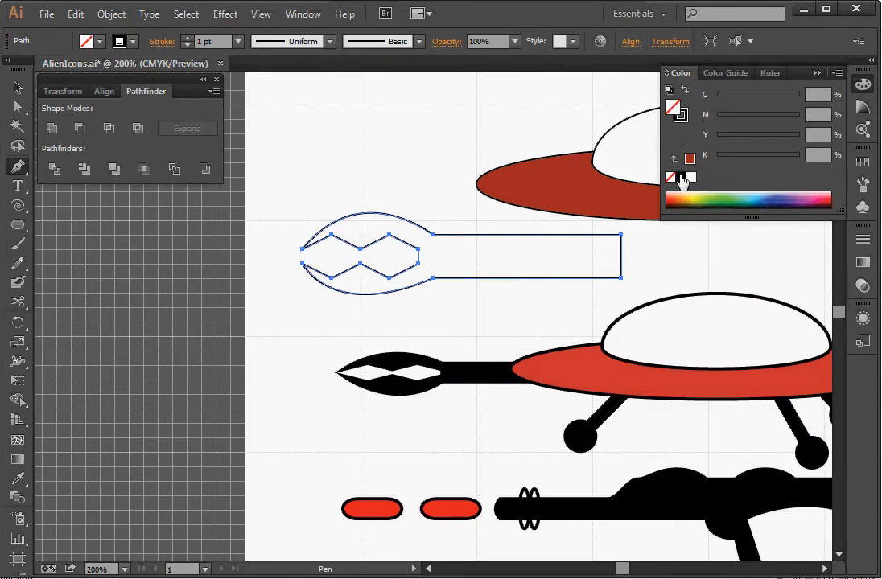
{"action": "left_click", "coordinate": [680, 178]}
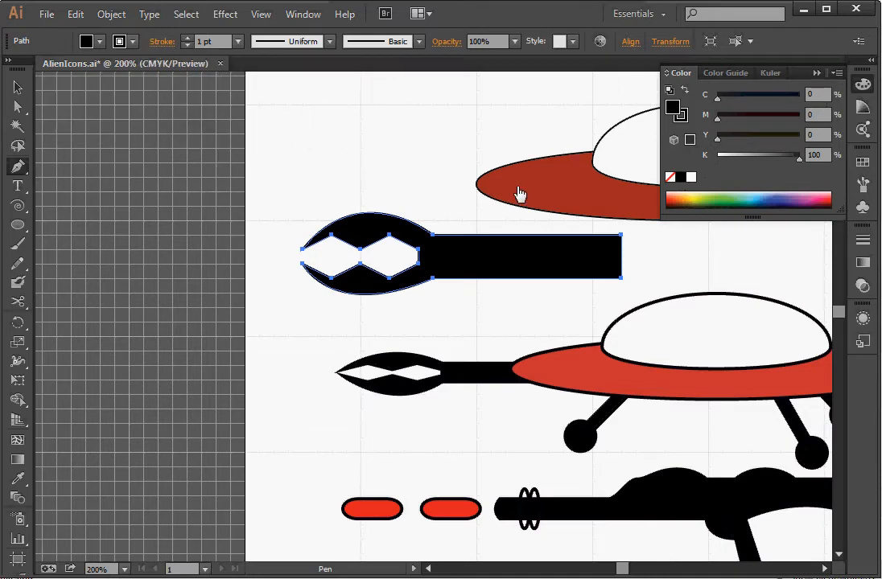
{"action": "mouse_move", "coordinate": [514, 263]}
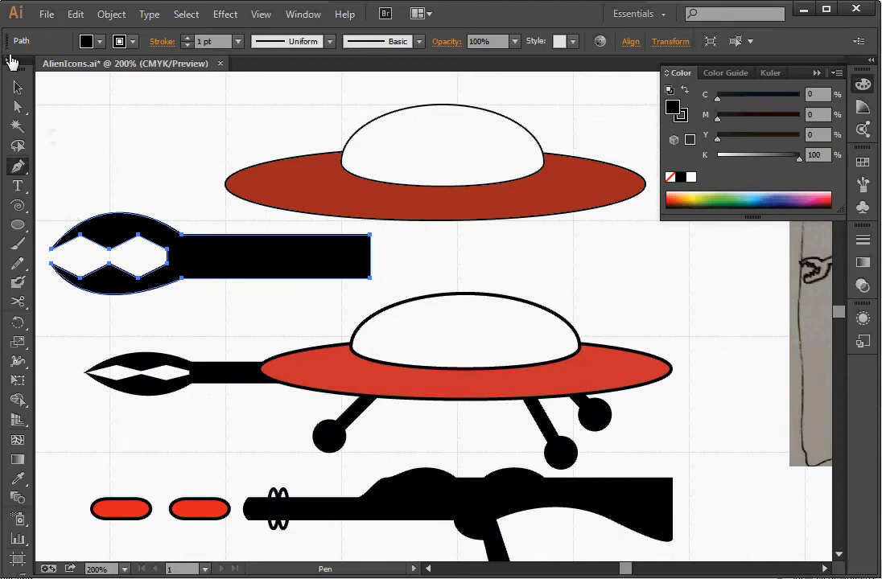
- Shrink the black claw arm by dragging its corner handle with the Selection tool
{"action": "left_click", "coordinate": [18, 87]}
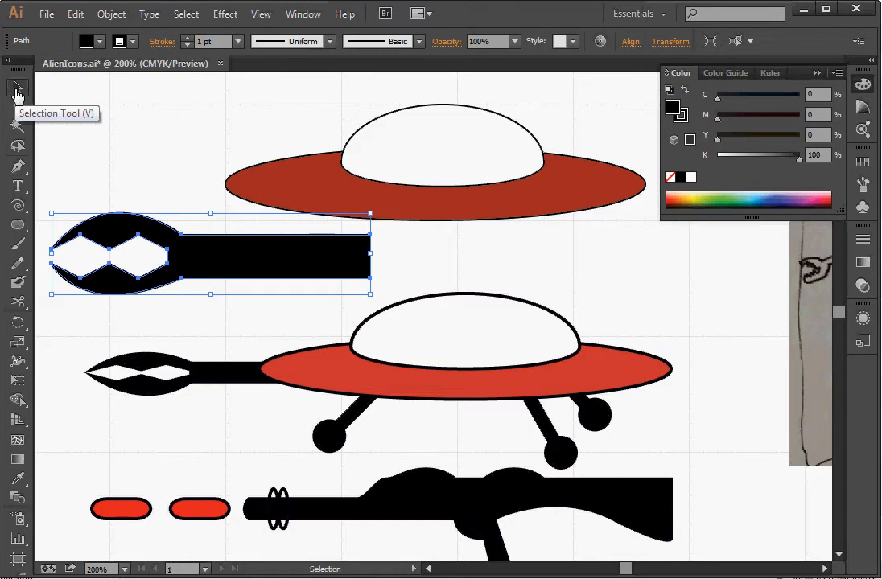
{"action": "mouse_move", "coordinate": [370, 219]}
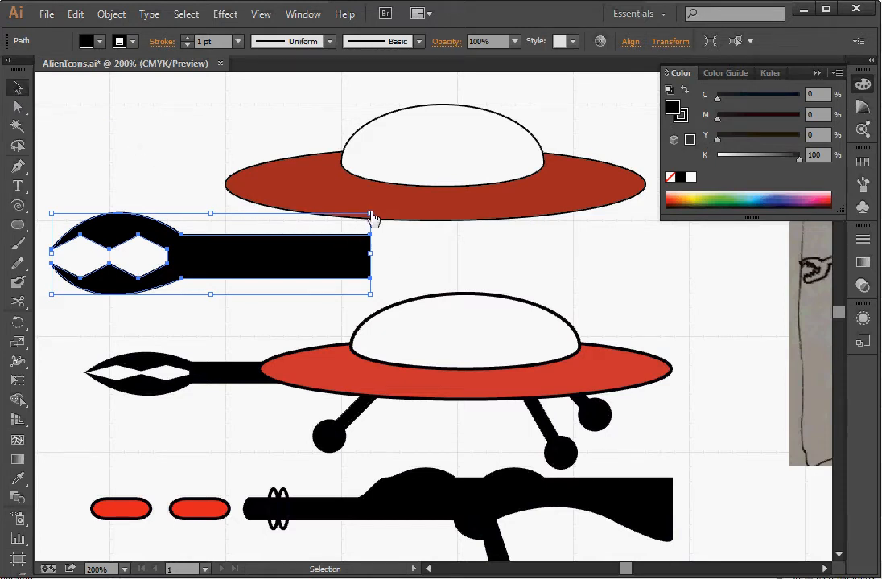
{"action": "mouse_move", "coordinate": [374, 302]}
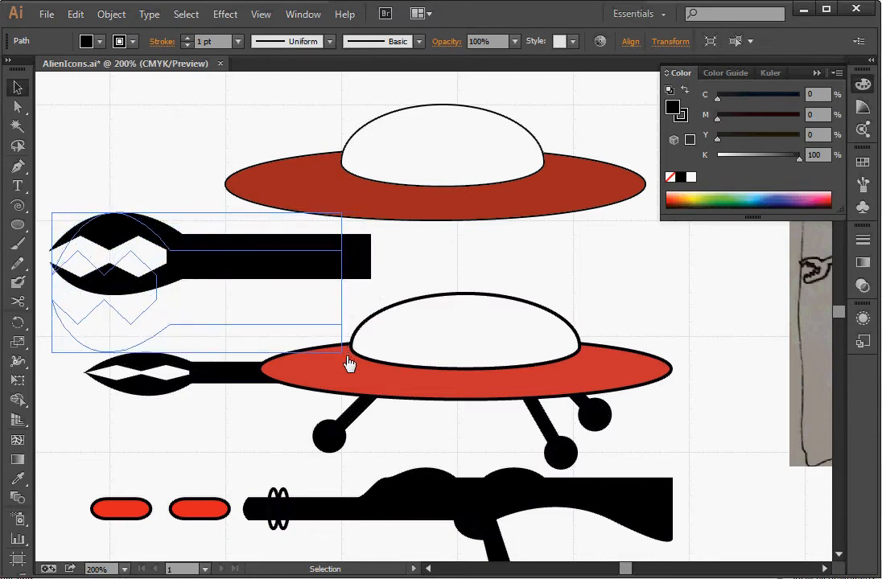
{"action": "left_click_drag", "start_coordinate": [350, 362], "coordinate": [376, 310]}
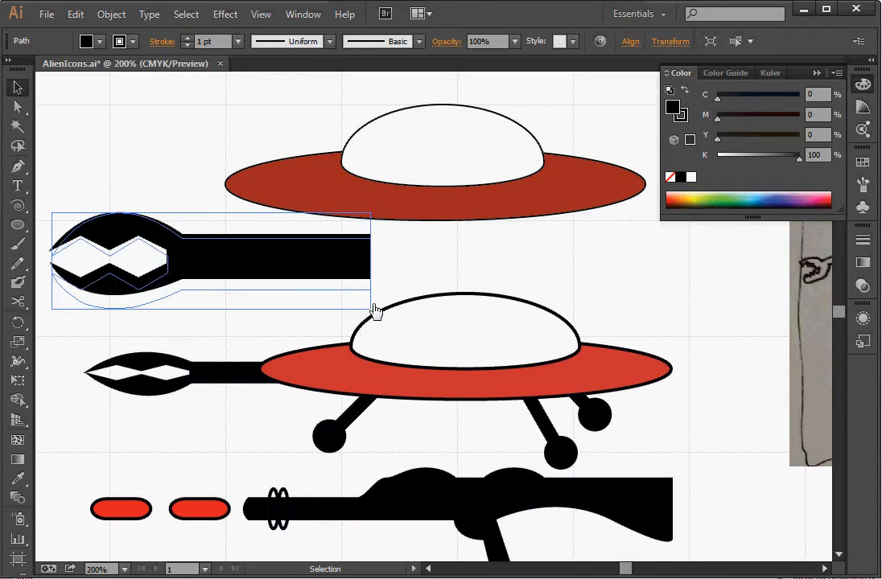
{"action": "left_click", "coordinate": [379, 302]}
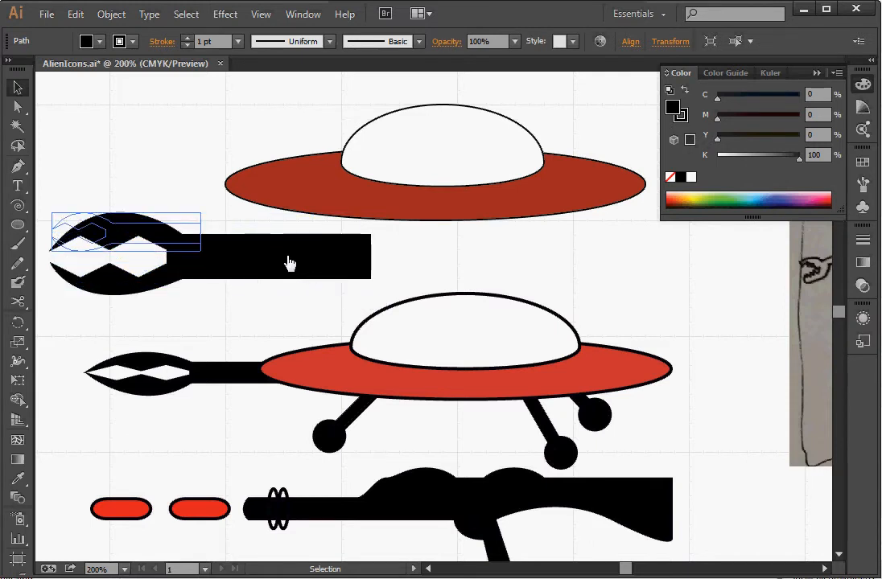
{"action": "mouse_move", "coordinate": [276, 259]}
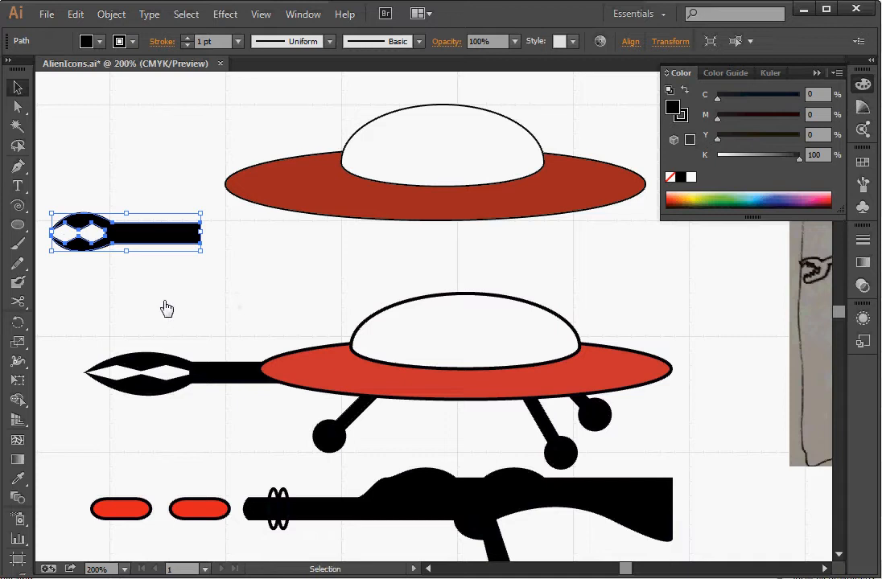
{"action": "mouse_move", "coordinate": [161, 240]}
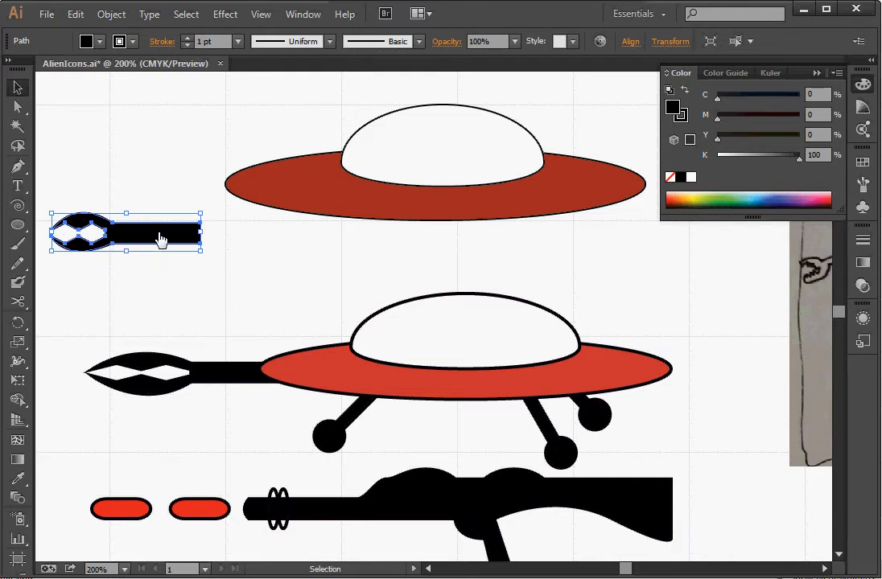
- Move the small claw arm against the top saucer hull's left end and deselect
{"action": "left_click_drag", "start_coordinate": [161, 237], "coordinate": [208, 201]}
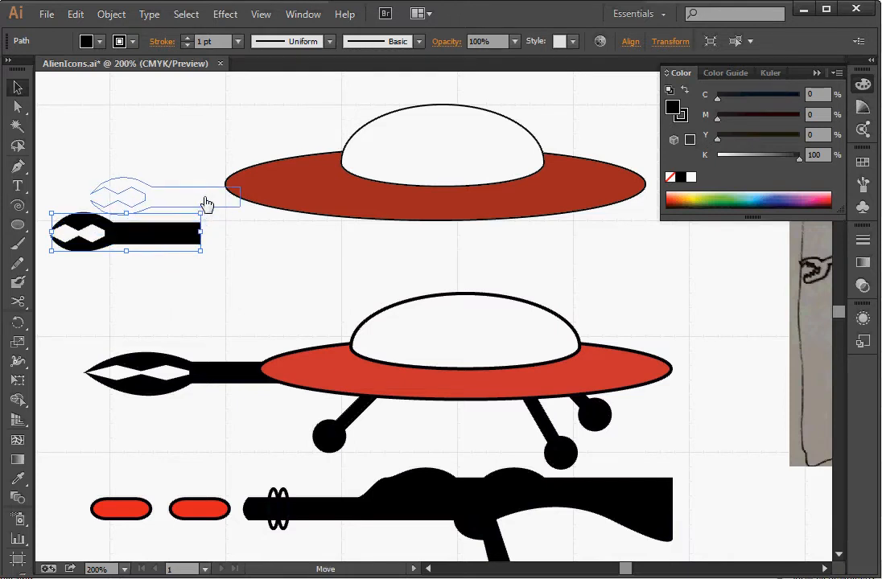
{"action": "left_click_drag", "start_coordinate": [207, 202], "coordinate": [222, 192]}
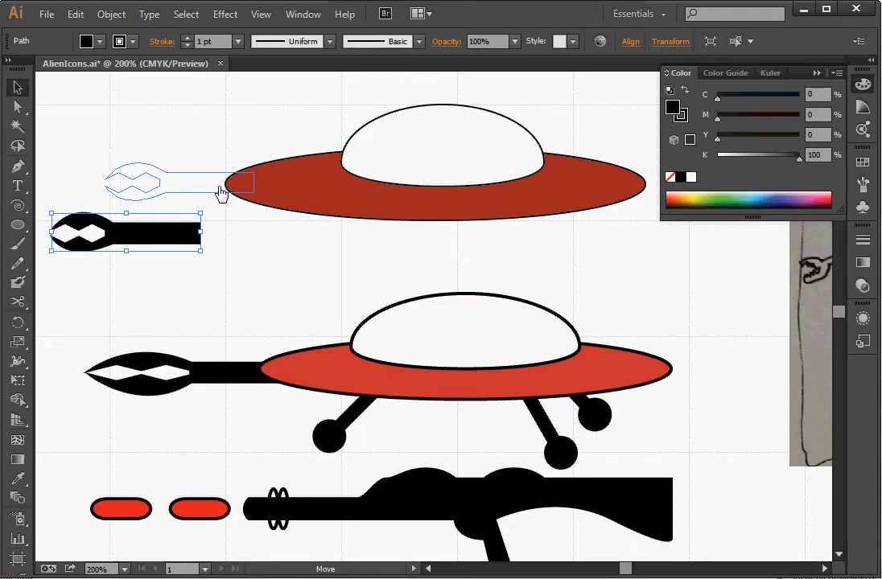
{"action": "left_click_drag", "start_coordinate": [124, 233], "coordinate": [194, 182]}
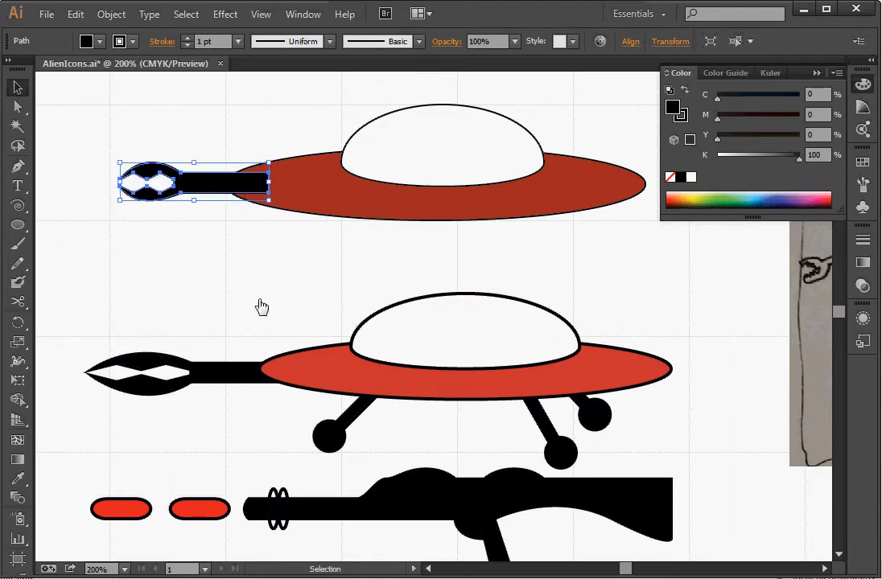
{"action": "mouse_move", "coordinate": [229, 224]}
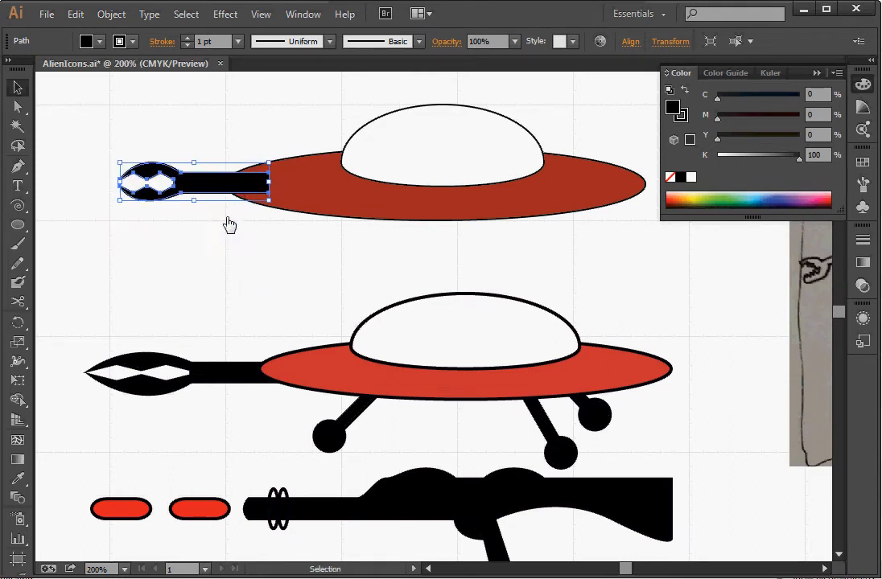
{"action": "left_click", "coordinate": [391, 418]}
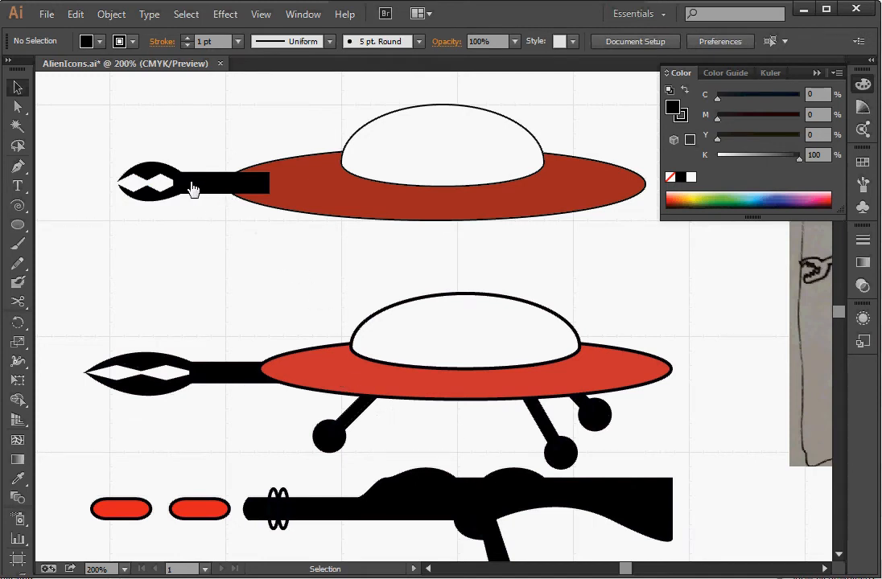
- Send the claw arm to the back behind the red hull, then deselect
{"action": "right_click", "coordinate": [193, 185]}
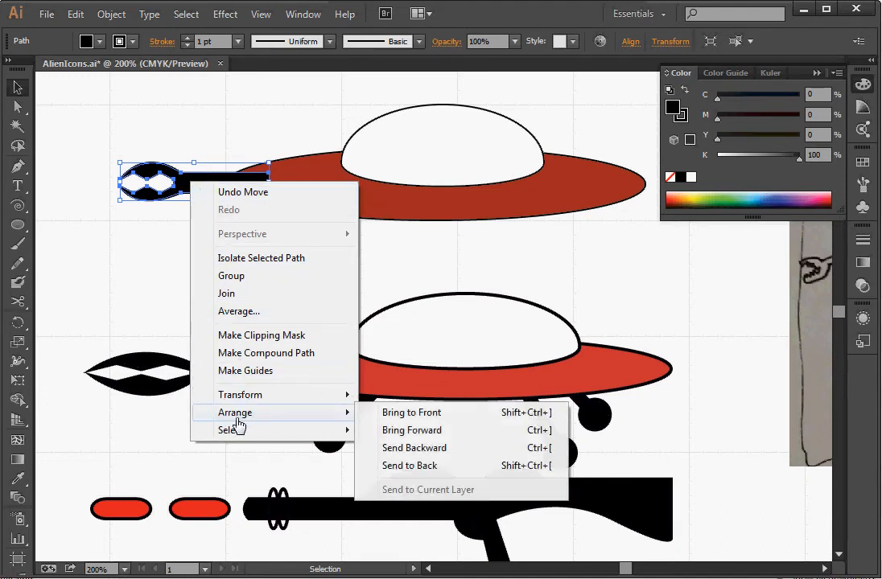
{"action": "mouse_move", "coordinate": [400, 462]}
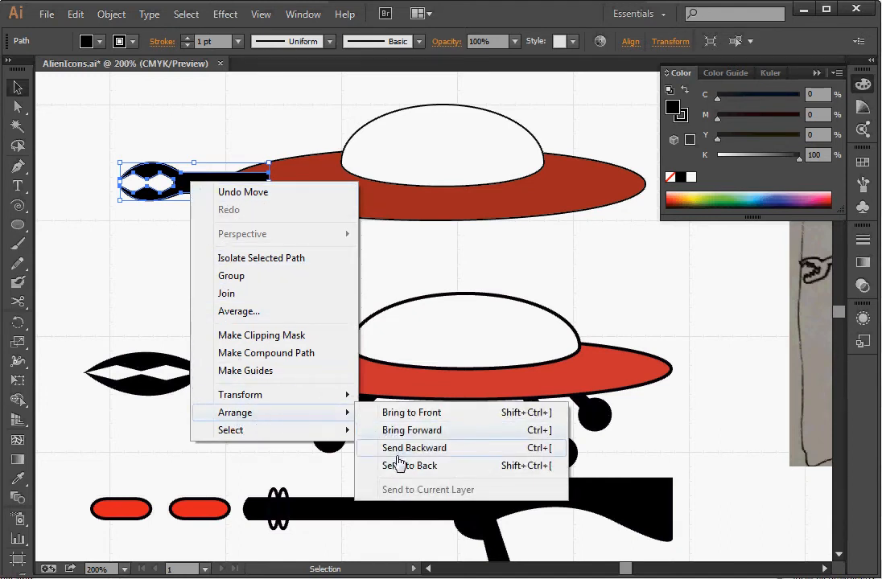
{"action": "mouse_move", "coordinate": [402, 471]}
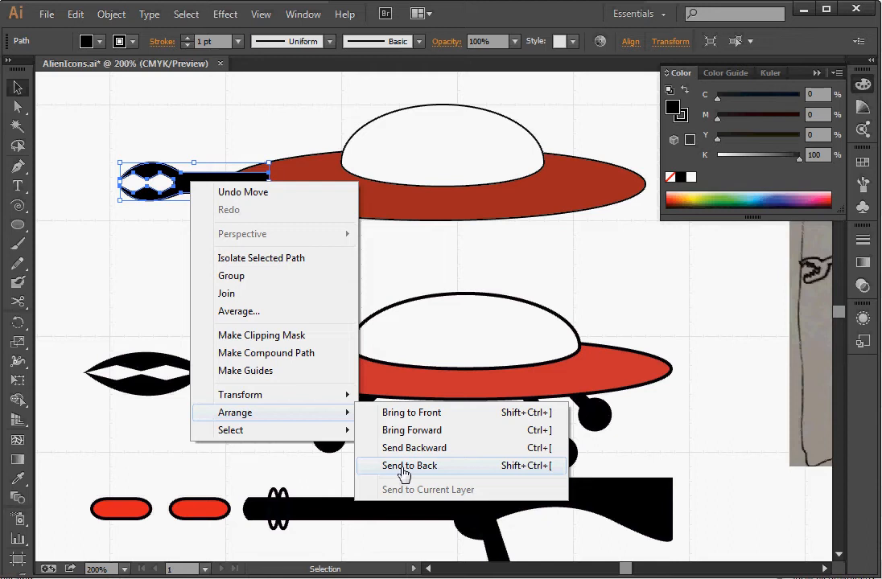
{"action": "left_click", "coordinate": [408, 465]}
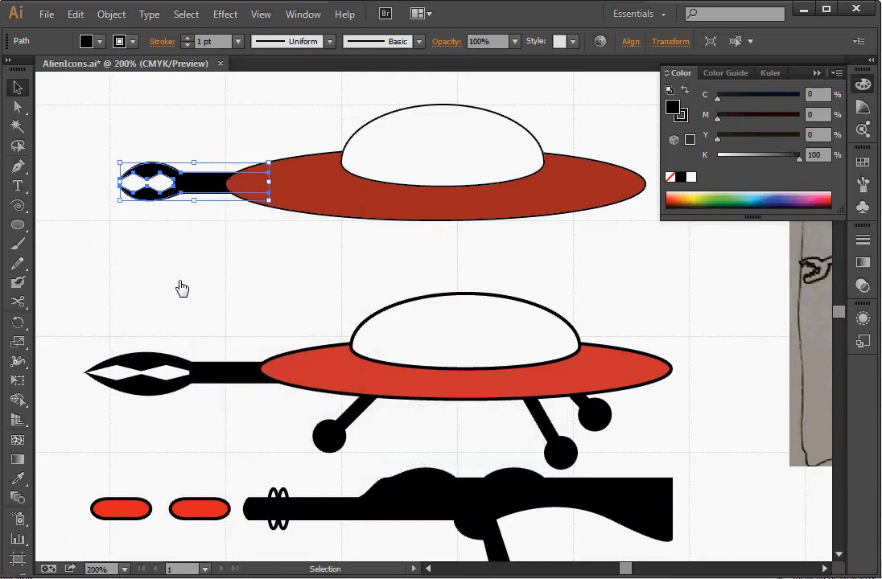
{"action": "left_click", "coordinate": [362, 255]}
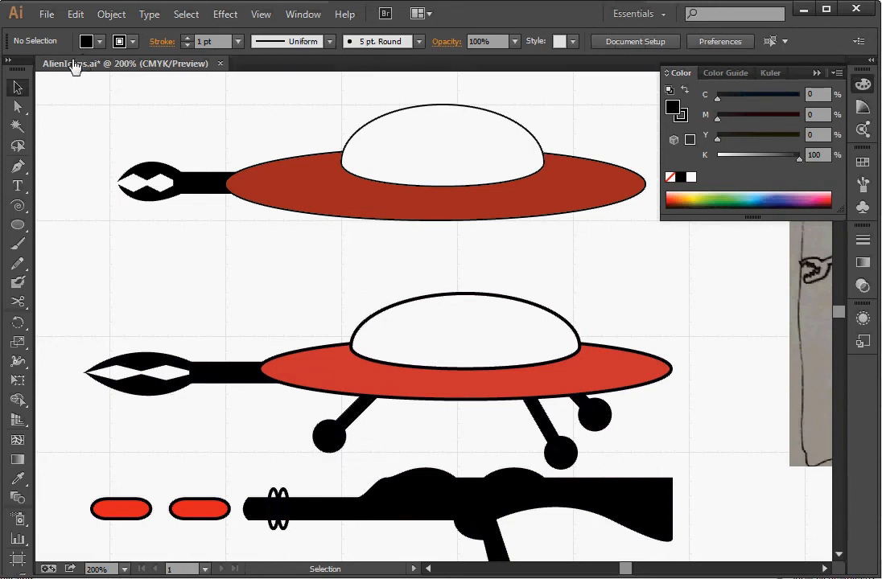
- Draw a small black circle foot with a tall black rectangle leg rising above it
{"action": "left_click", "coordinate": [17, 225]}
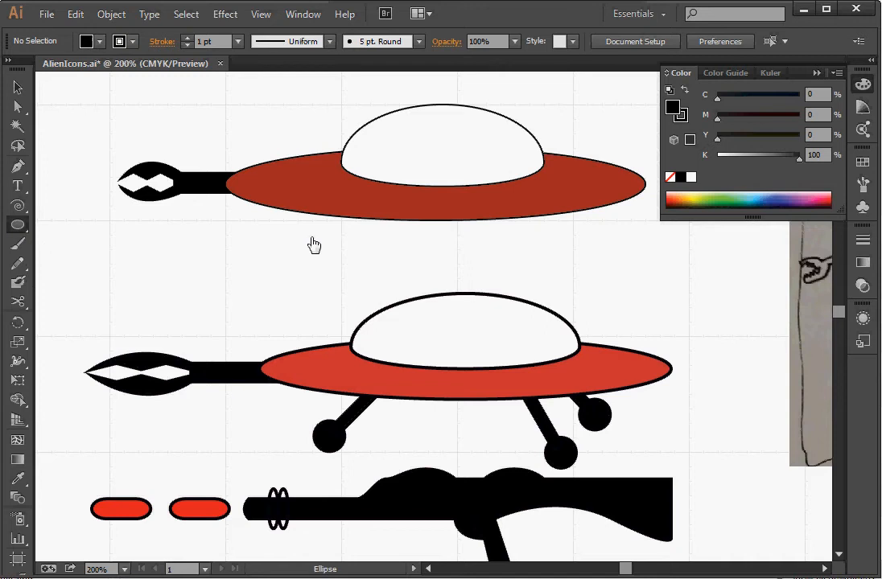
{"action": "mouse_move", "coordinate": [125, 314]}
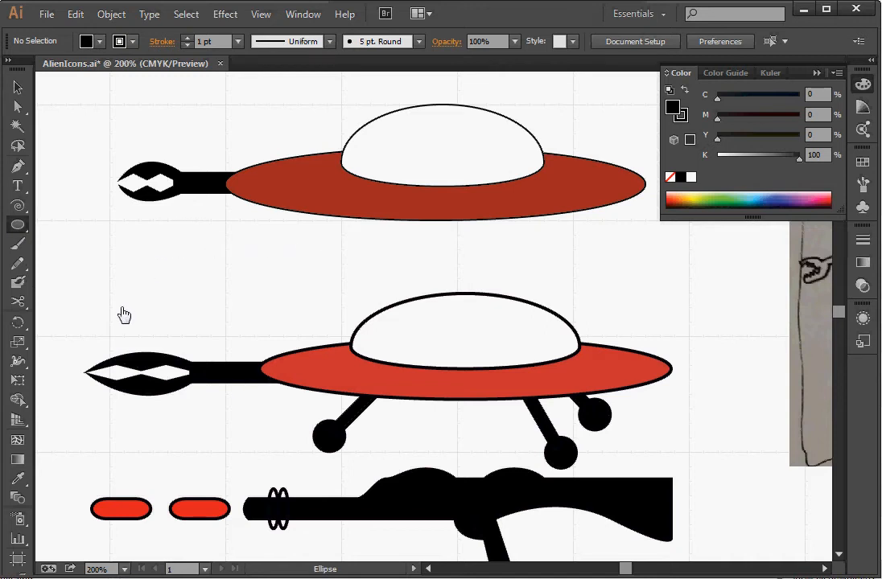
{"action": "left_click_drag", "start_coordinate": [125, 314], "coordinate": [181, 355]}
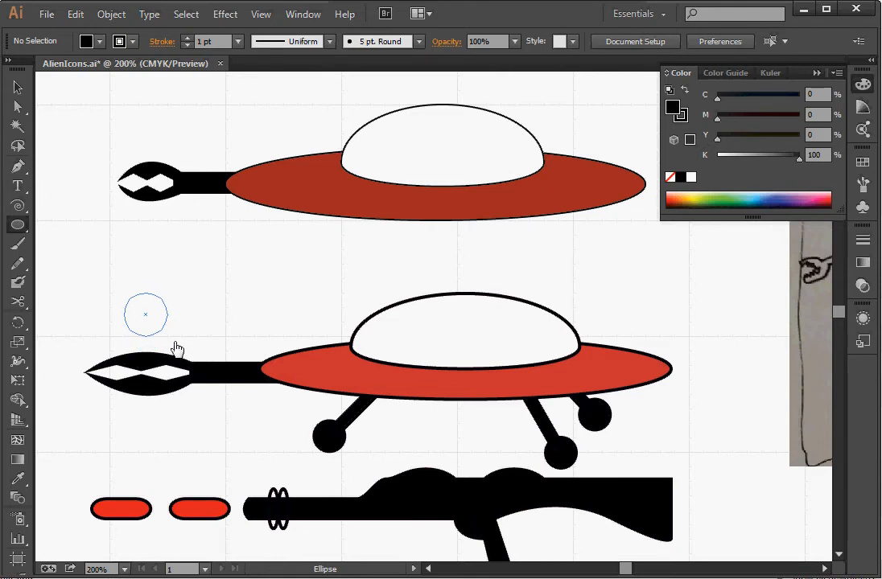
{"action": "left_click_drag", "start_coordinate": [145, 314], "coordinate": [152, 321]}
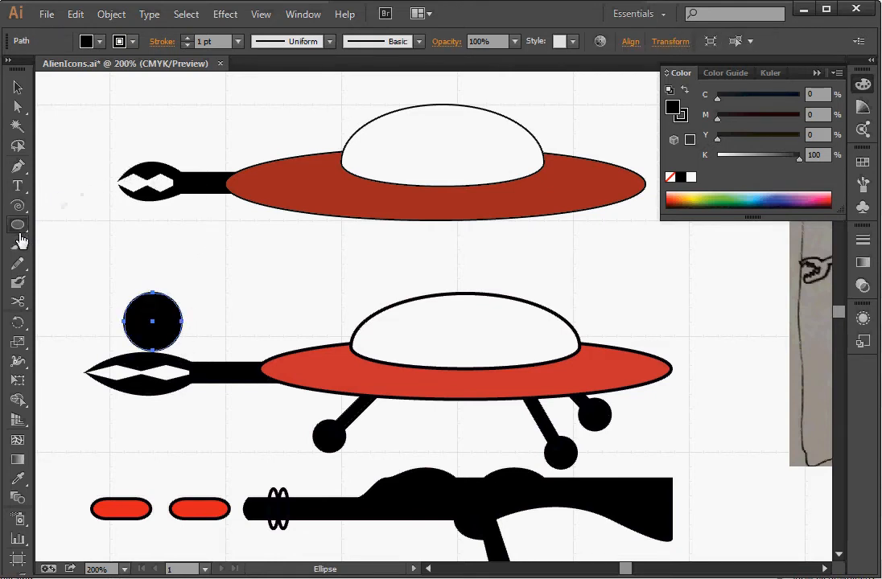
{"action": "left_click", "coordinate": [17, 224]}
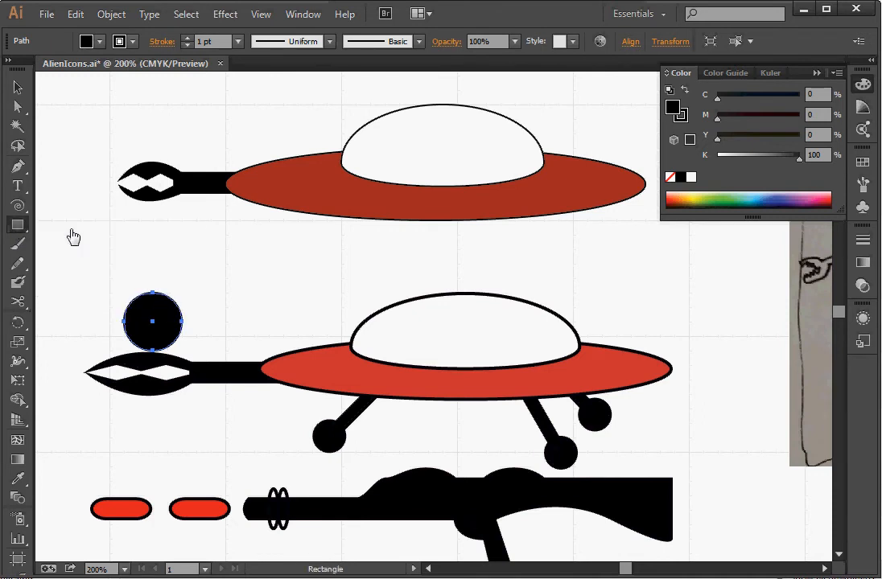
{"action": "left_click_drag", "start_coordinate": [138, 222], "coordinate": [169, 278]}
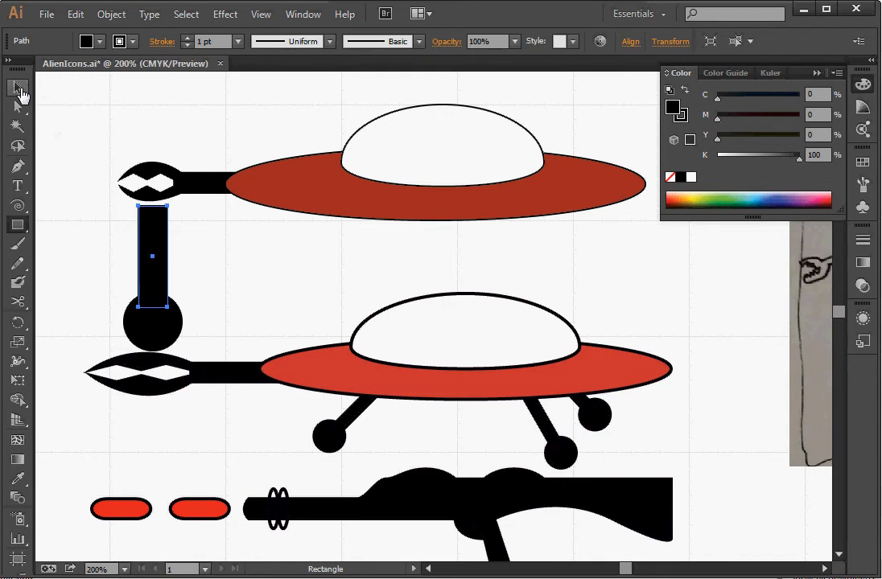
{"action": "left_click", "coordinate": [18, 86]}
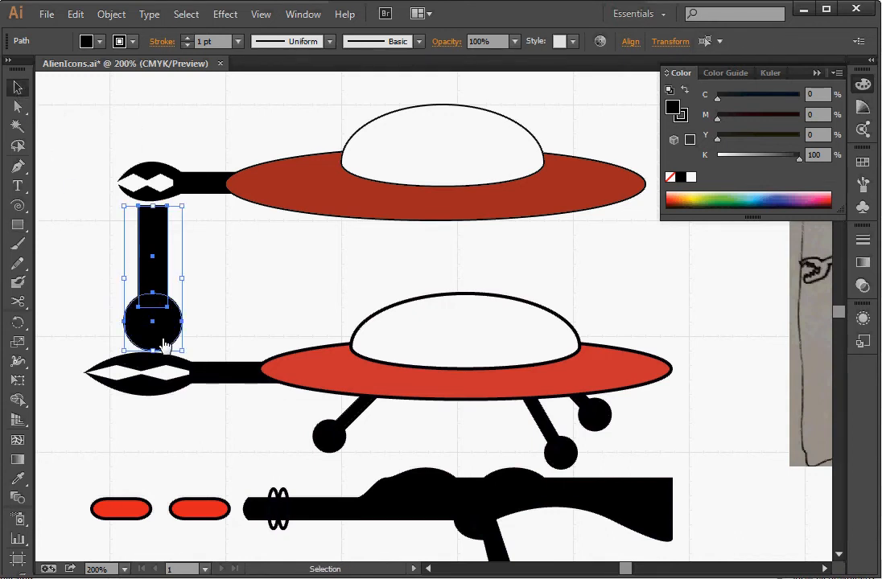
{"action": "mouse_move", "coordinate": [169, 336]}
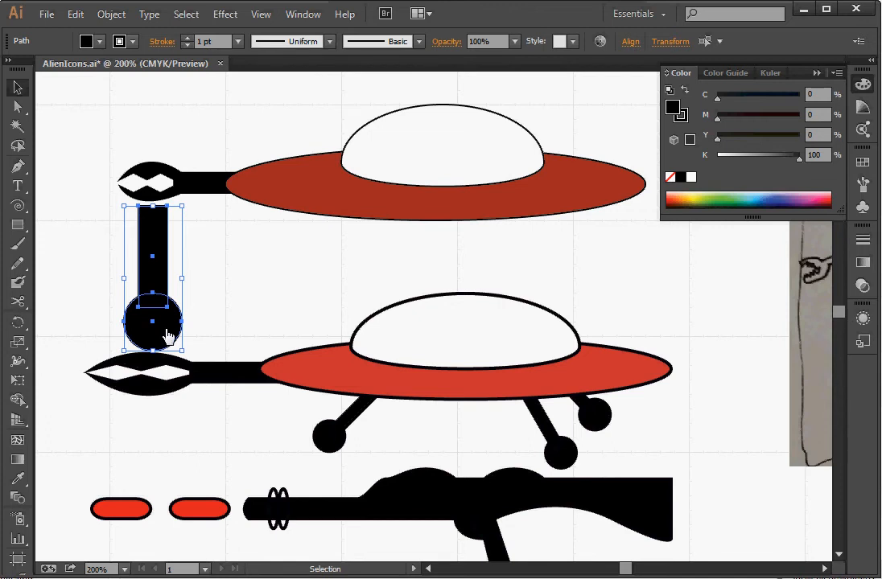
{"action": "mouse_move", "coordinate": [133, 244]}
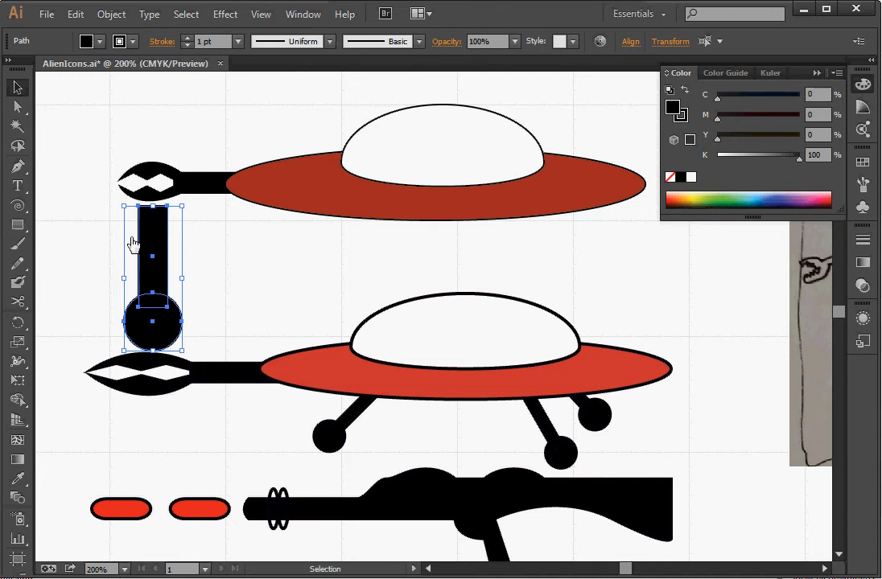
- Group the bar and foot into one leg and move it under the hull's left side
{"action": "right_click", "coordinate": [153, 322]}
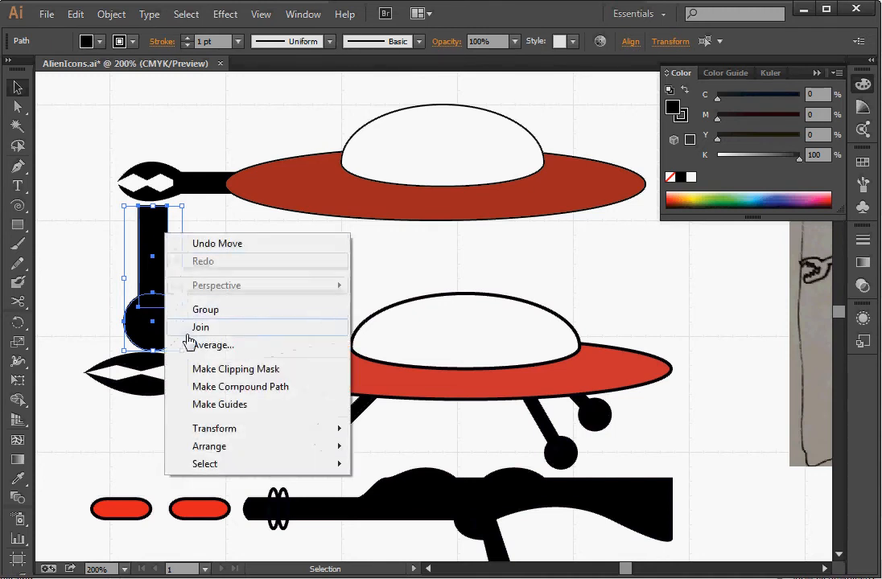
{"action": "left_click", "coordinate": [205, 309]}
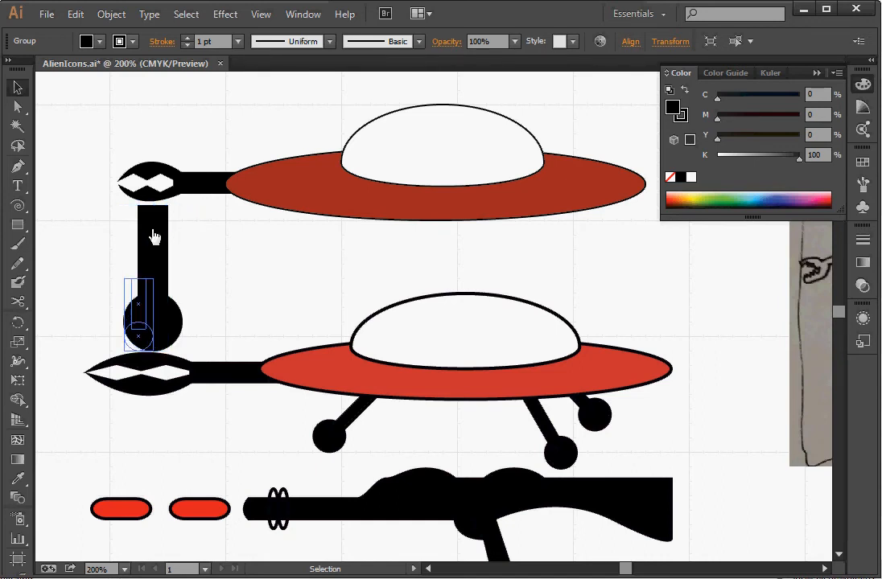
{"action": "mouse_move", "coordinate": [160, 240]}
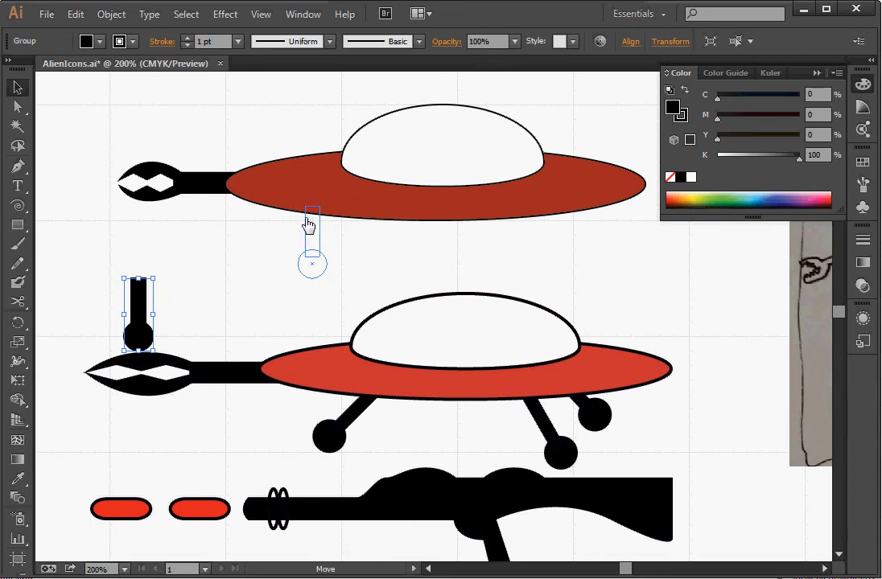
{"action": "left_click_drag", "start_coordinate": [138, 314], "coordinate": [312, 241]}
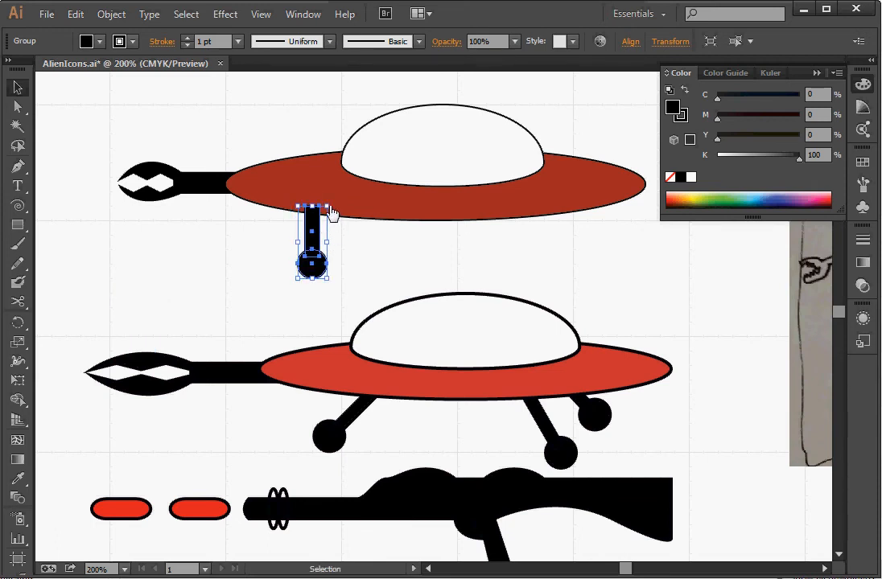
{"action": "mouse_move", "coordinate": [336, 289]}
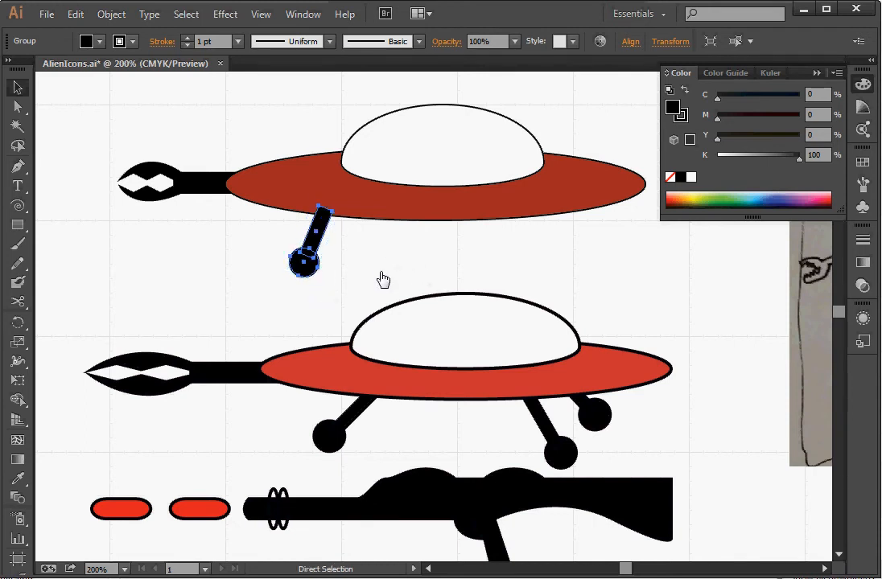
- Duplicate the leg twice, angling and placing copies under the hull's middle and right
{"action": "left_click_drag", "start_coordinate": [310, 241], "coordinate": [431, 318]}
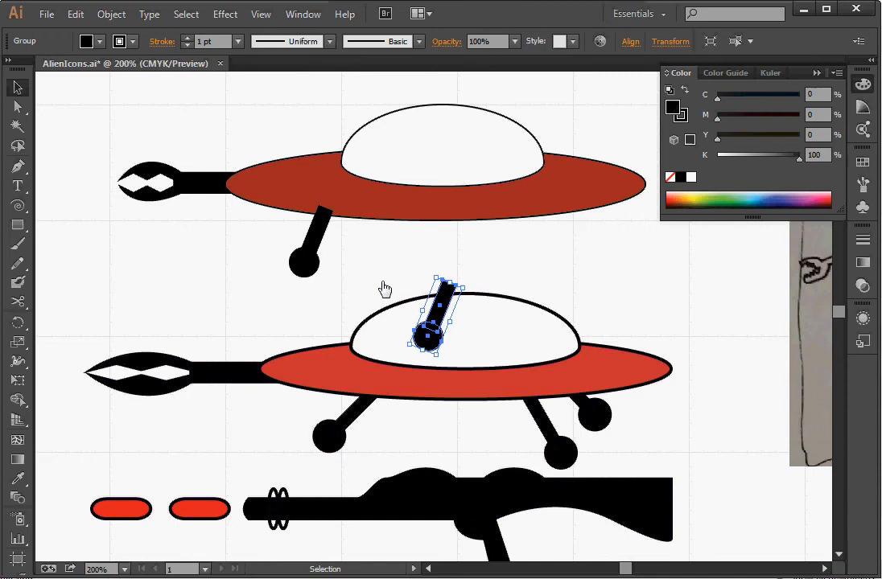
{"action": "left_click_drag", "start_coordinate": [434, 314], "coordinate": [475, 258]}
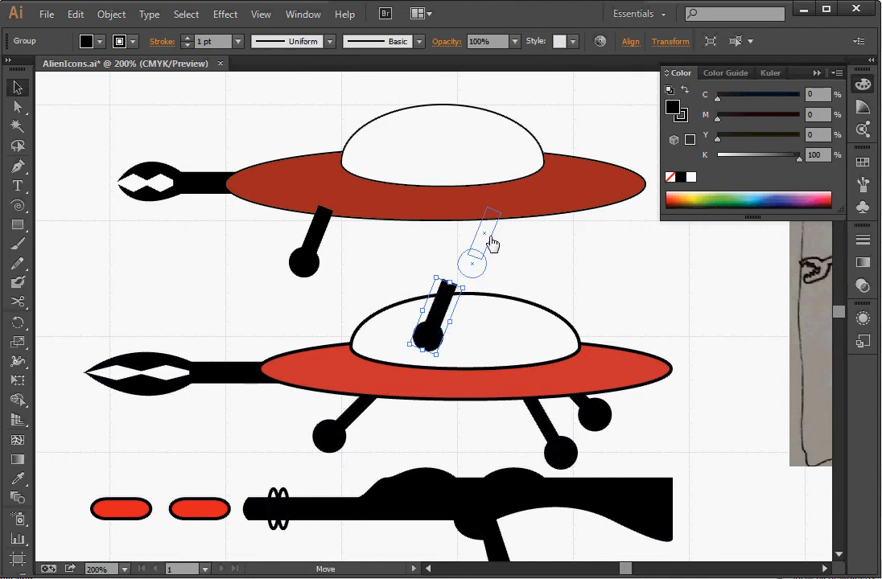
{"action": "left_click_drag", "start_coordinate": [435, 322], "coordinate": [479, 245]}
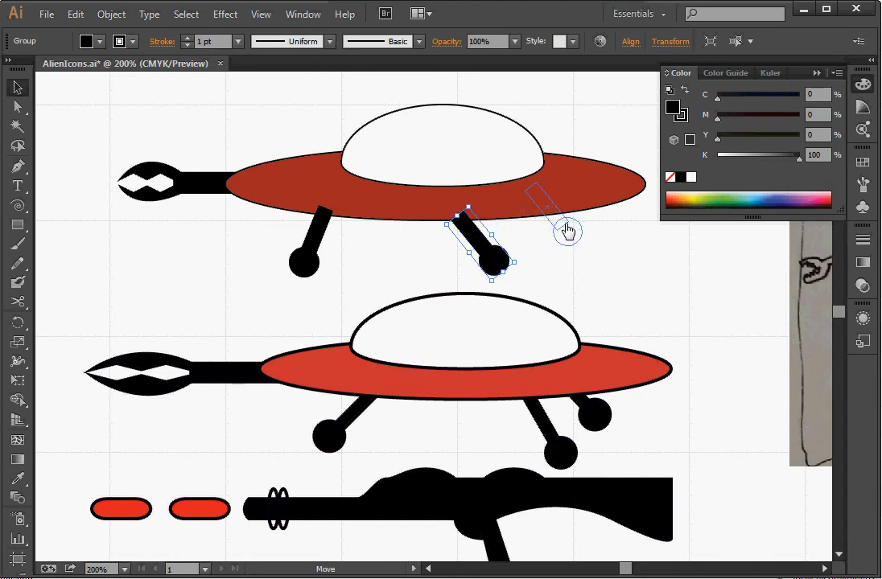
{"action": "left_click_drag", "start_coordinate": [474, 250], "coordinate": [427, 314]}
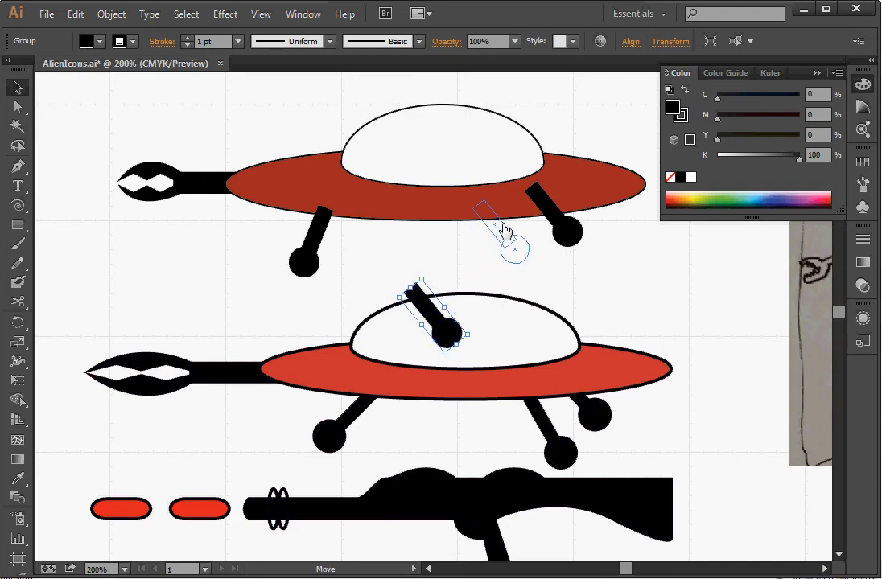
{"action": "left_click_drag", "start_coordinate": [423, 314], "coordinate": [511, 233]}
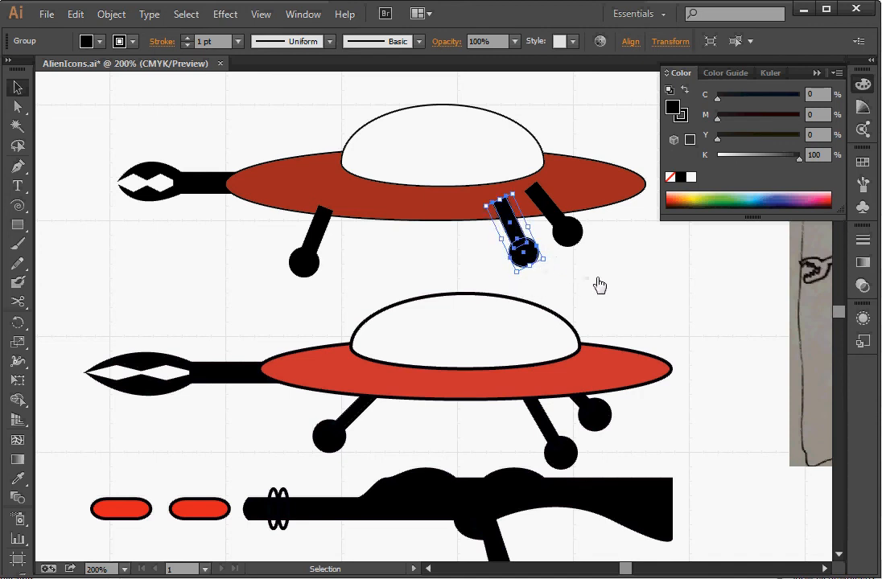
{"action": "left_click_drag", "start_coordinate": [519, 245], "coordinate": [514, 242]}
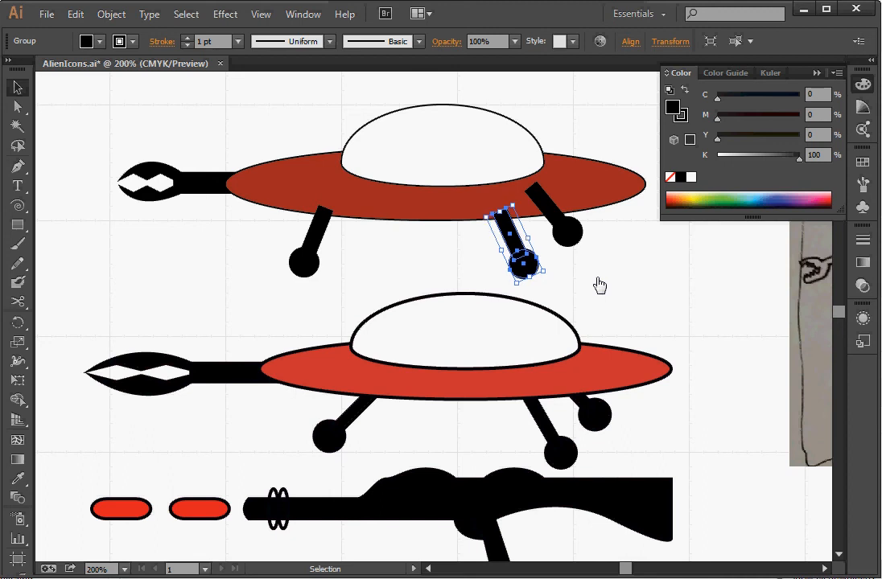
{"action": "left_click", "coordinate": [412, 305]}
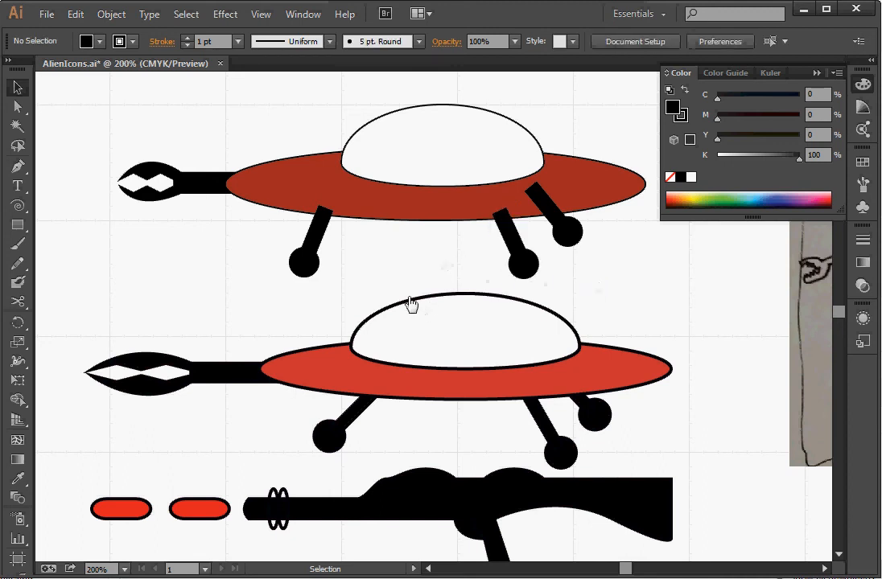
{"action": "mouse_move", "coordinate": [318, 256]}
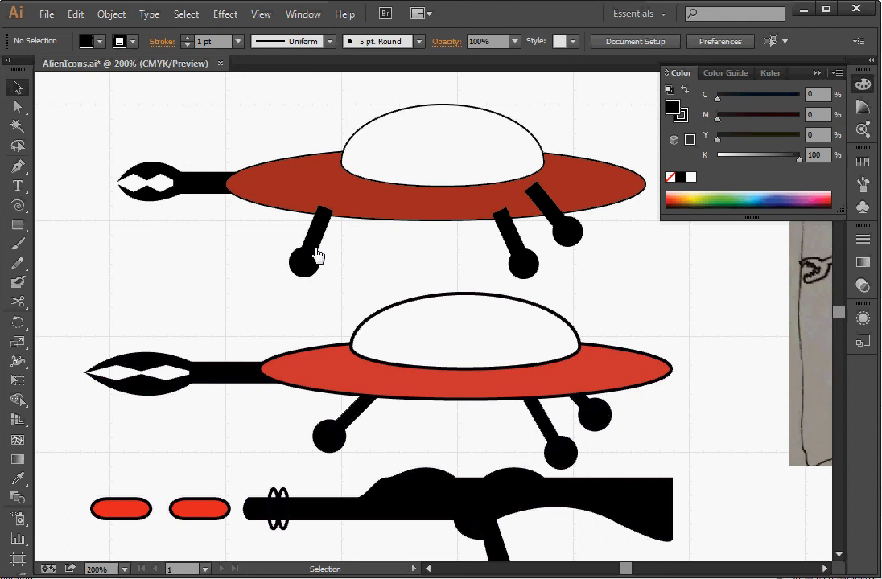
- Select the three legs and use Arrange > Send to Back to tuck them behind the hull
{"action": "left_click", "coordinate": [309, 249]}
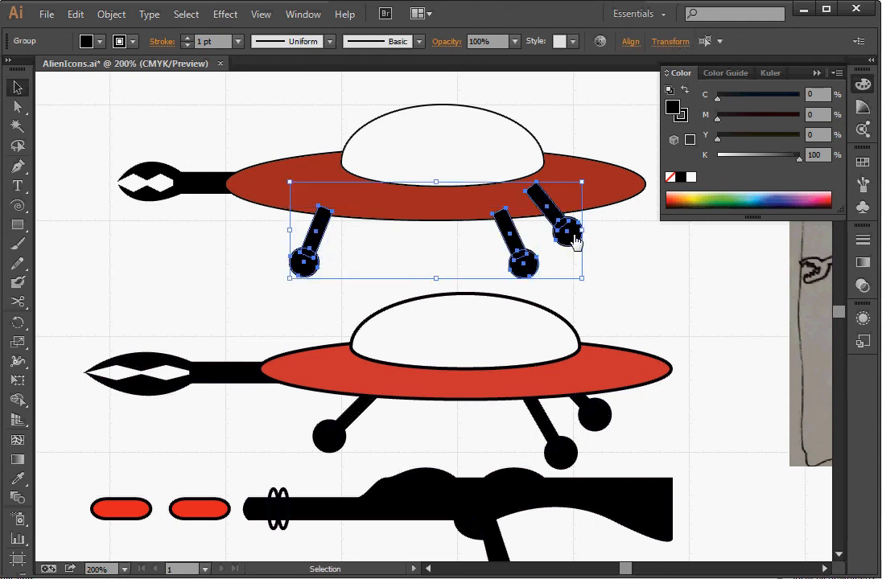
{"action": "right_click", "coordinate": [575, 241]}
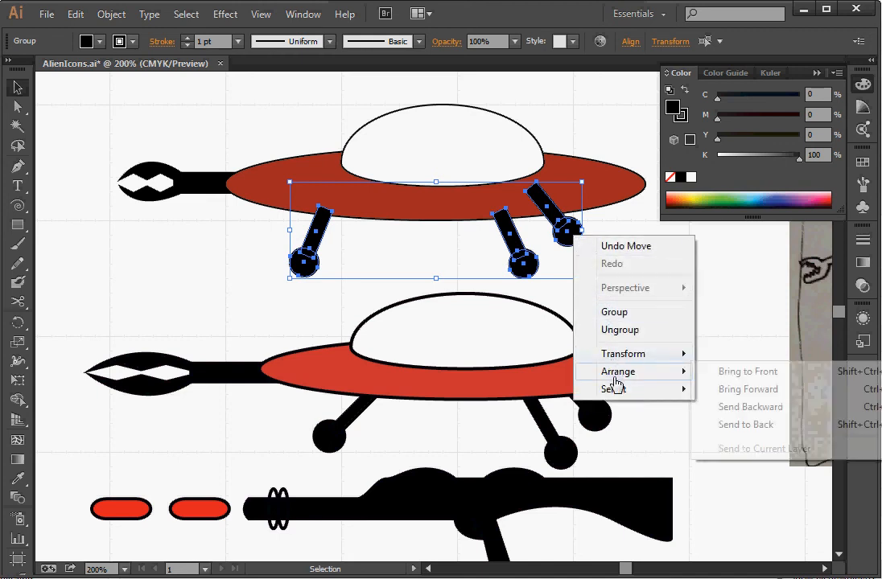
{"action": "left_click", "coordinate": [747, 371]}
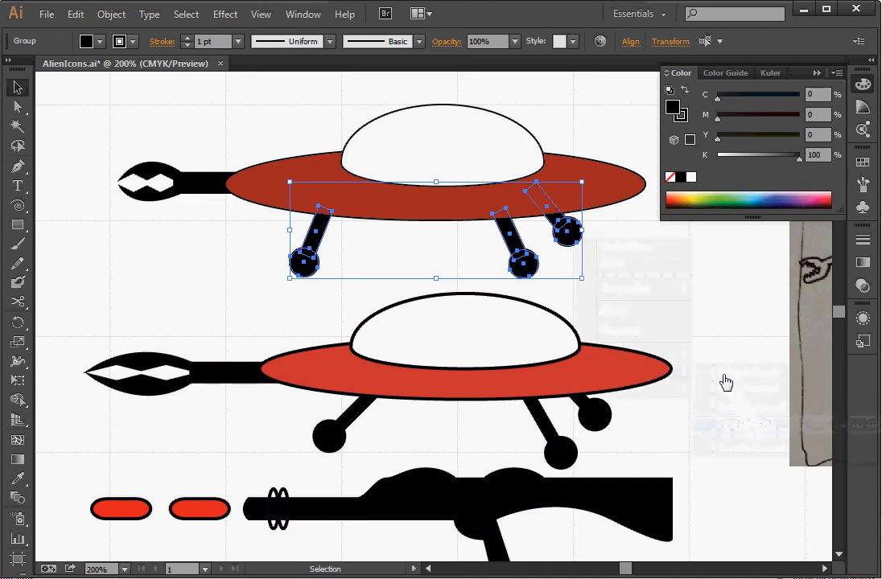
{"action": "left_click", "coordinate": [718, 346]}
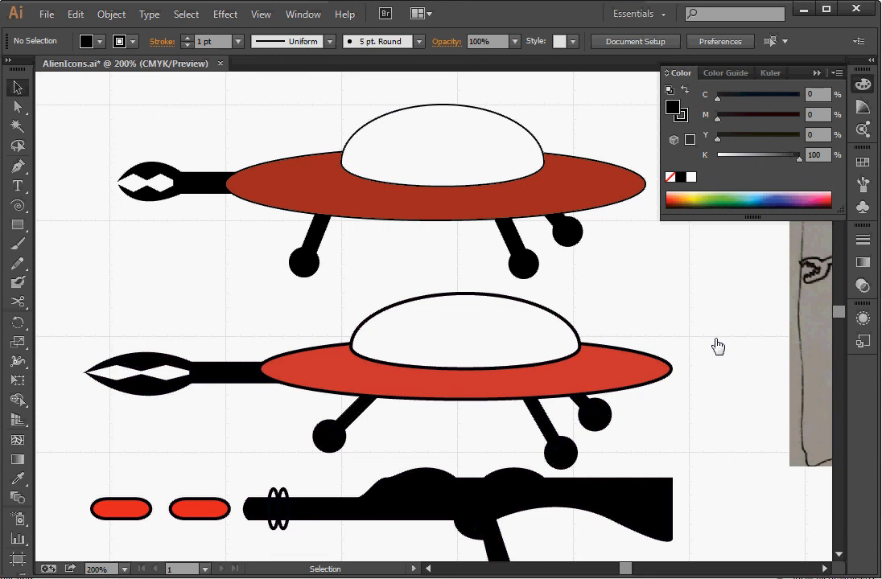
{"action": "mouse_move", "coordinate": [171, 200]}
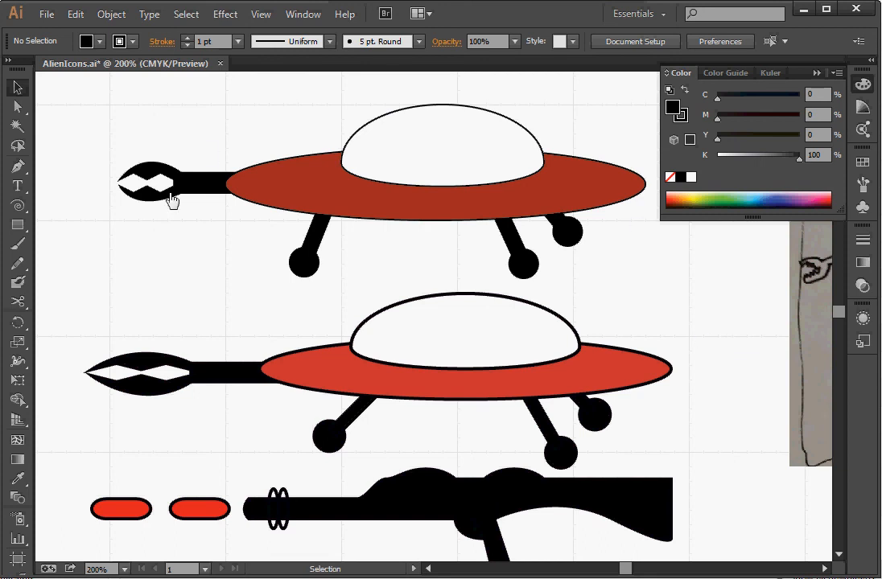
{"action": "mouse_move", "coordinate": [32, 175]}
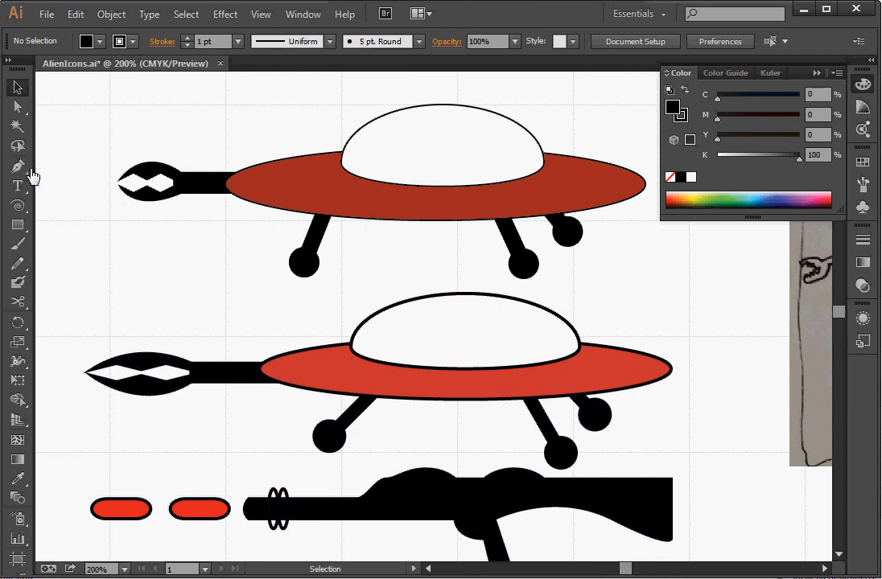
{"action": "mouse_move", "coordinate": [18, 166]}
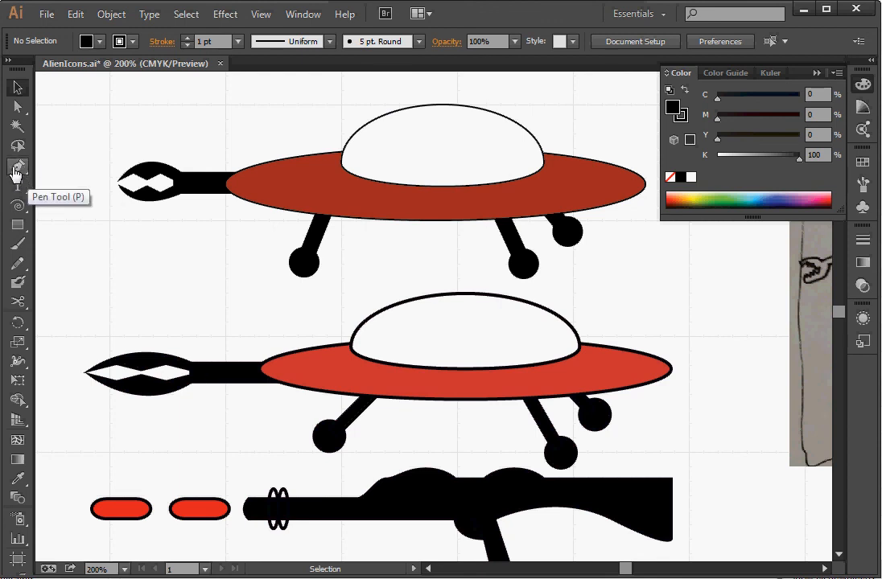
{"action": "mouse_move", "coordinate": [18, 242]}
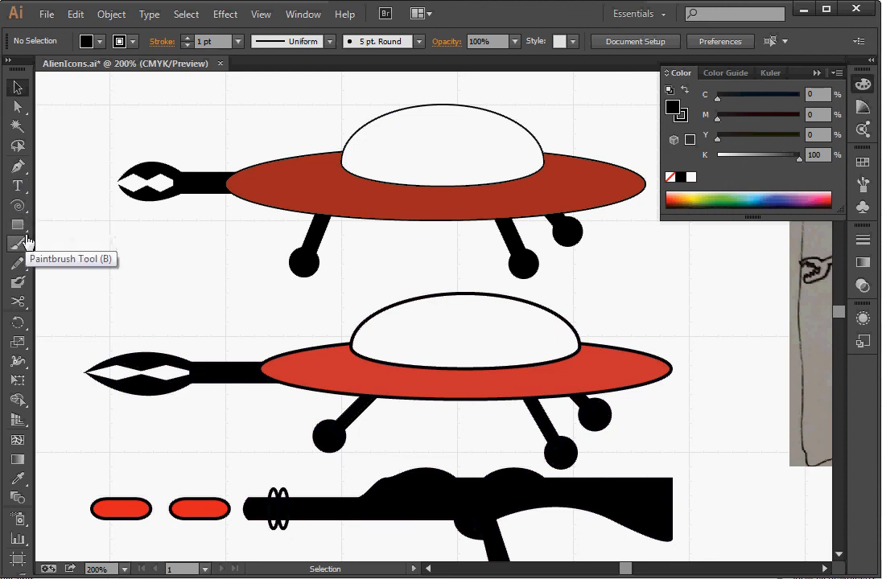
- Open the shape tools flyout in the toolbar to pick the Rectangle Tool
{"action": "left_click", "coordinate": [17, 225]}
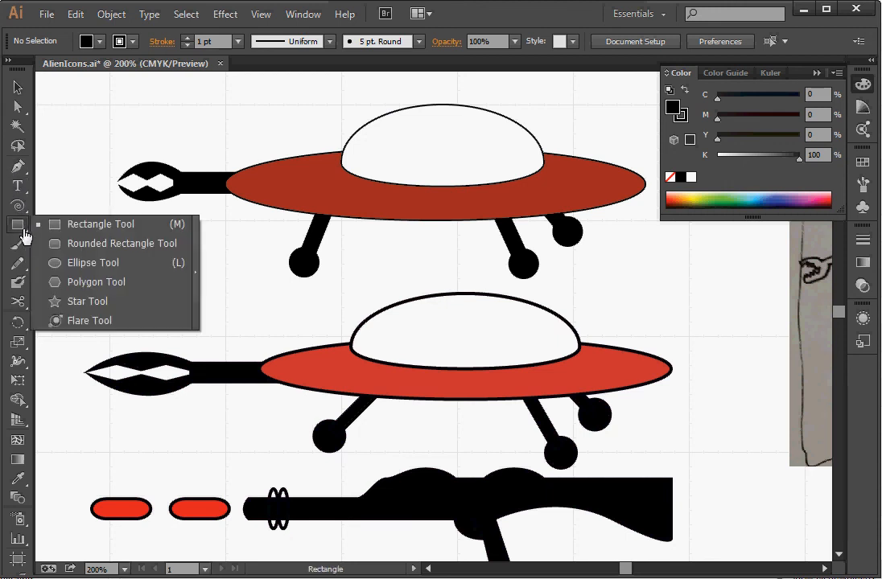
{"action": "mouse_move", "coordinate": [80, 263]}
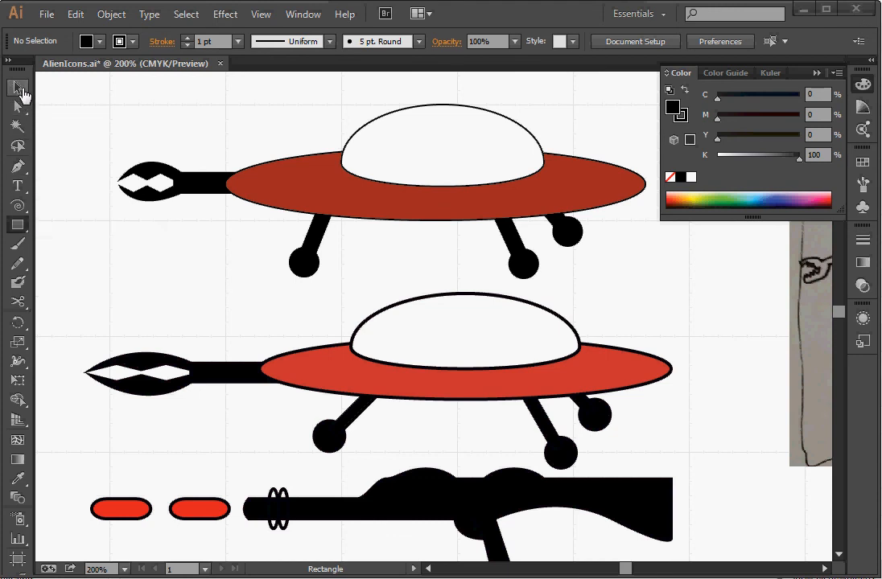
{"action": "mouse_move", "coordinate": [18, 226]}
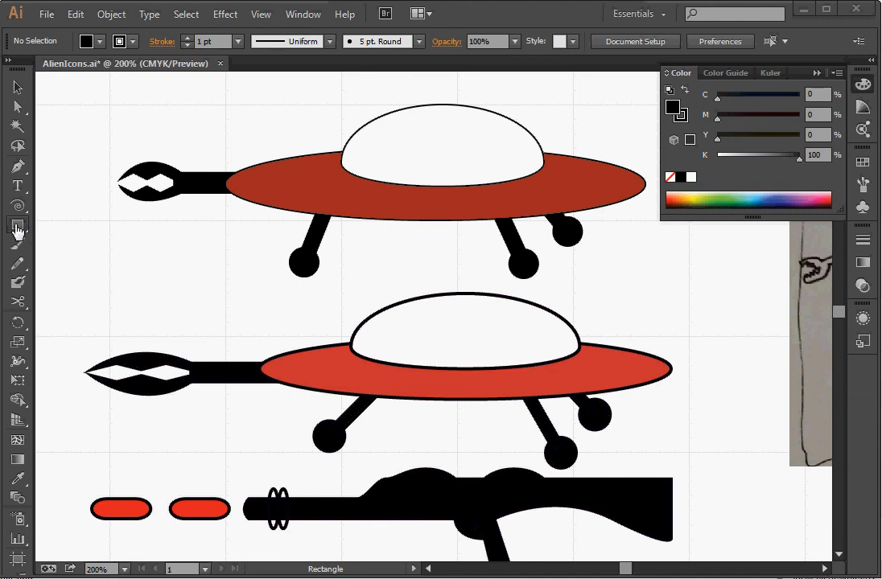